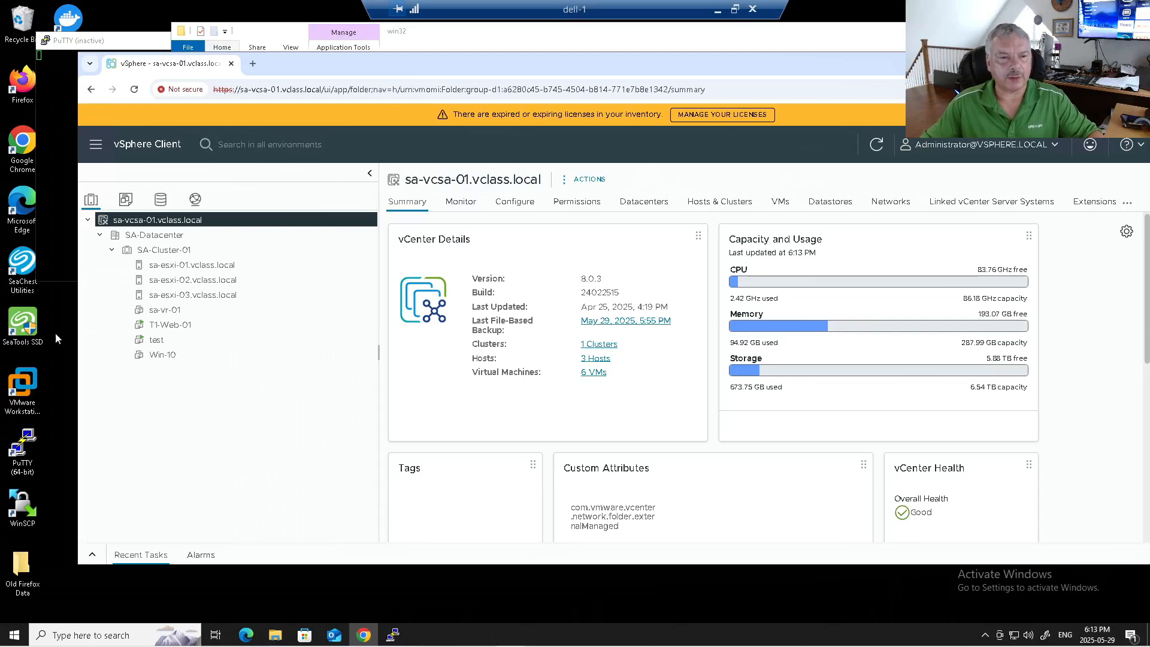
mouse_move(201, 380)
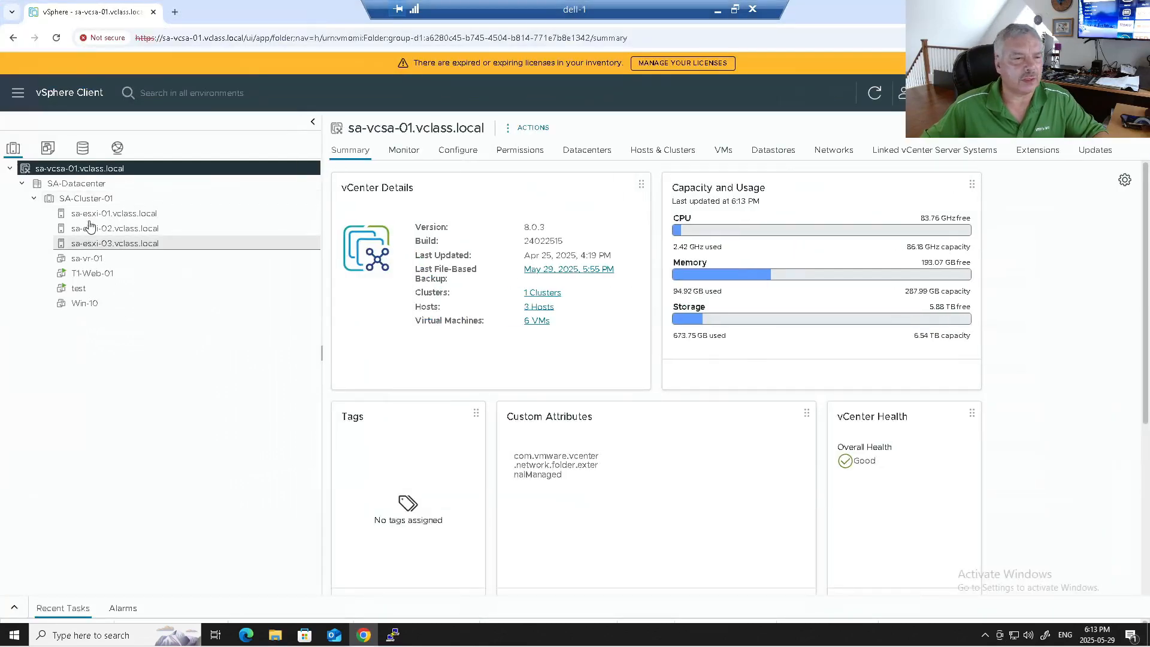
Step: Show the SA-Cluster-01 summary with vSAN health 59, DRS 100% and HA protected
click(86, 198)
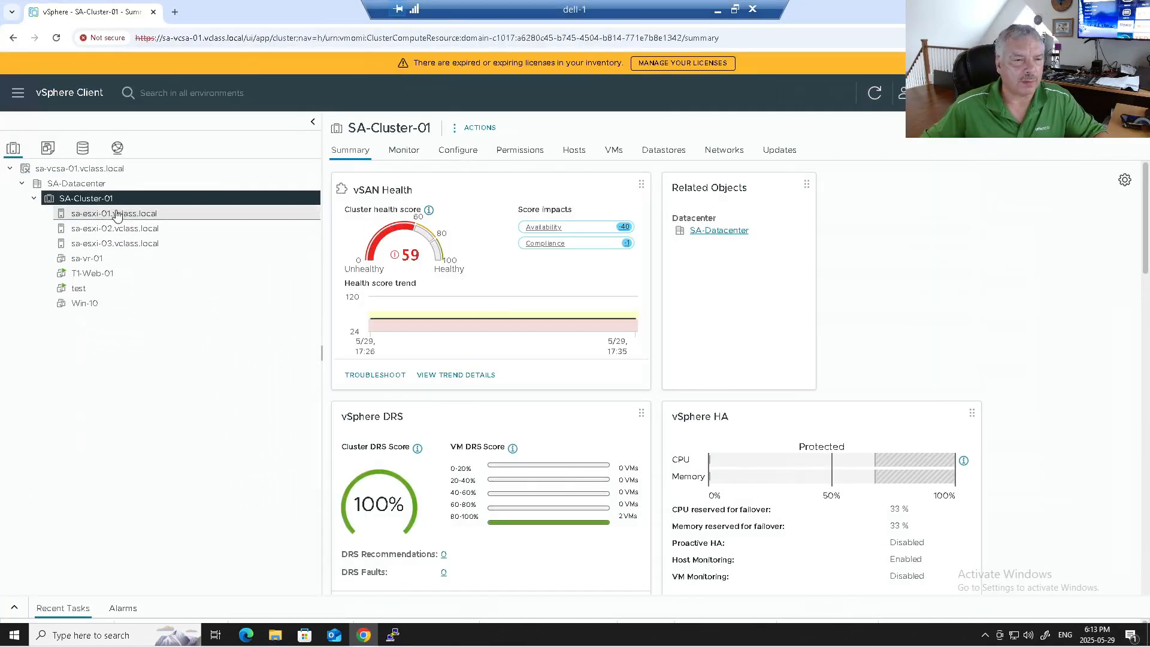
mouse_move(115, 243)
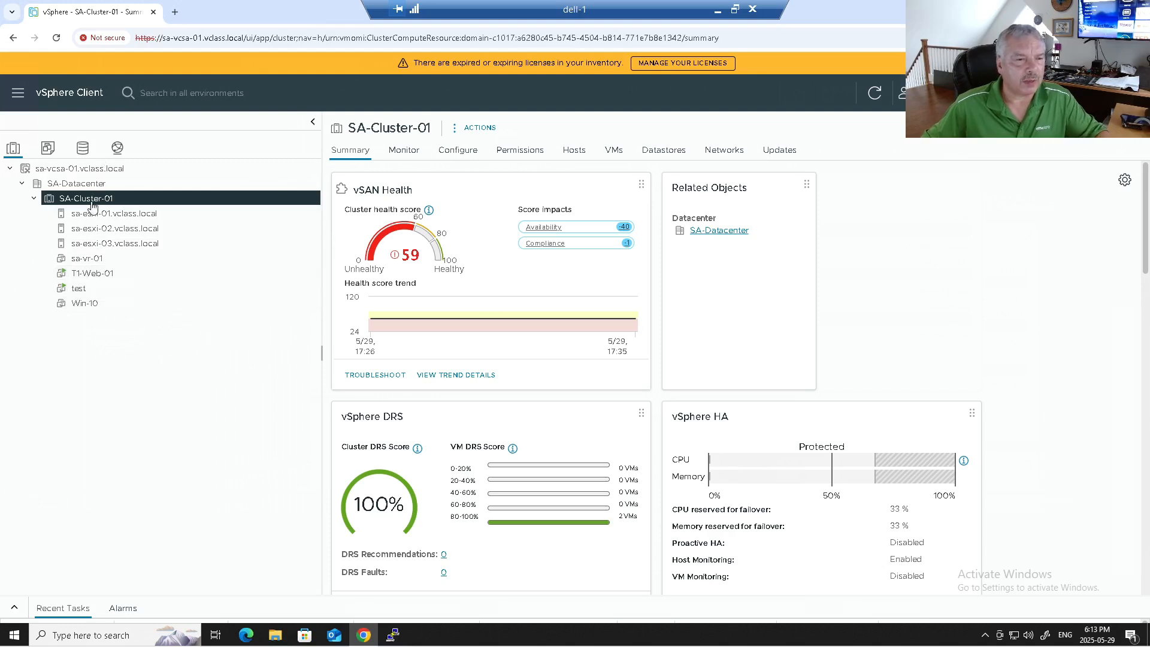
Step: Compare the vDS-01 virtual switch diagram on sa-esxi-01, sa-esxi-02 and sa-esxi-03
click(115, 213)
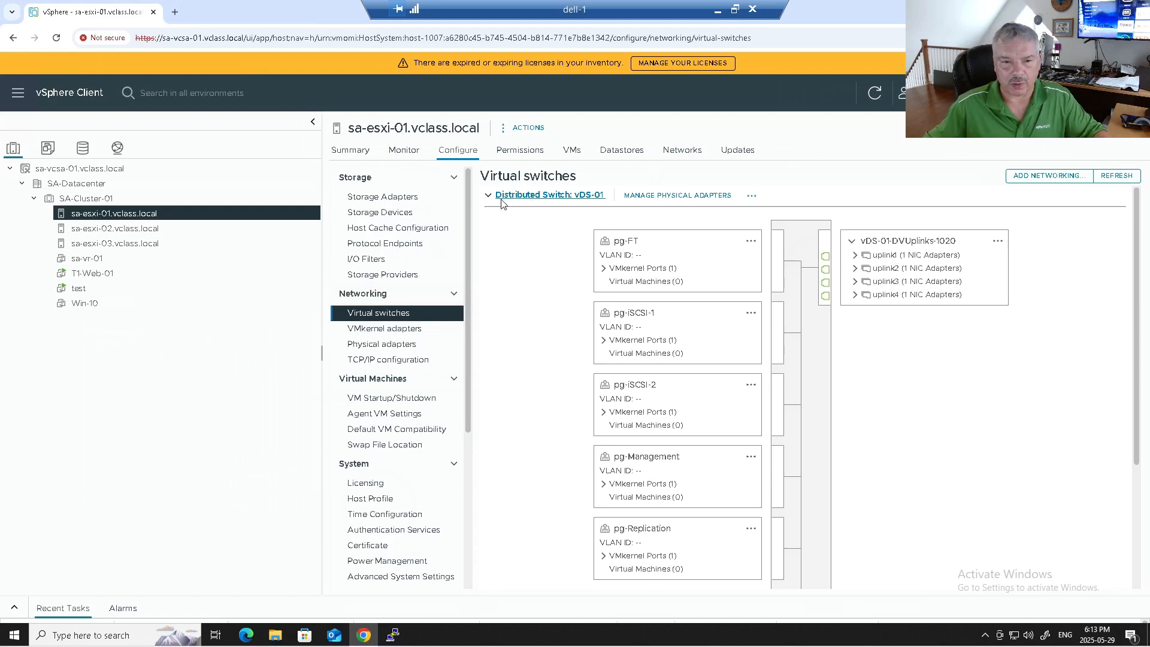
click(487, 194)
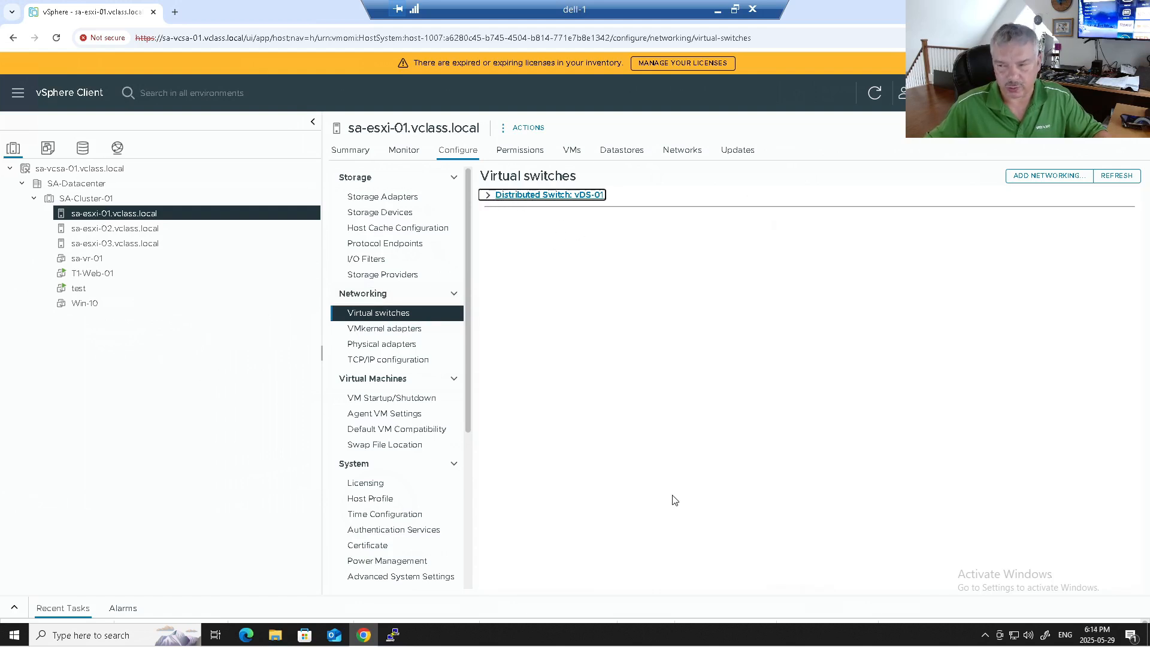
click(115, 228)
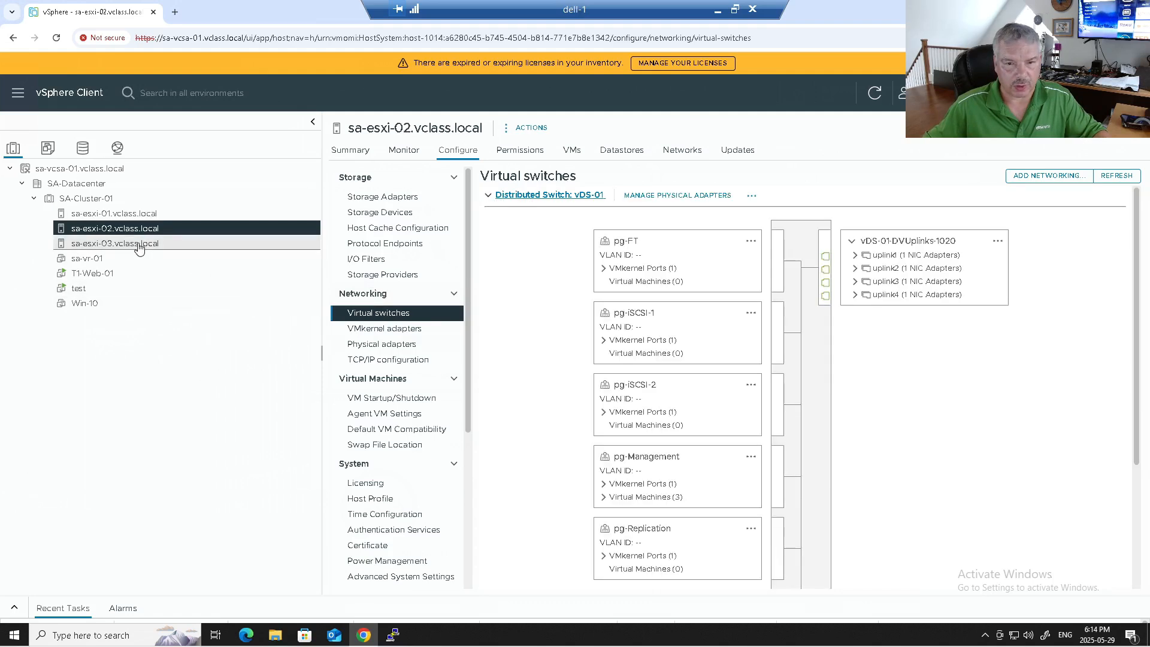
click(115, 243)
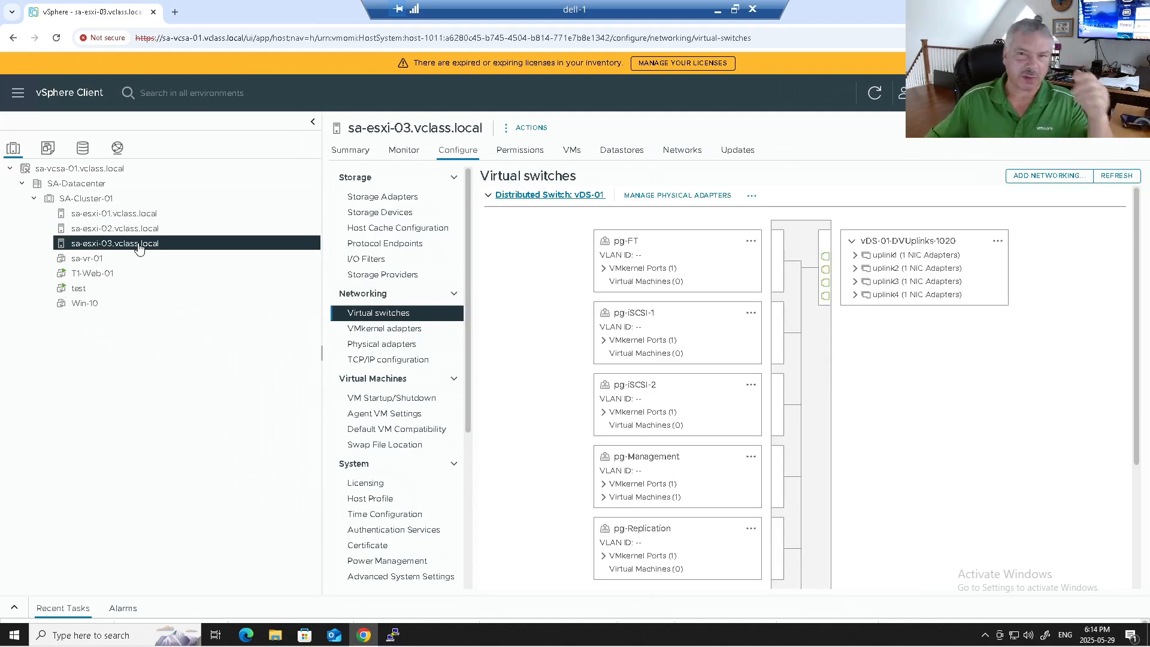
mouse_move(933, 268)
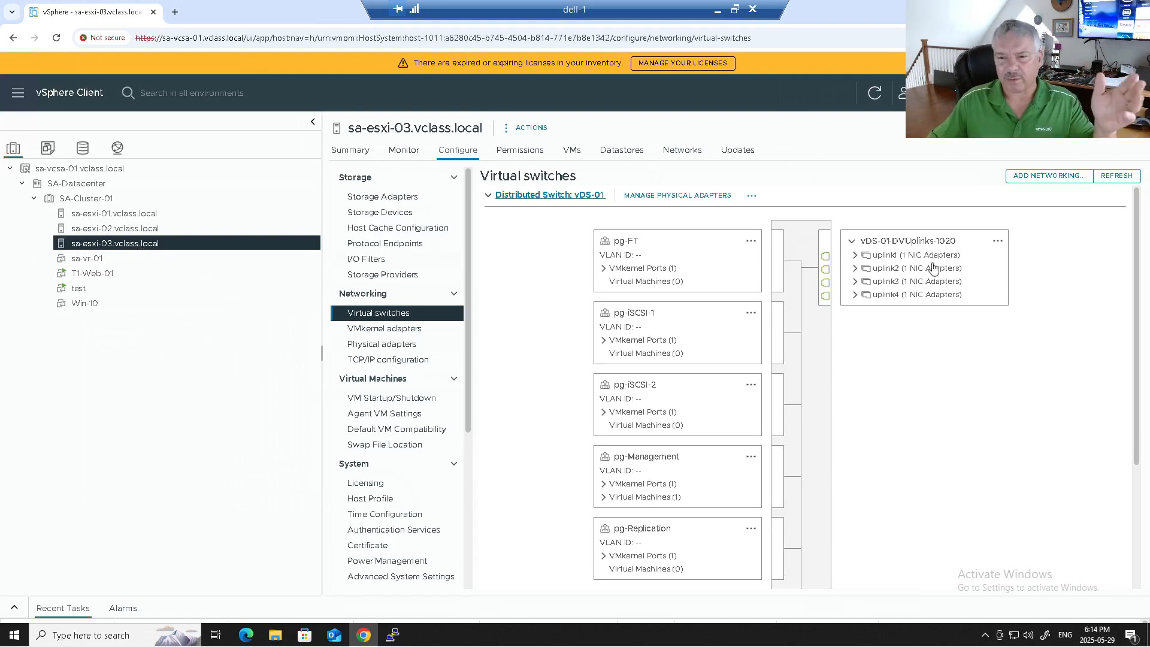
mouse_move(852, 279)
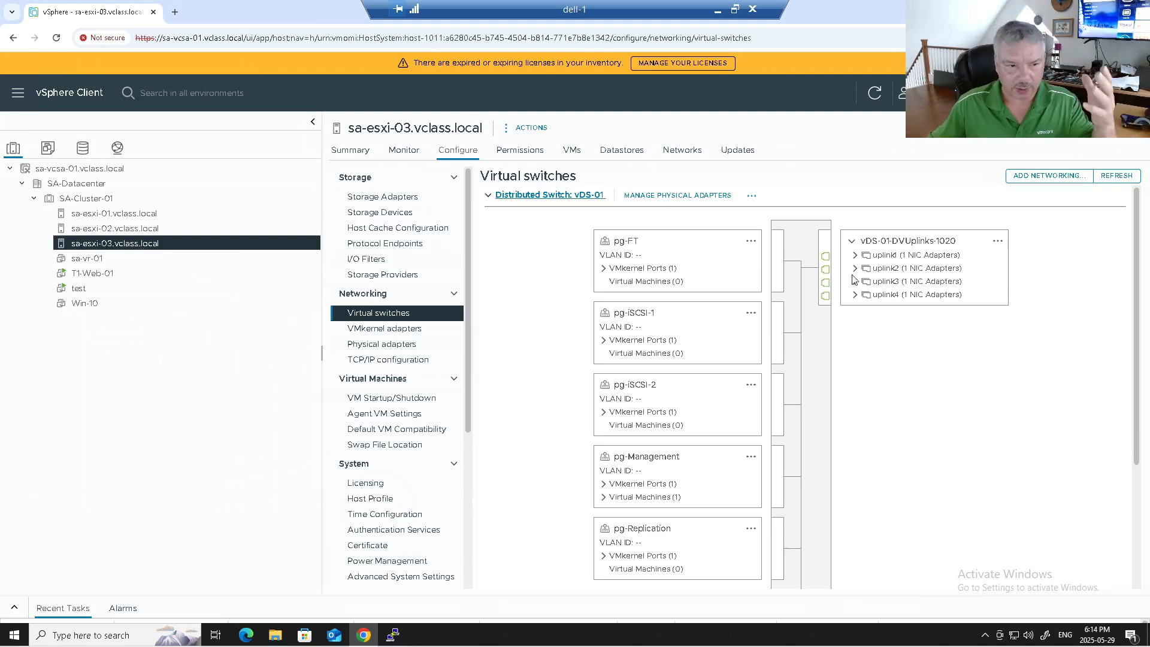
mouse_move(282, 257)
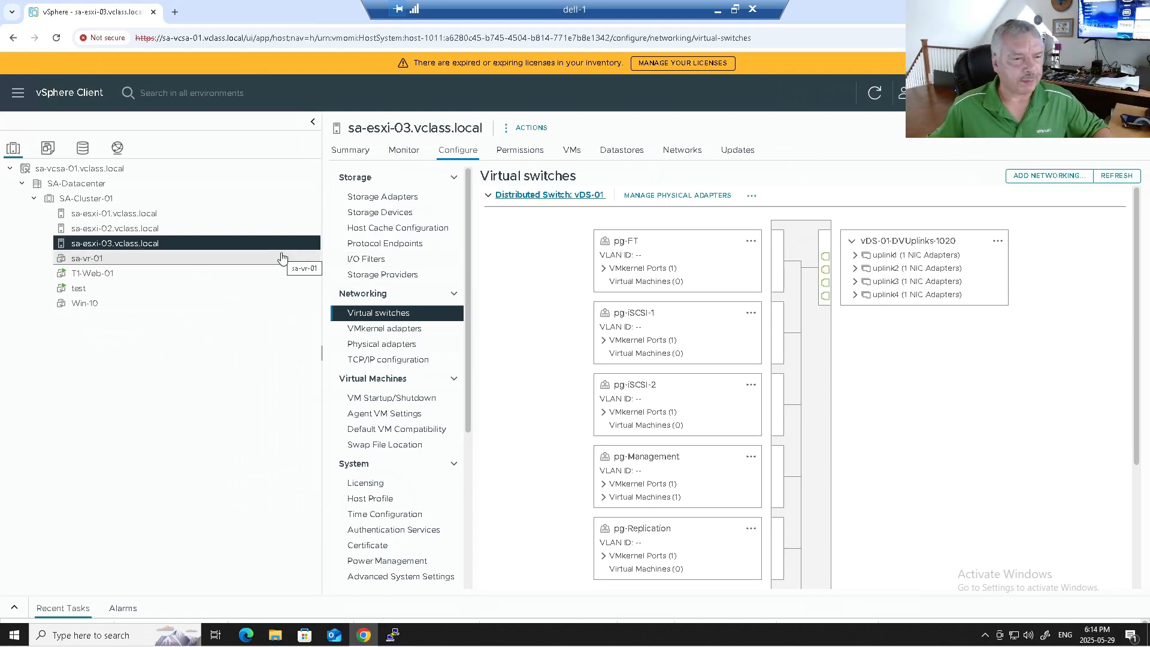
mouse_move(215, 236)
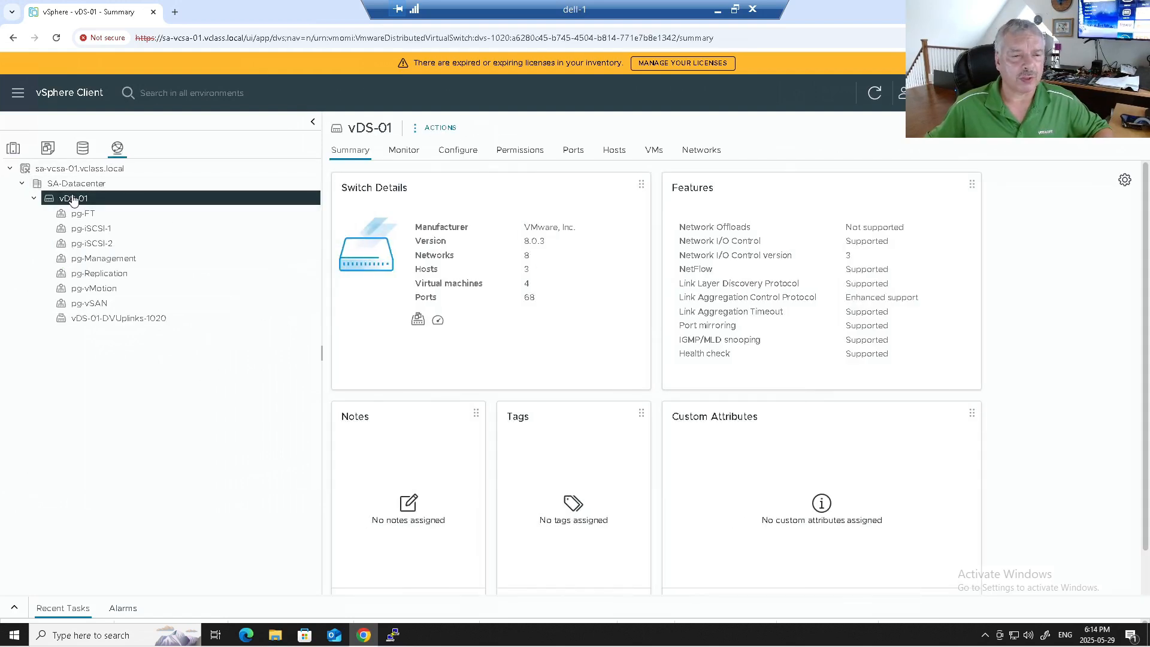
mouse_move(88, 303)
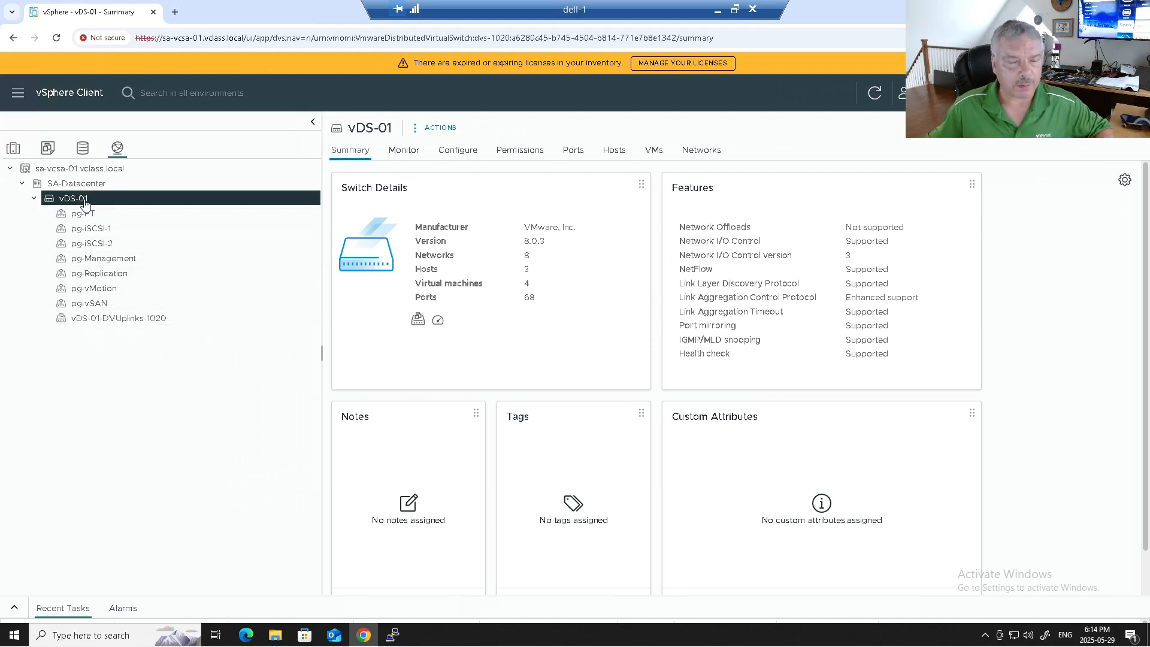
Step: Start a new distributed port group on vDS-01 named pg-Production
right_click(71, 197)
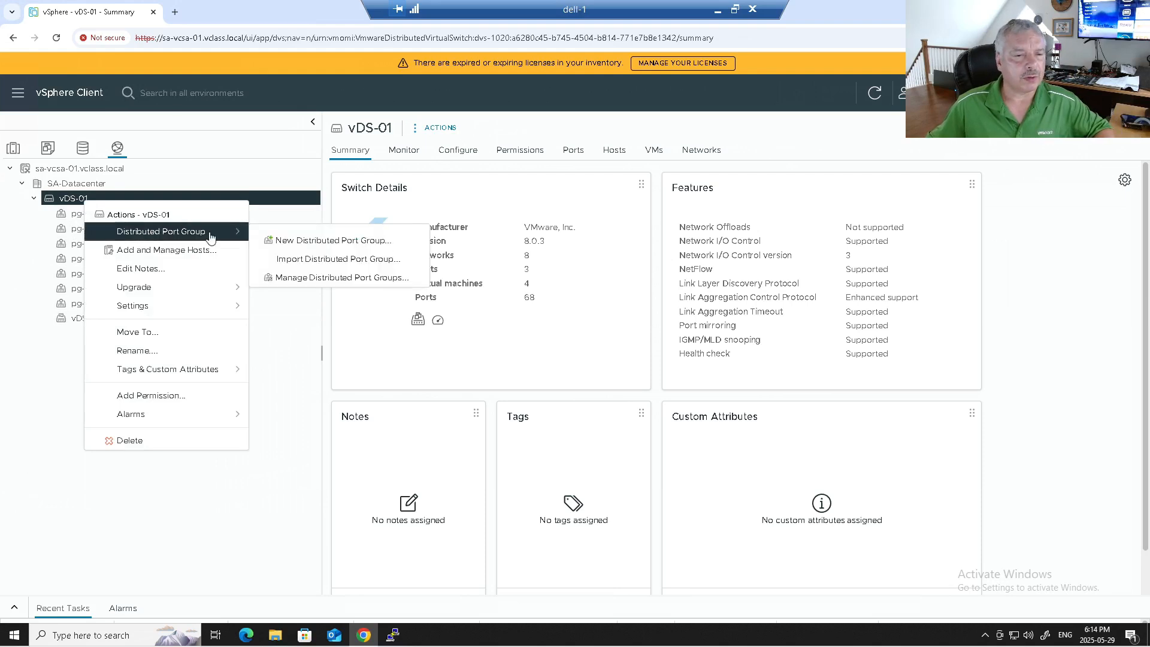
click(334, 240)
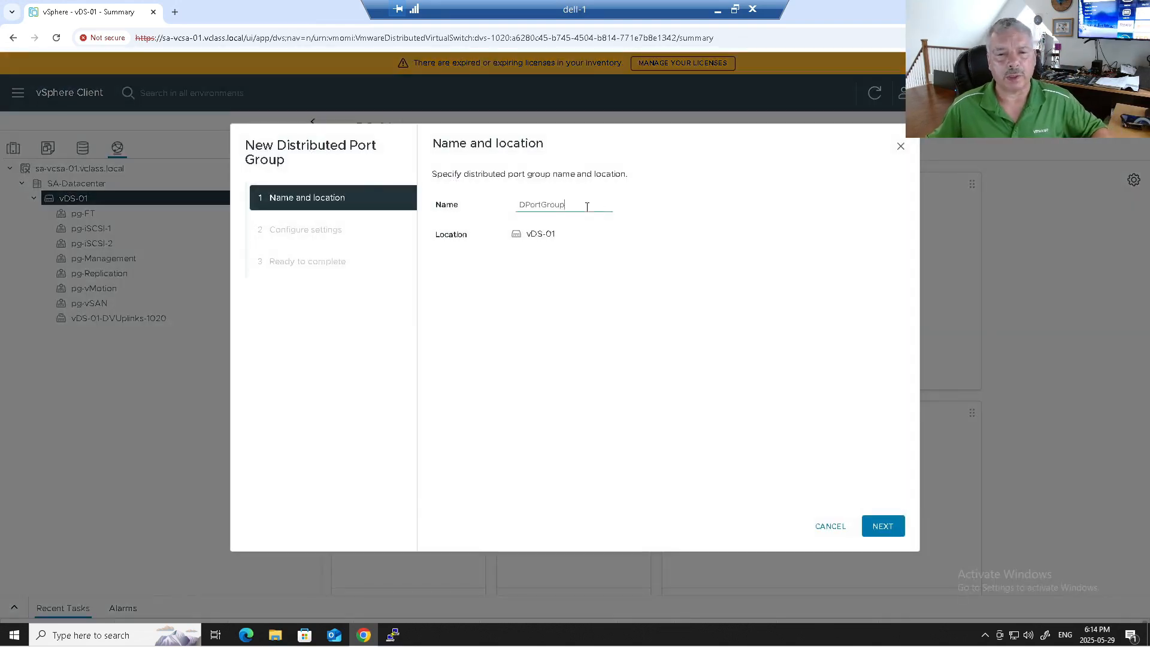
text(pg-)
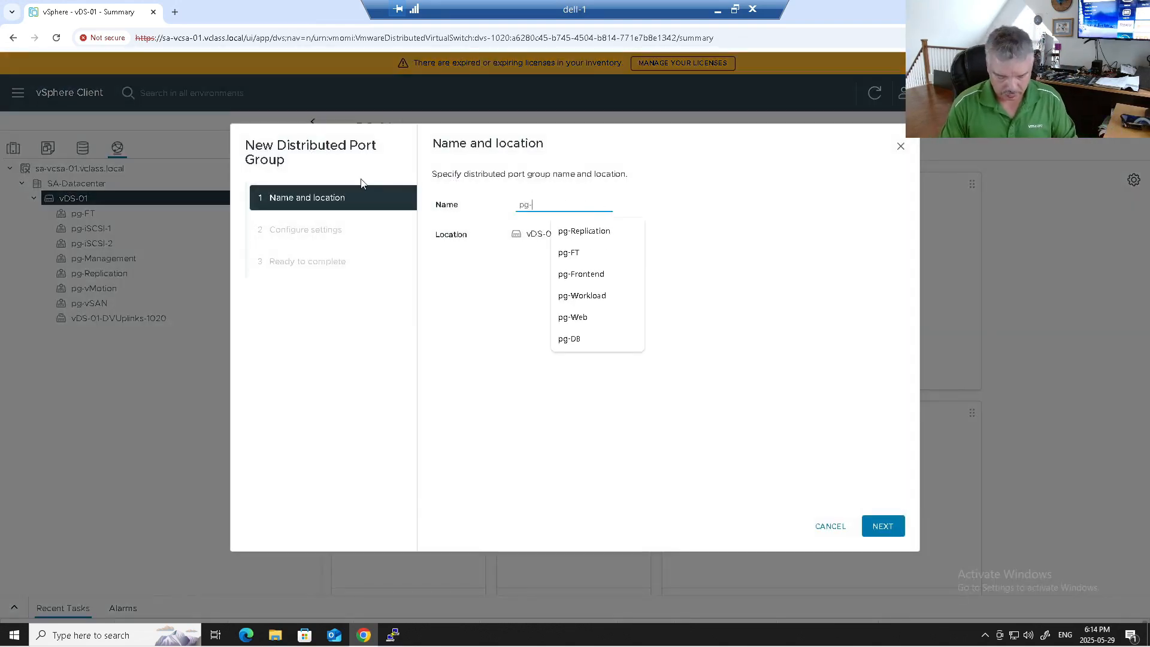
text(Production)
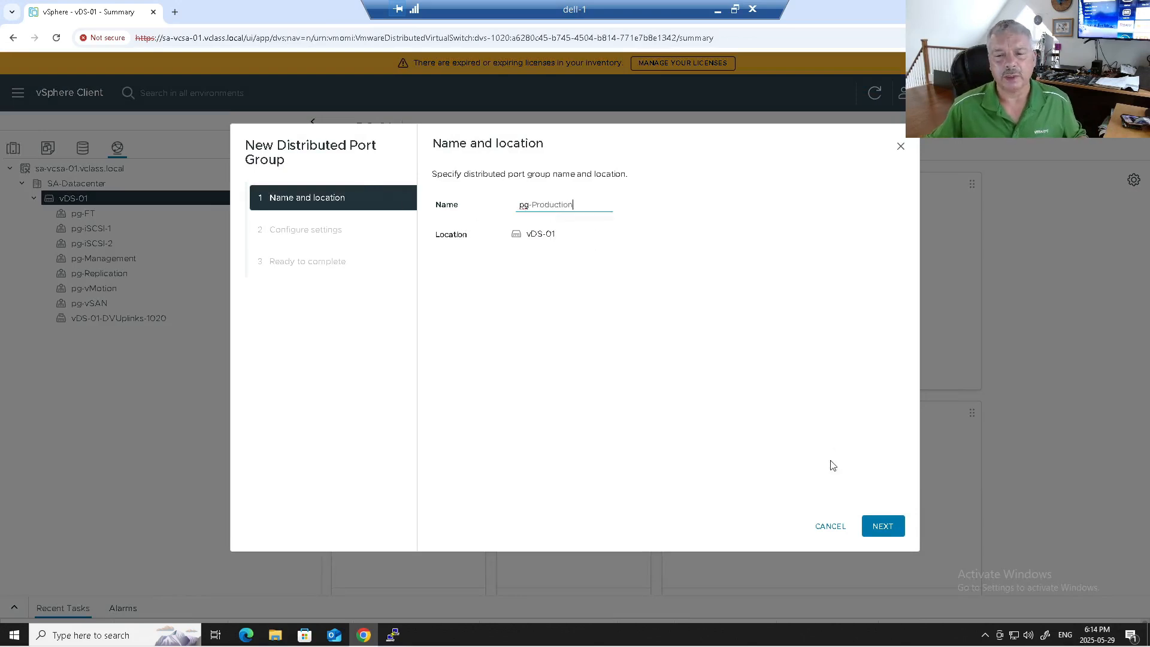
click(881, 525)
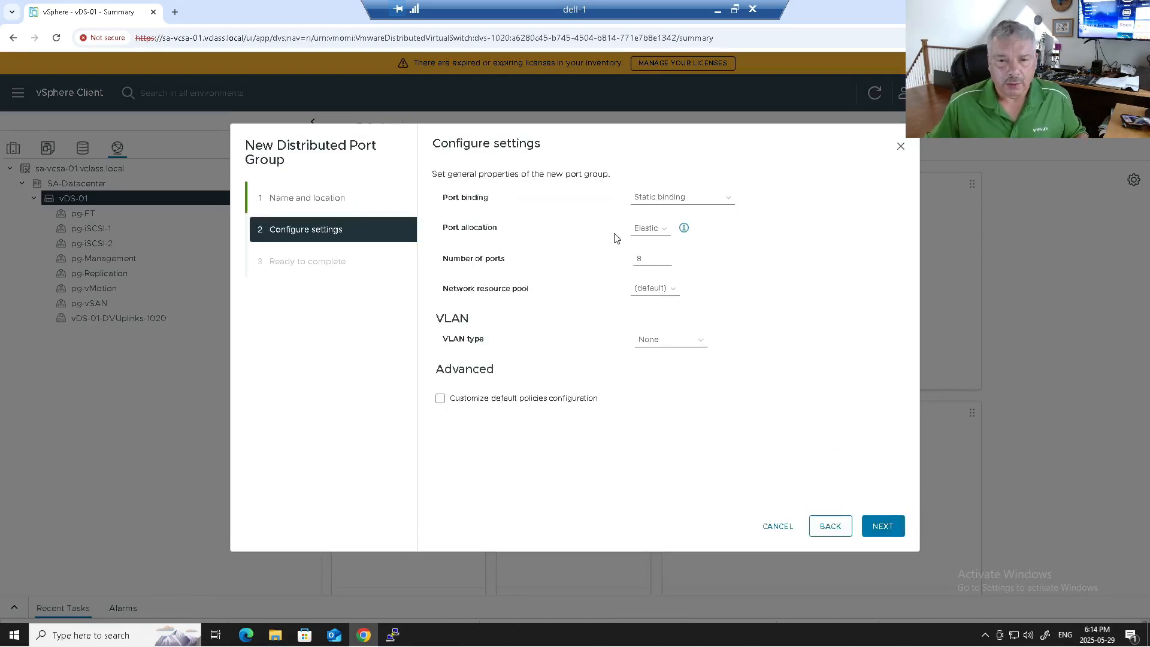
mouse_move(708, 207)
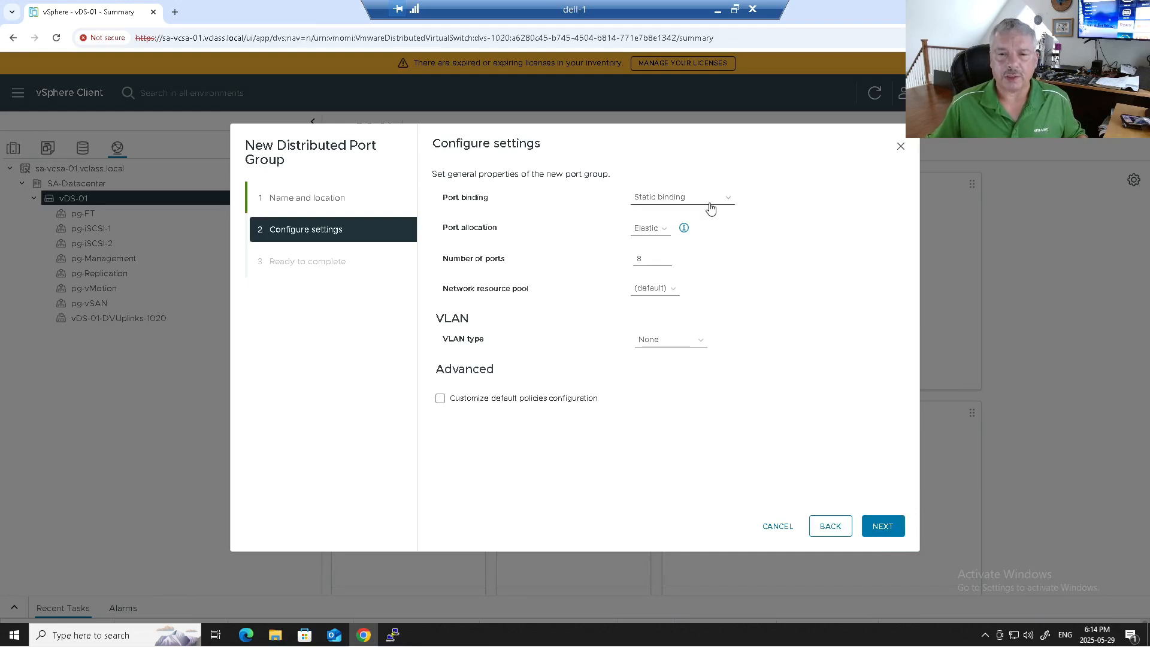
mouse_move(706, 204)
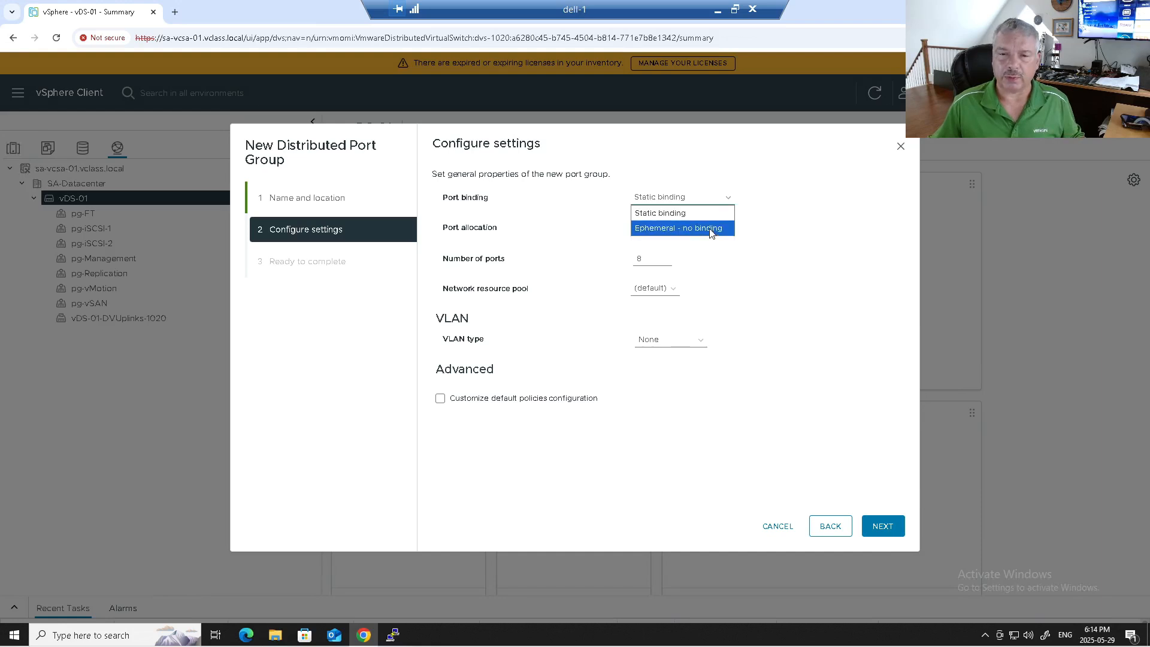
mouse_move(680, 213)
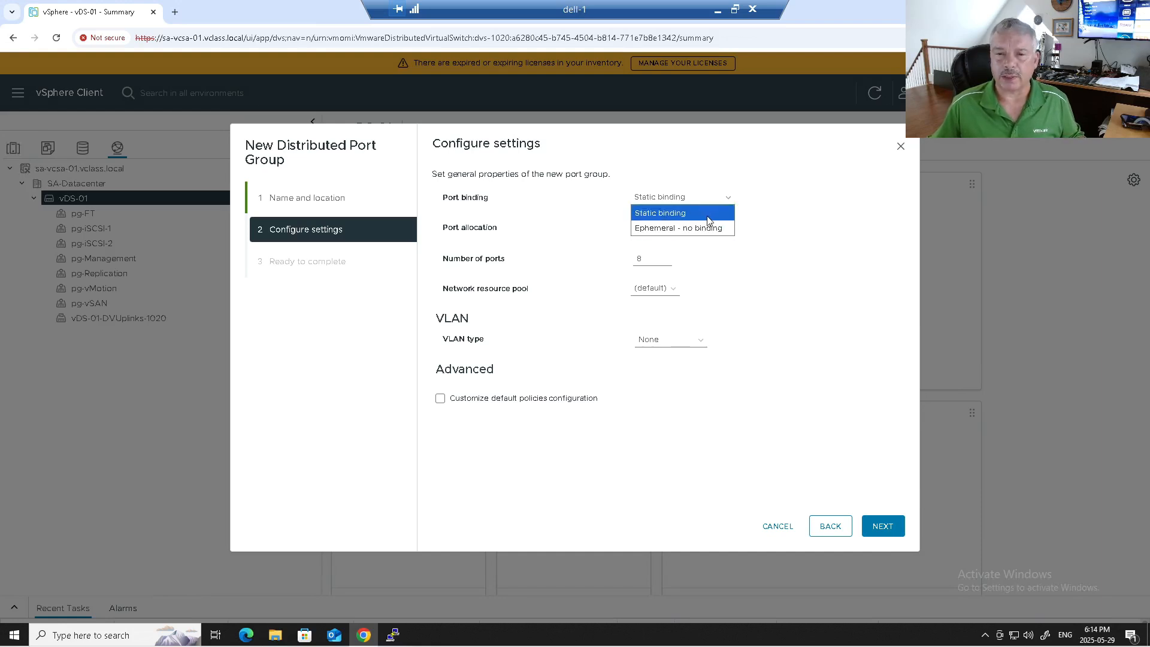
Step: Keep static port binding with elastic allocation and 8 ports for pg-Production
click(658, 212)
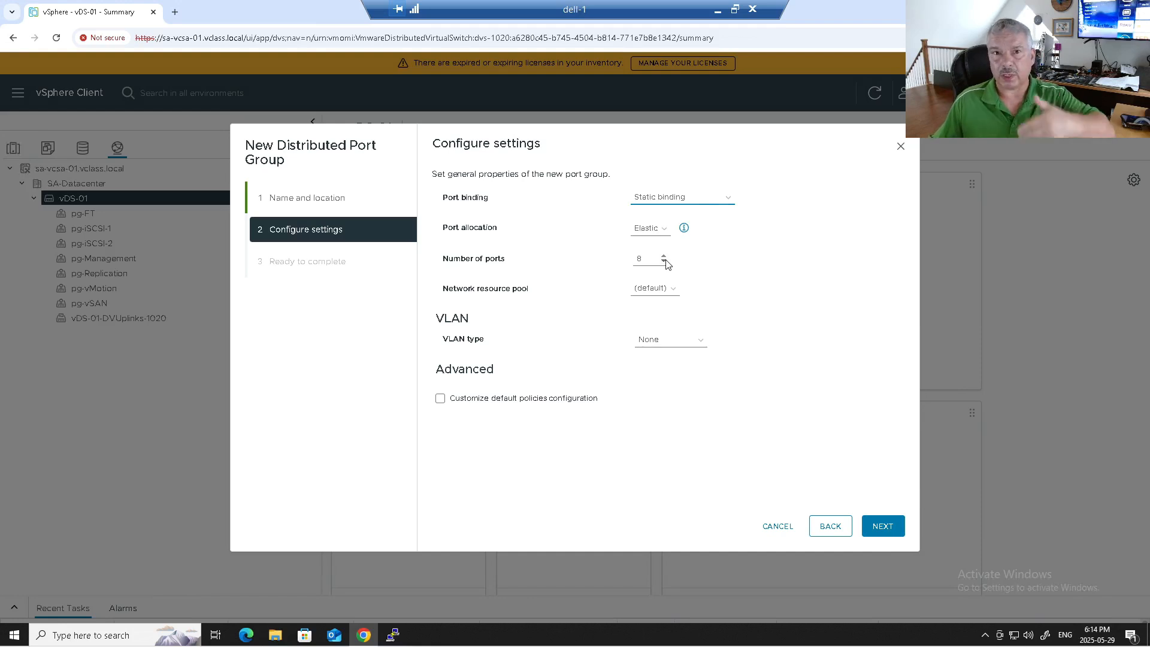
mouse_move(668, 263)
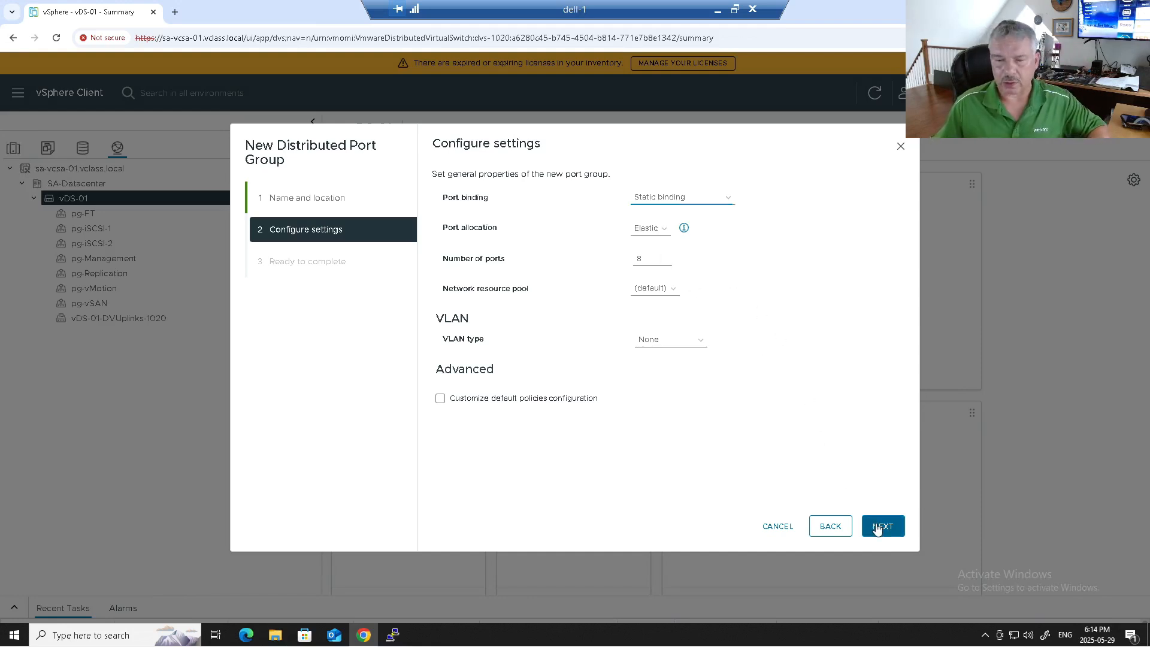
click(882, 525)
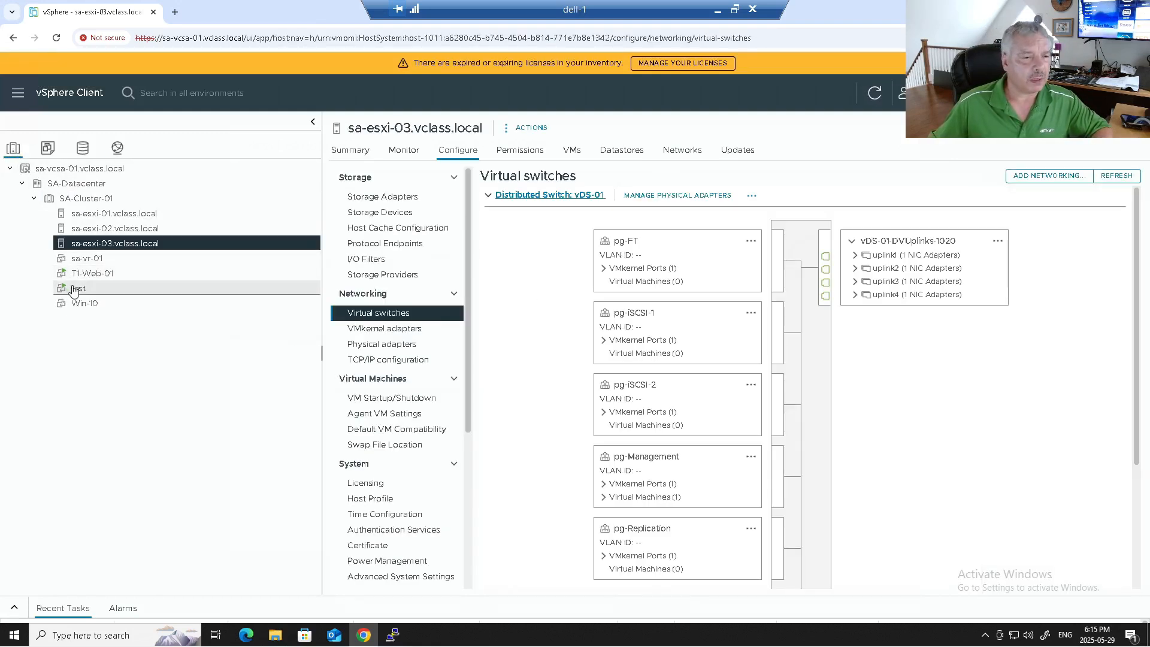
mouse_move(114, 293)
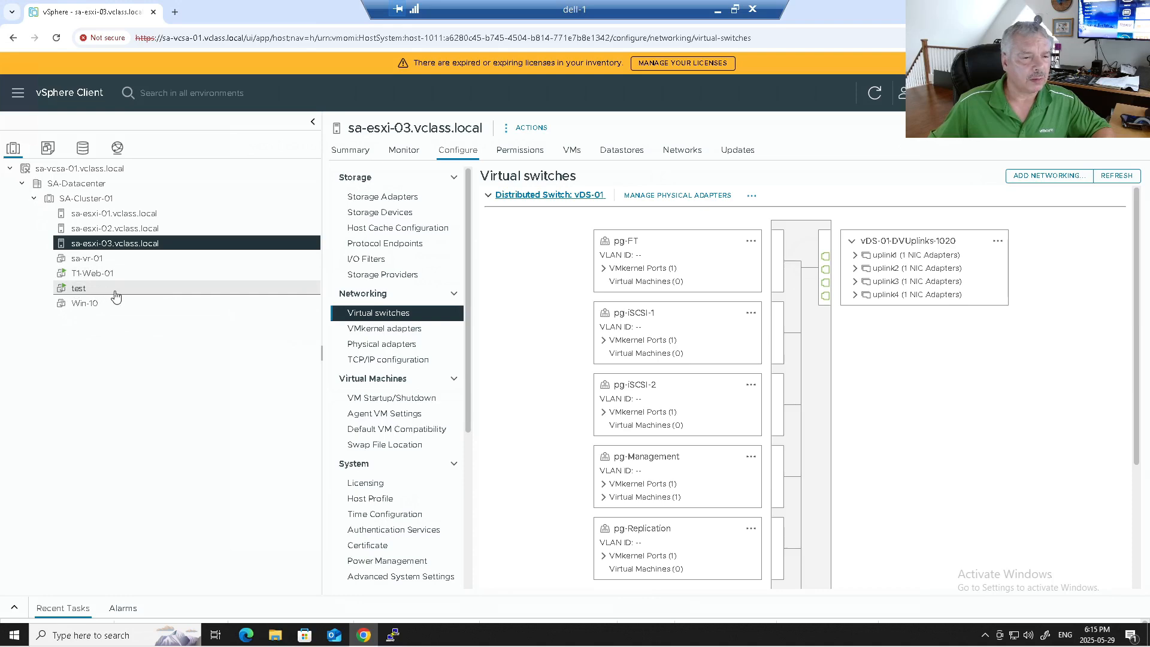
Step: Connect the test VM's network adapter 1 to pg-Production and save
right_click(78, 287)
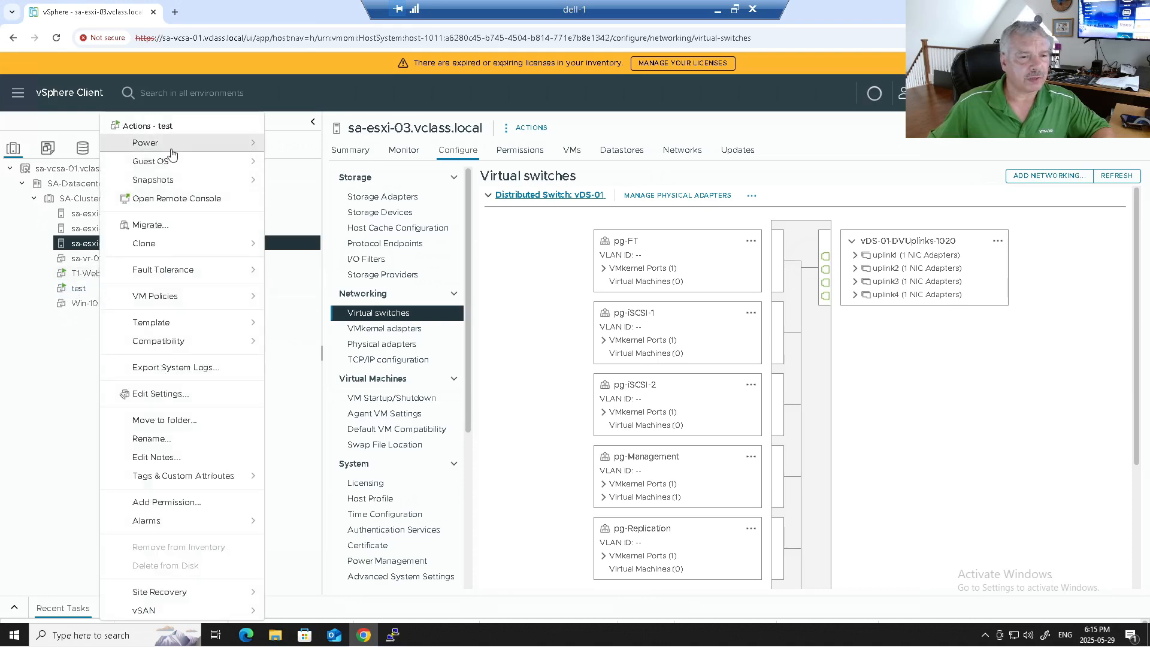
click(707, 372)
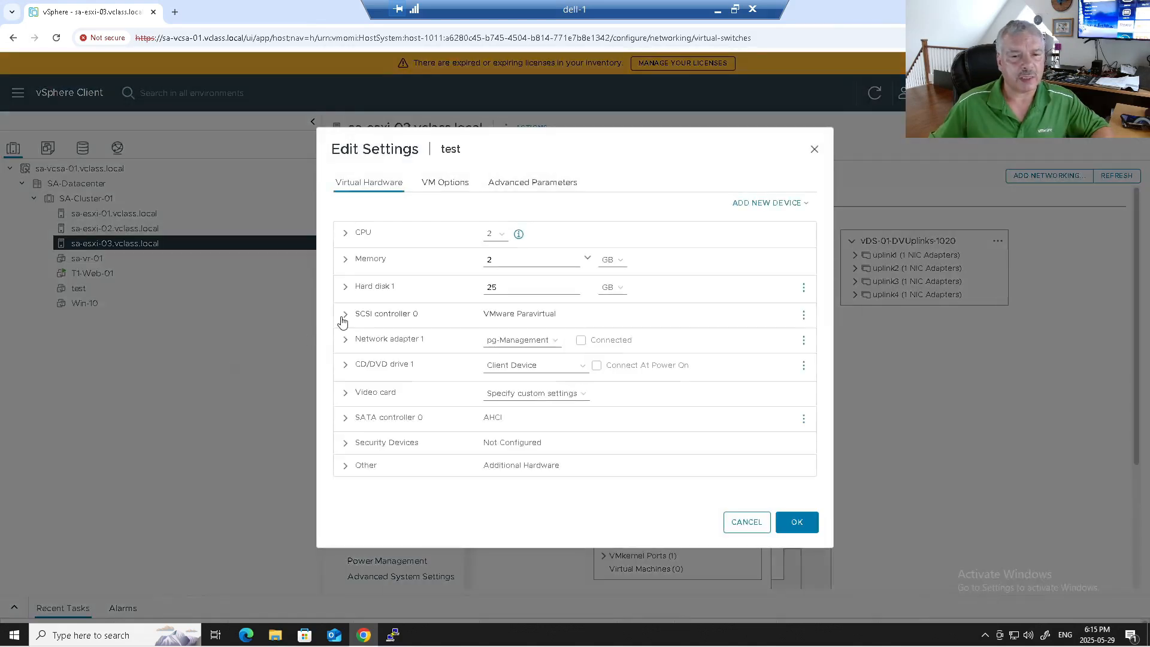
click(521, 339)
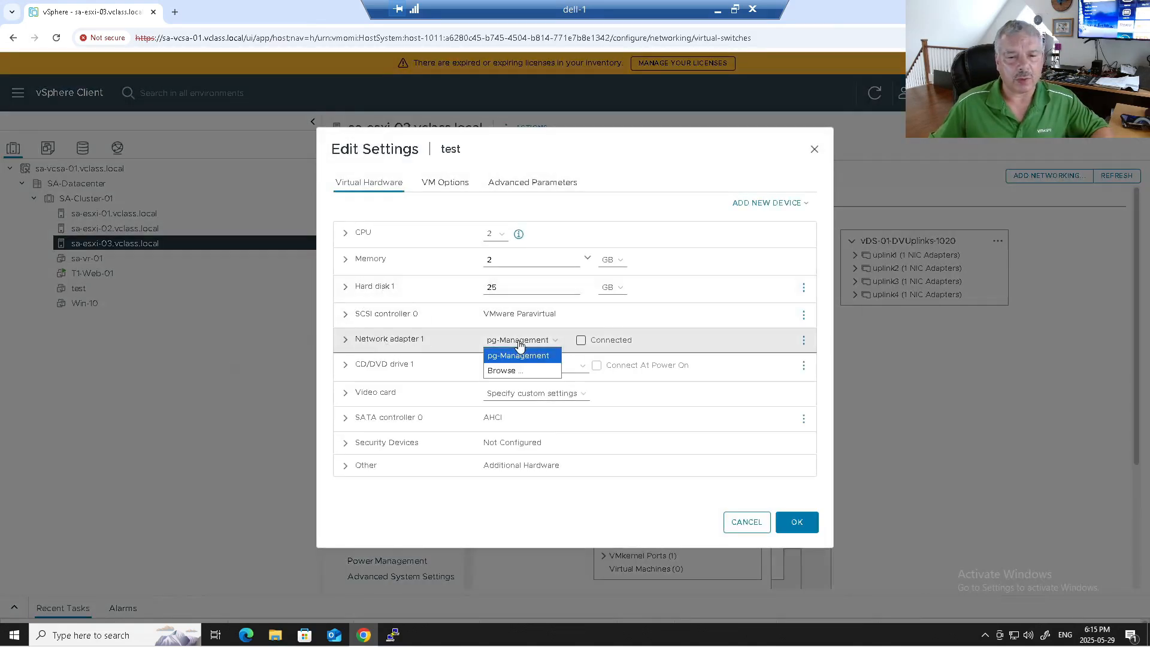
click(505, 370)
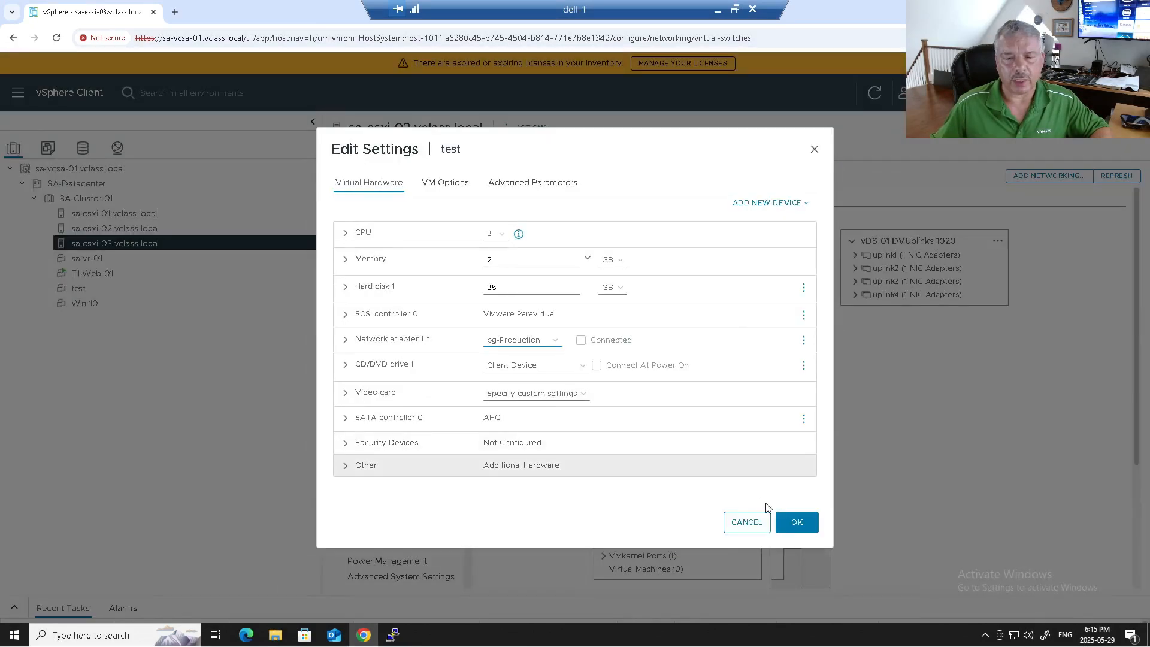
click(746, 521)
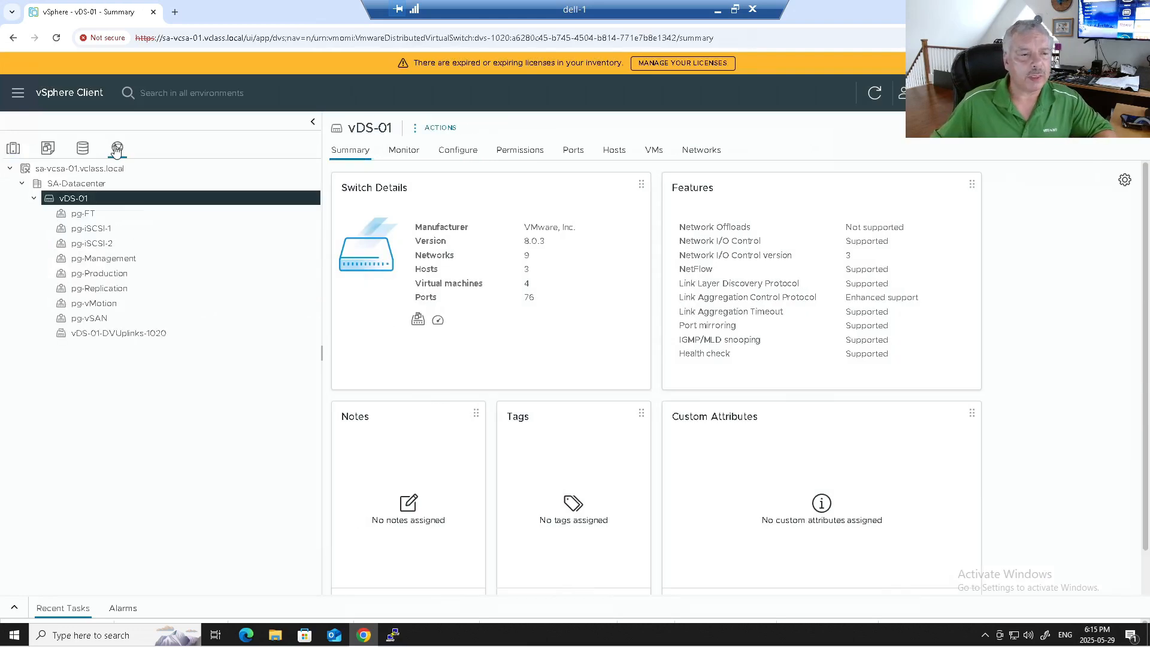
Step: Show pg-Production's ports, with port 97 connected to the test VM
click(97, 273)
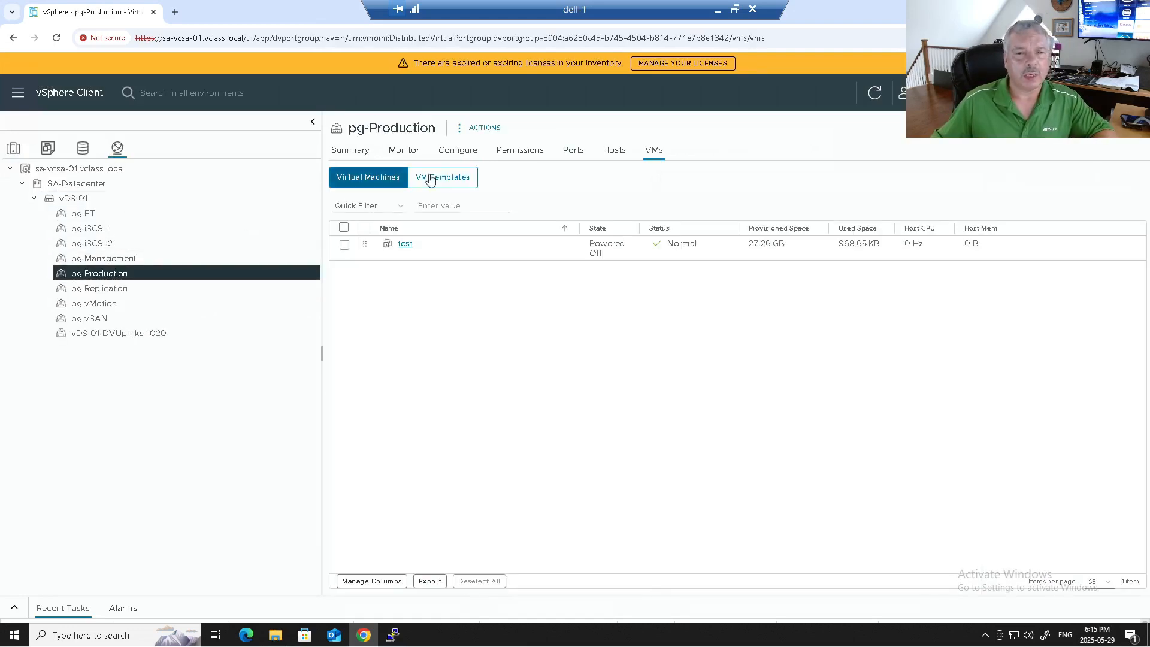
click(572, 150)
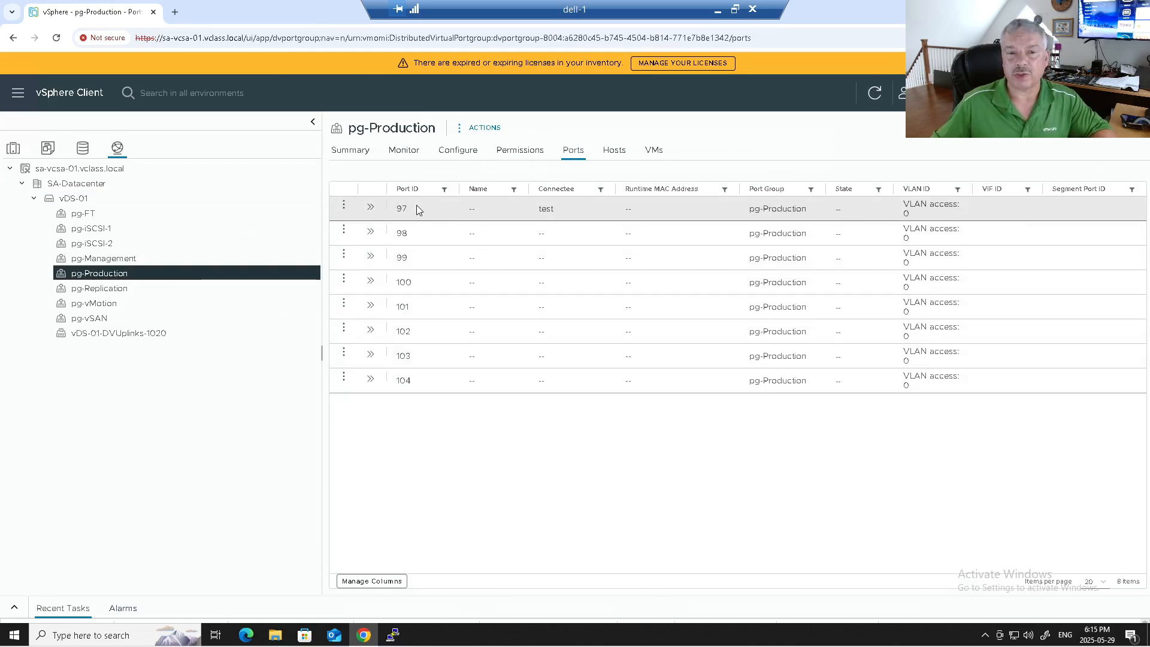
mouse_move(530, 225)
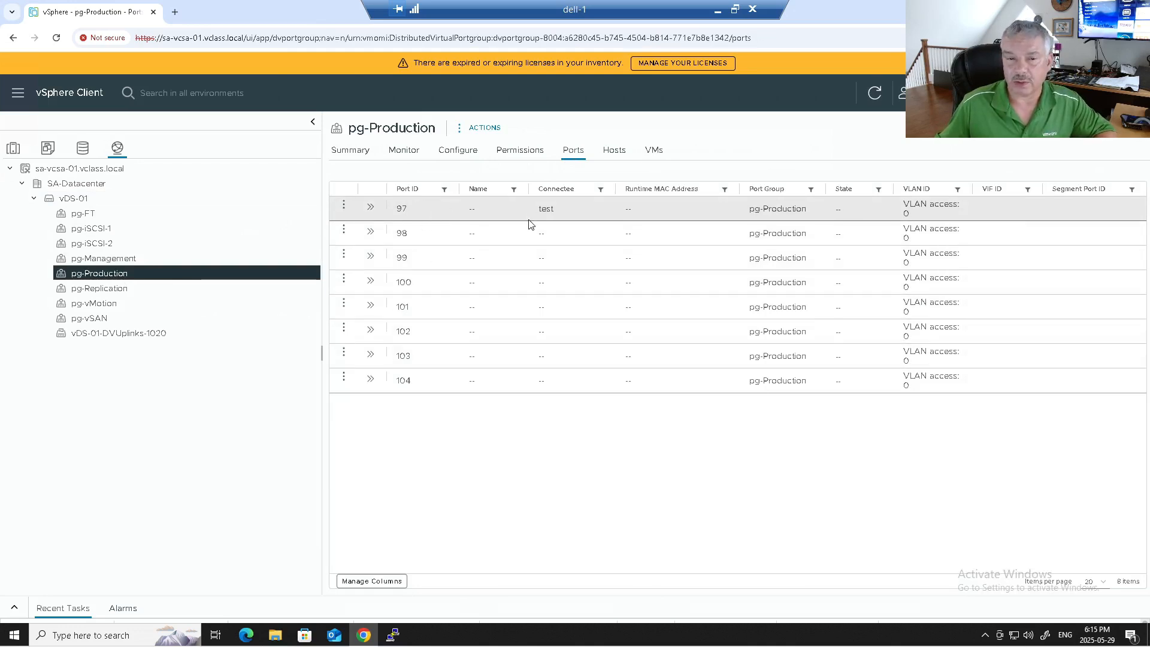
mouse_move(449, 232)
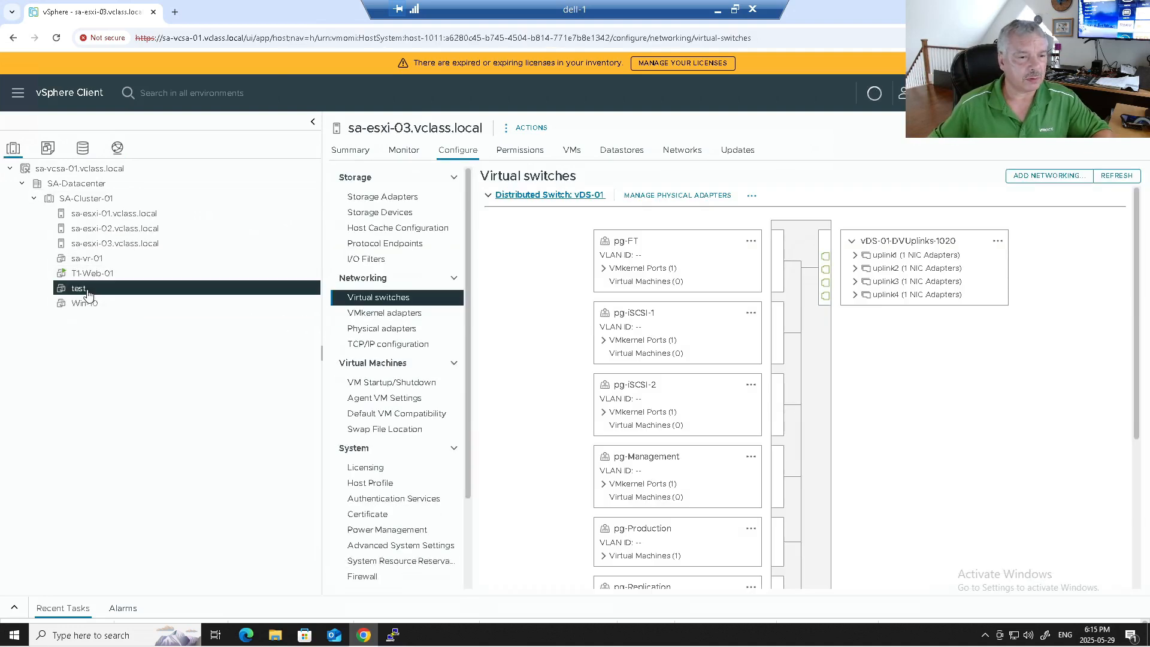
Step: Power off the test VM and confirm, leaving its port 97 link down
right_click(79, 287)
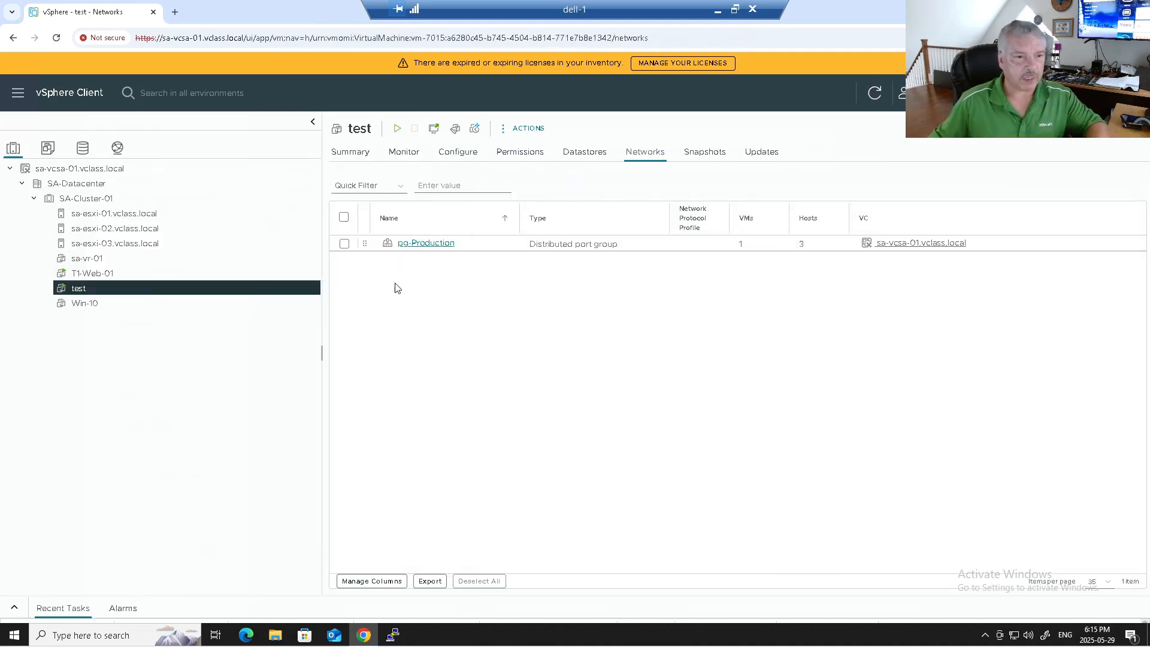
mouse_move(128, 195)
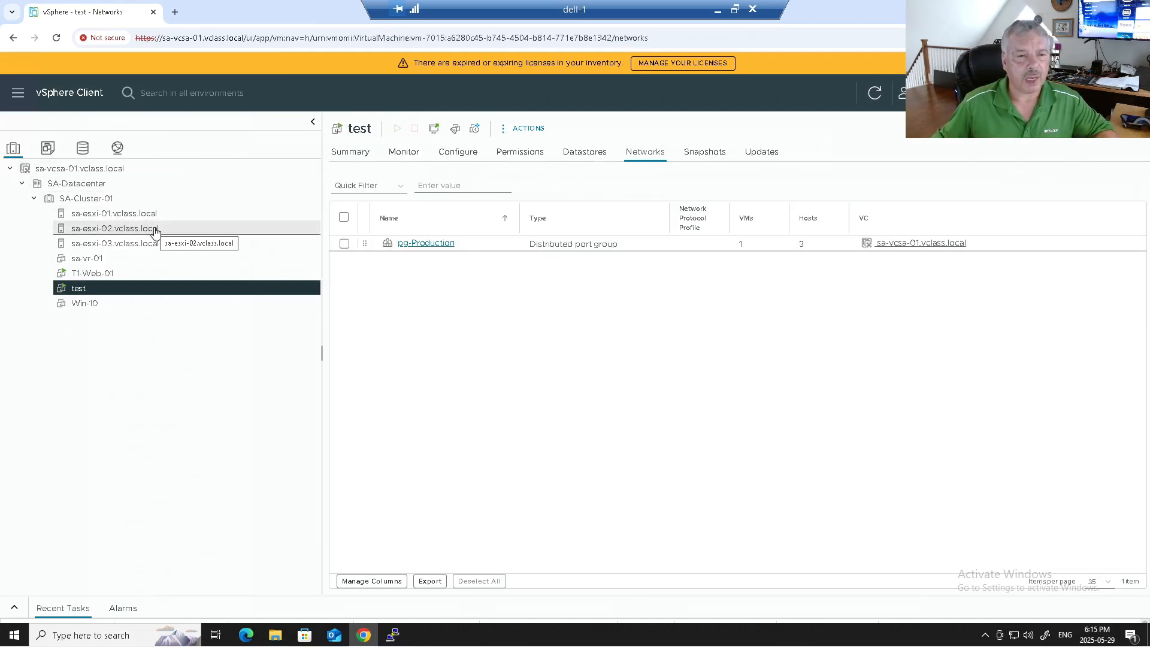
mouse_move(115, 243)
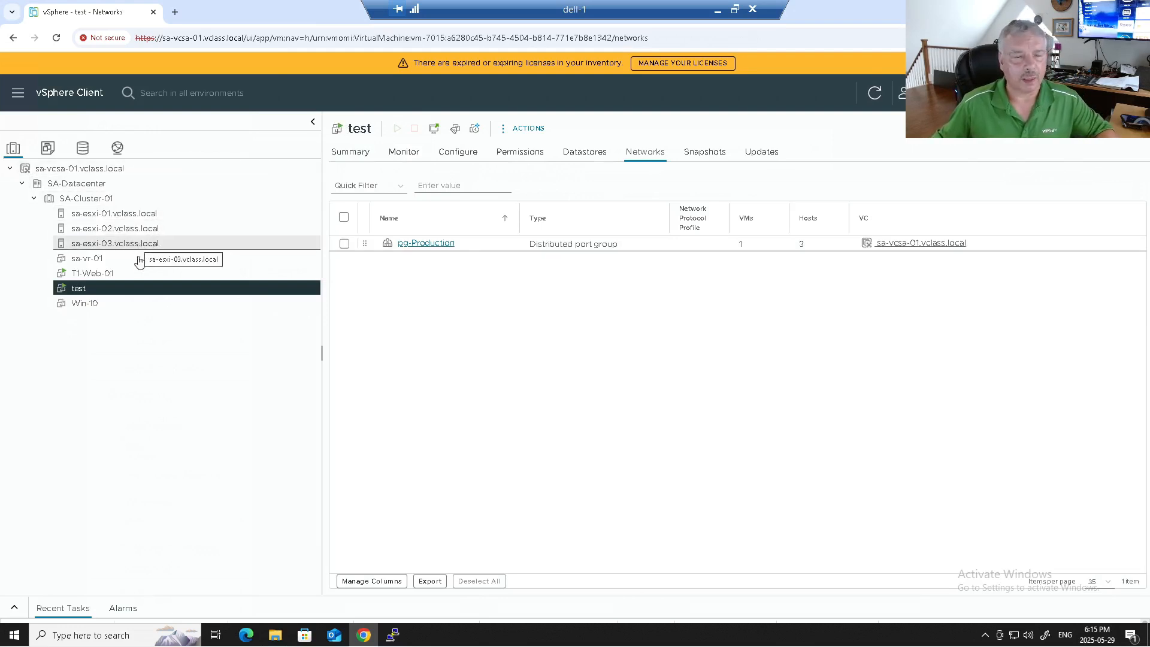
click(425, 243)
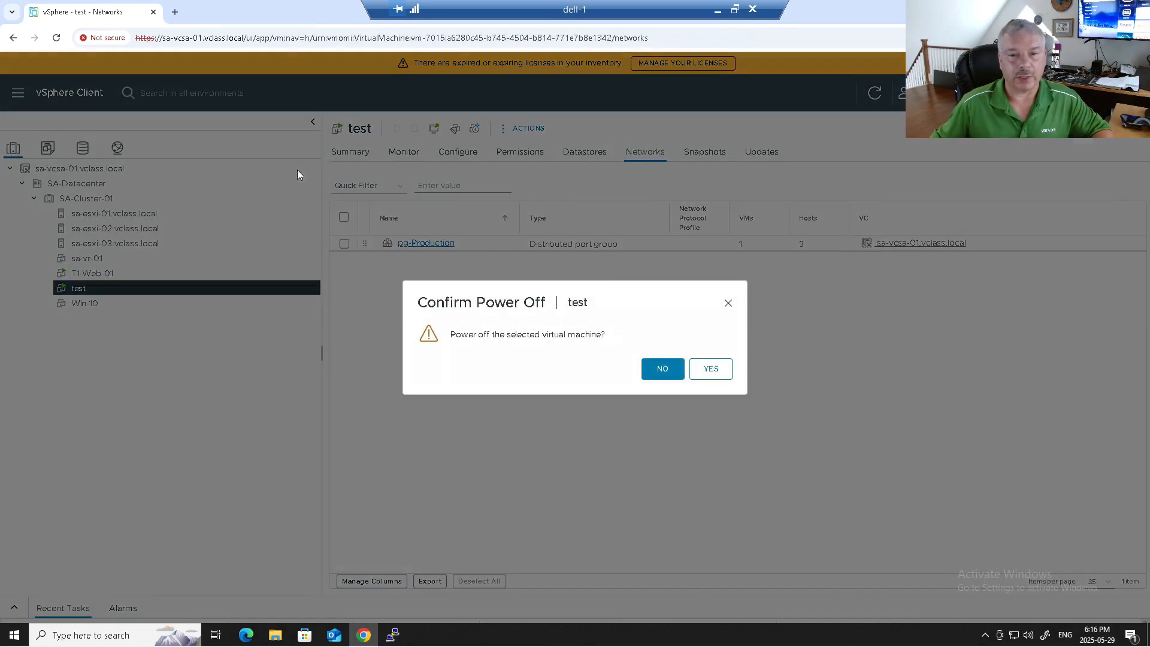
click(708, 367)
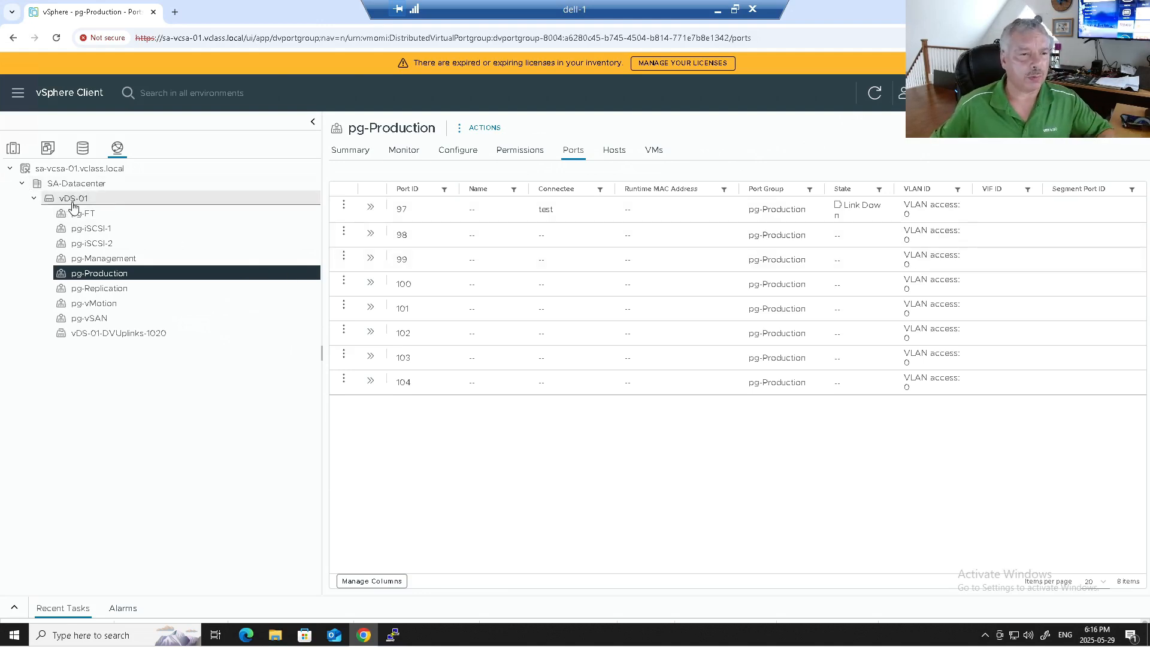
Step: Start a new distributed port group on vDS-01 named pg-Production-ephemeral
right_click(72, 197)
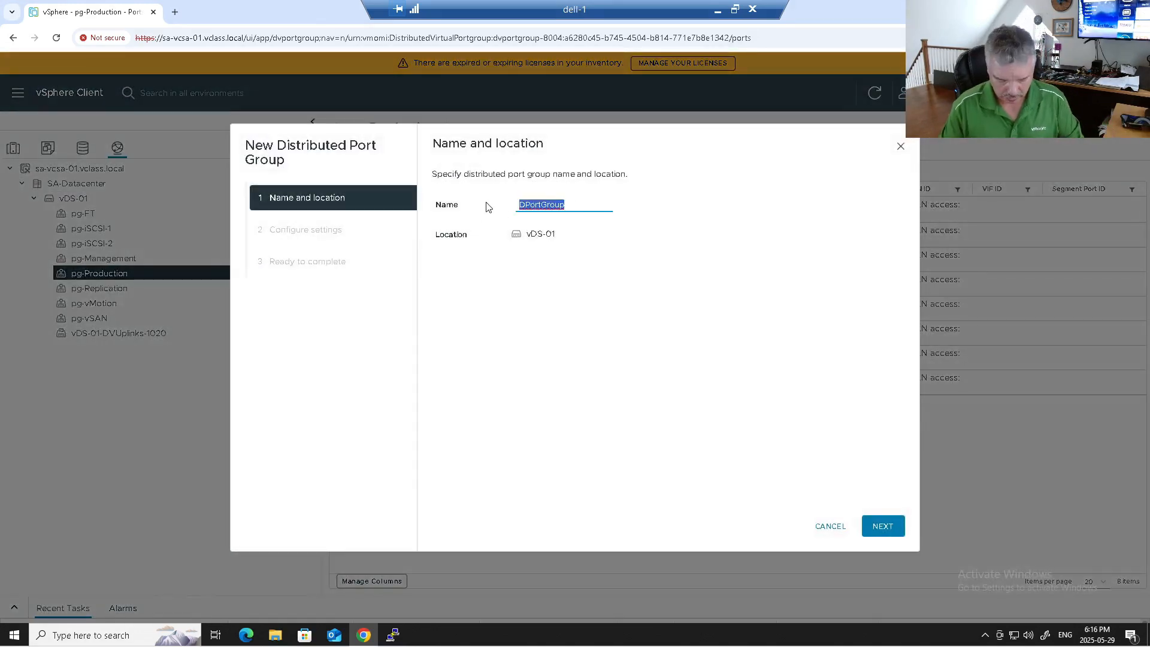
text(pg-Production-)
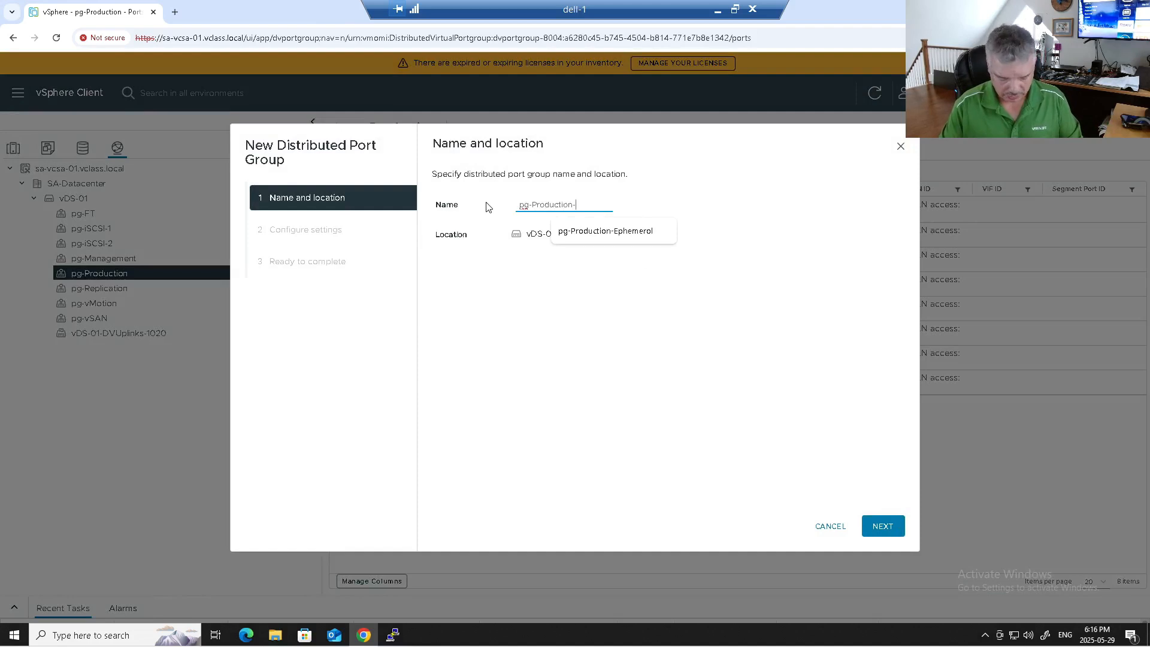
text(em)
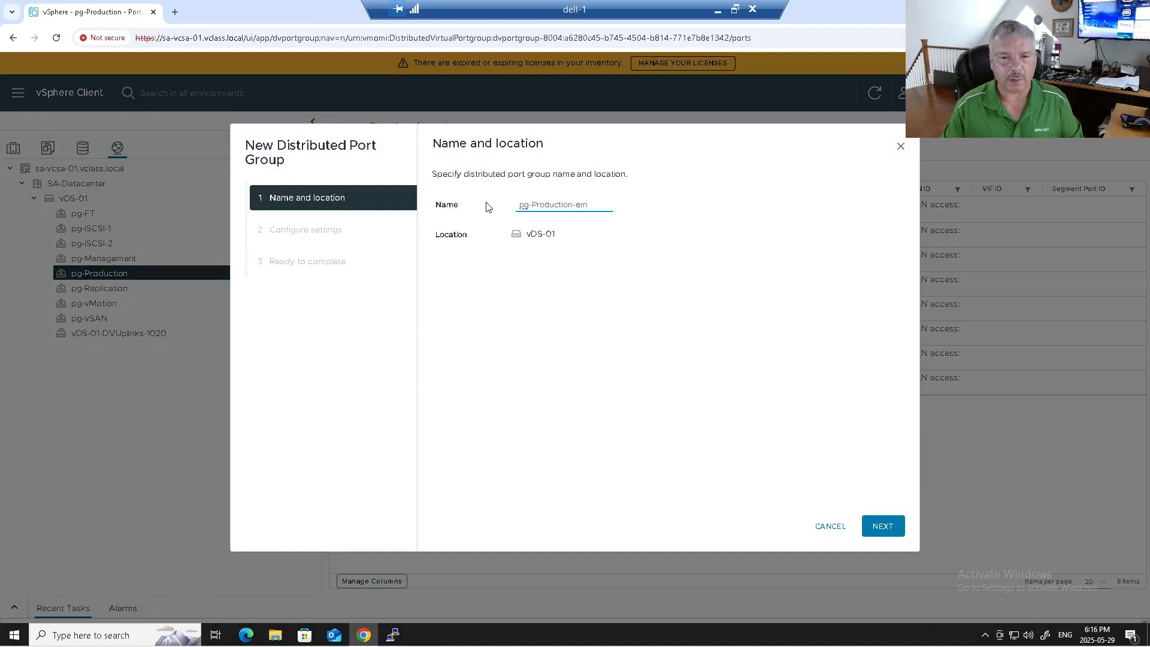
text(ph)
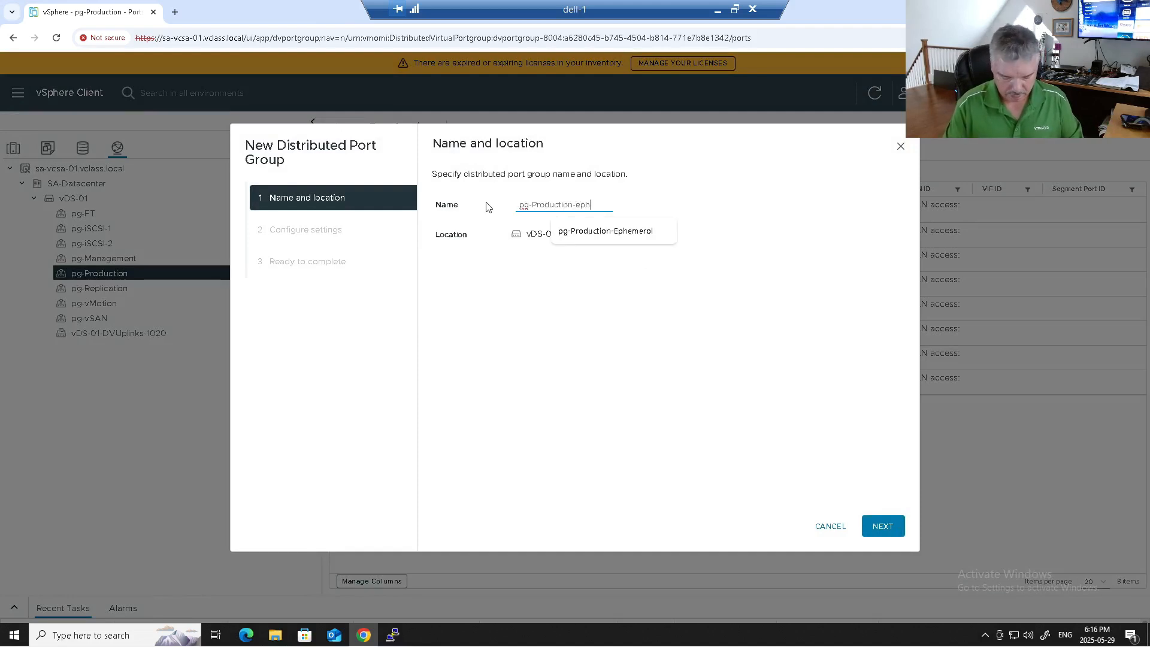
text(emoral)
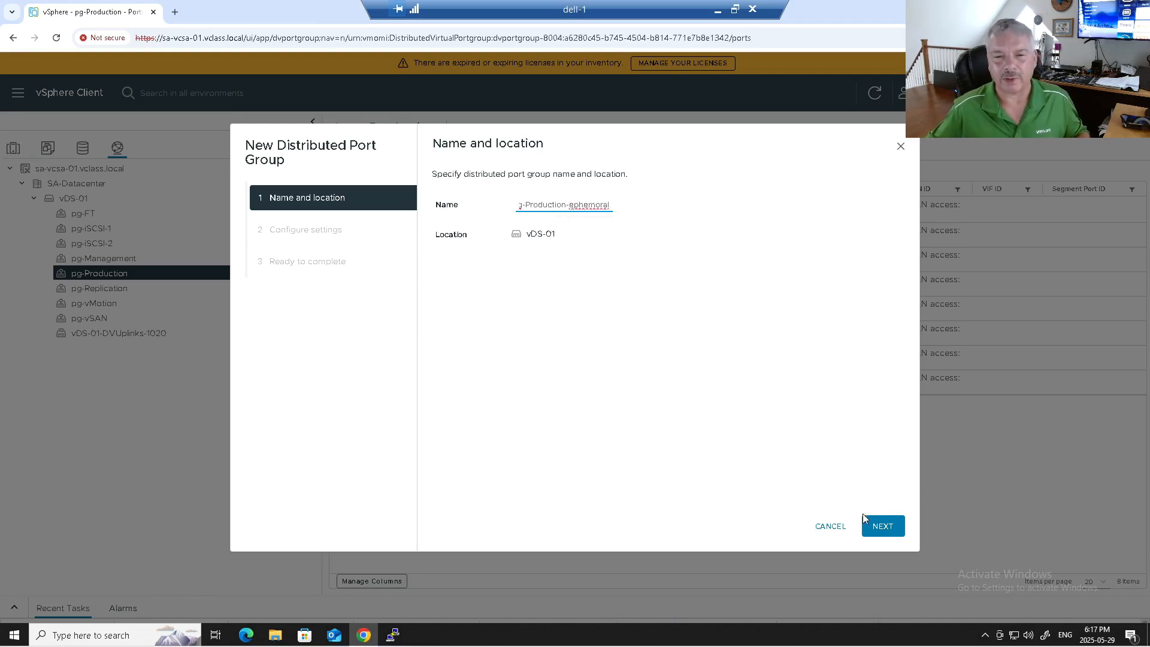
click(881, 526)
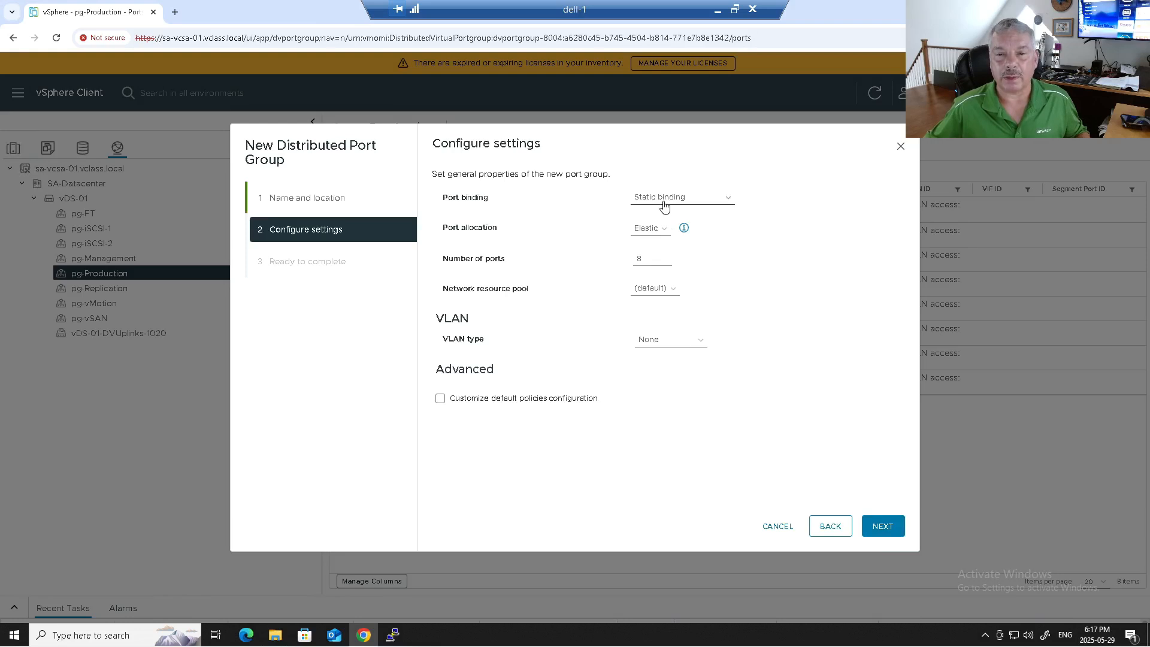
Step: Set port binding to Ephemeral and finish creating the port group
click(678, 197)
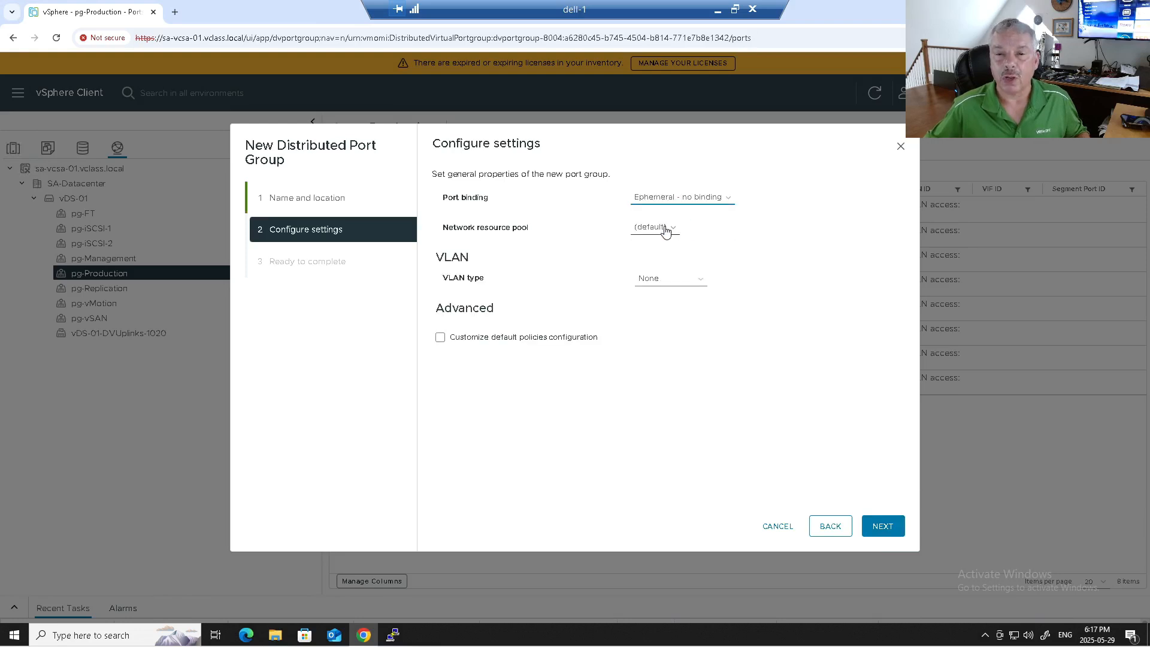
mouse_move(763, 250)
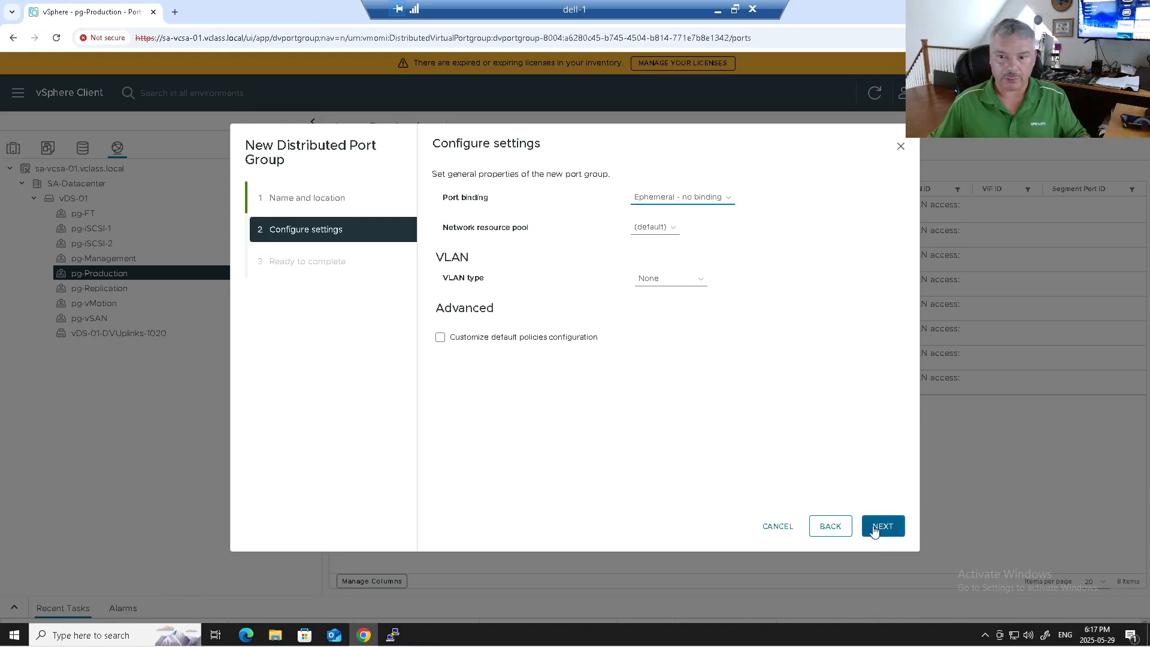
click(883, 526)
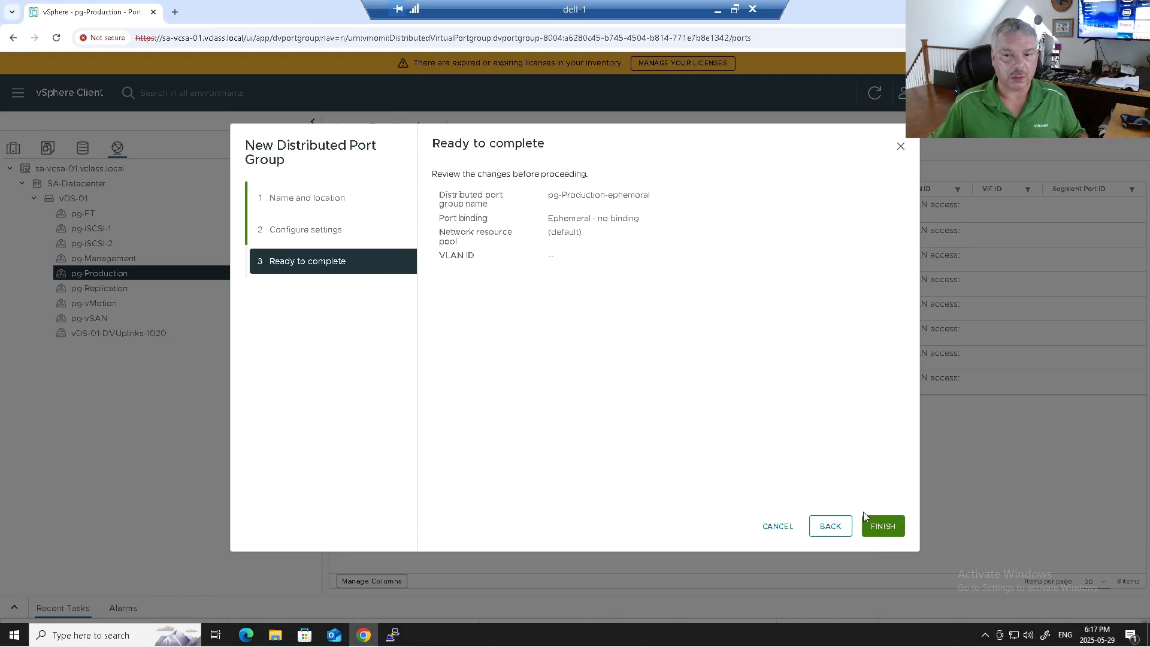
click(883, 526)
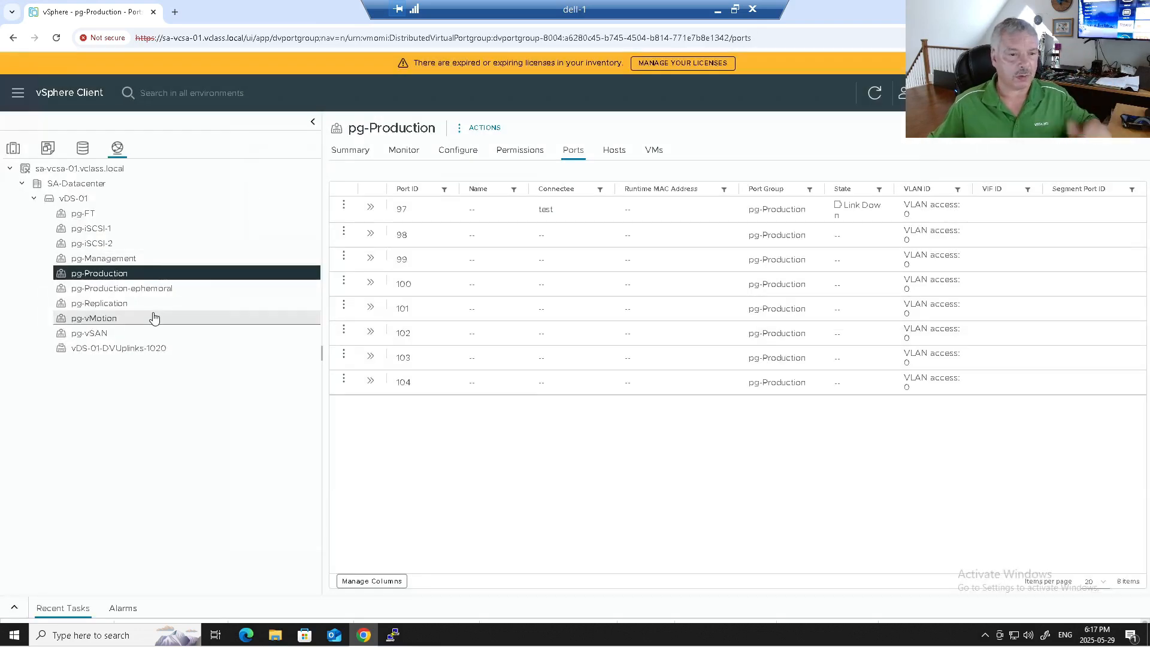
Step: Check the new pg-Production-ephemeral port group and the test VM's networks
click(121, 287)
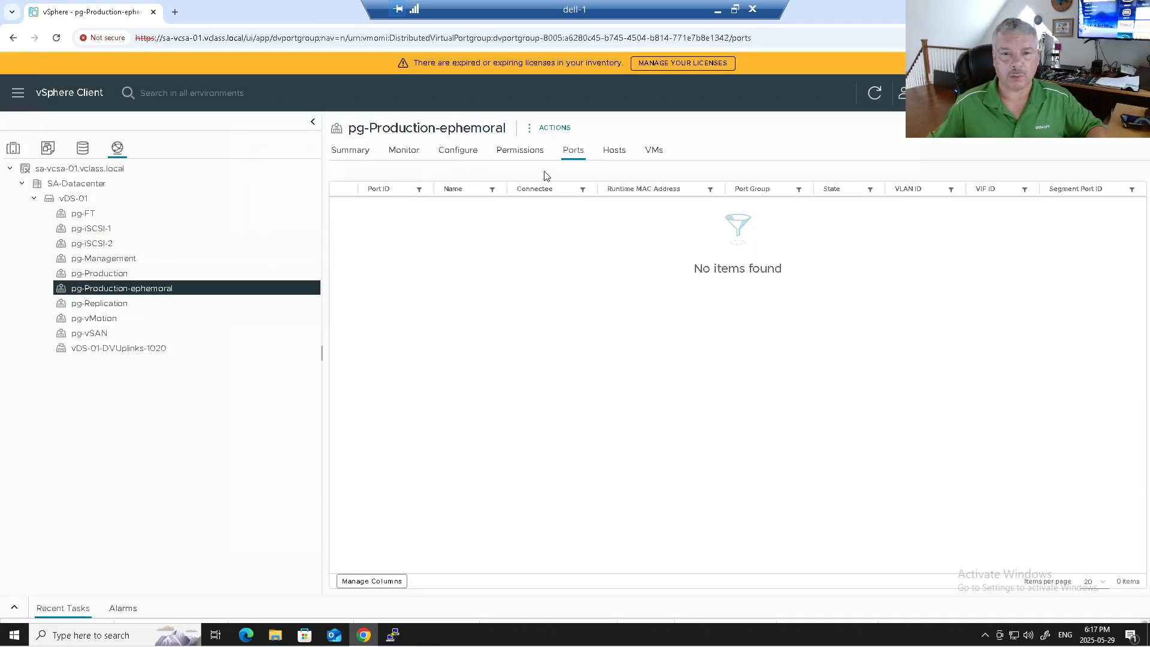
mouse_move(125, 244)
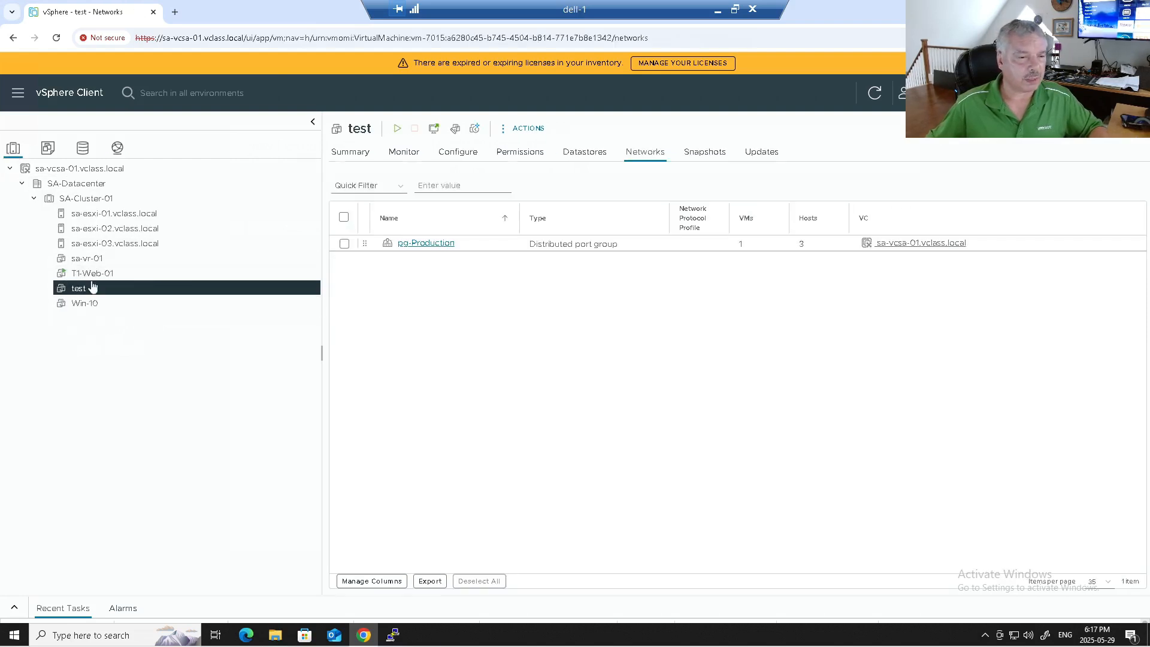
click(92, 273)
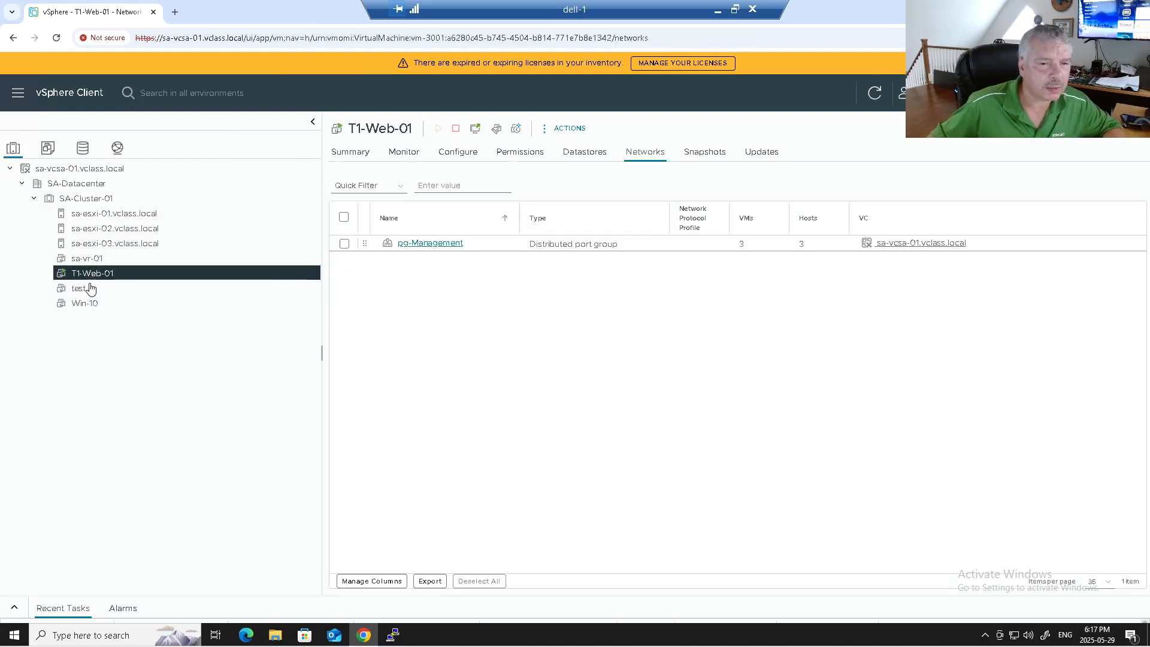
click(79, 288)
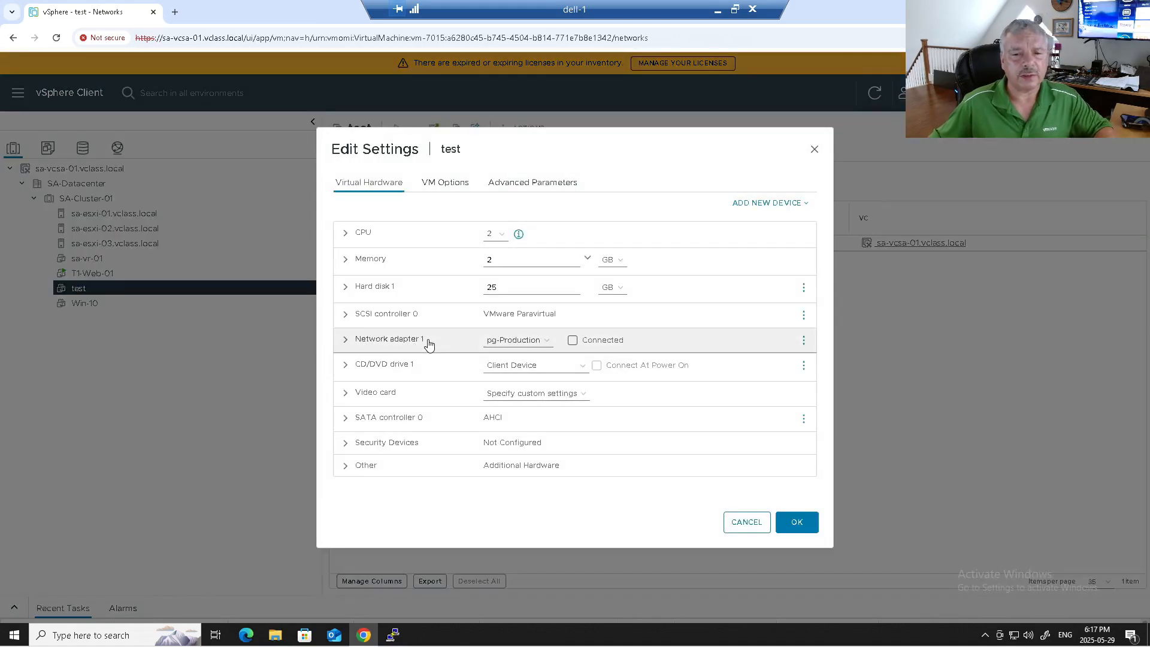
Step: Attach the test VM's network adapter 1 to pg-Production-ephemeral and apply
click(517, 338)
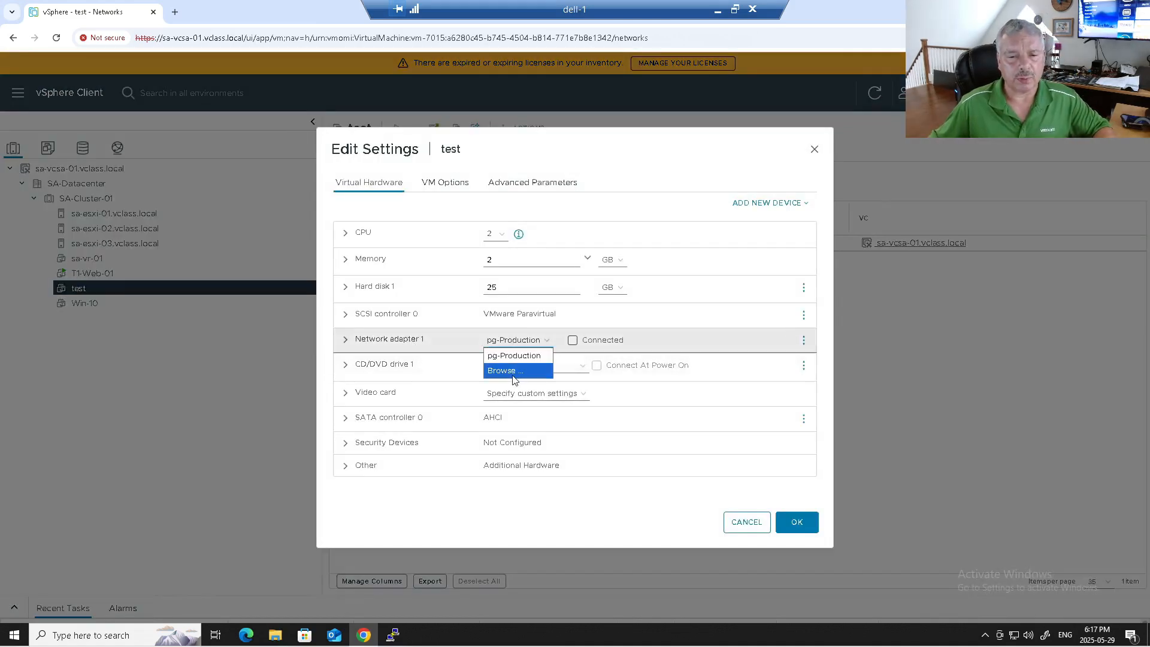
click(503, 370)
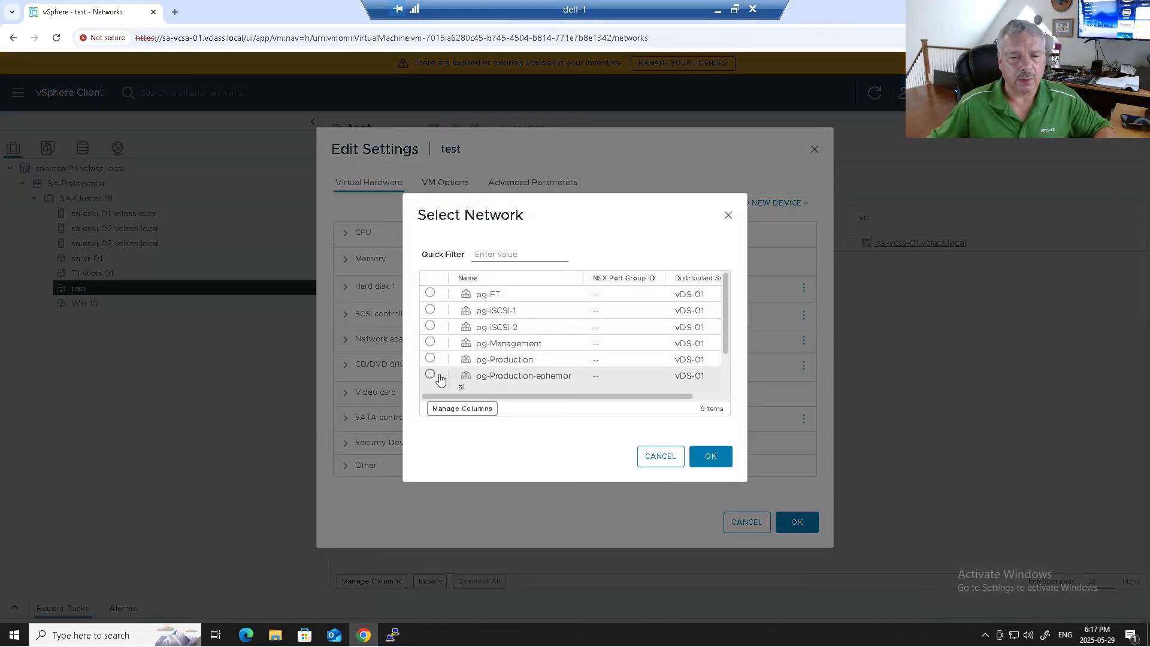
click(708, 455)
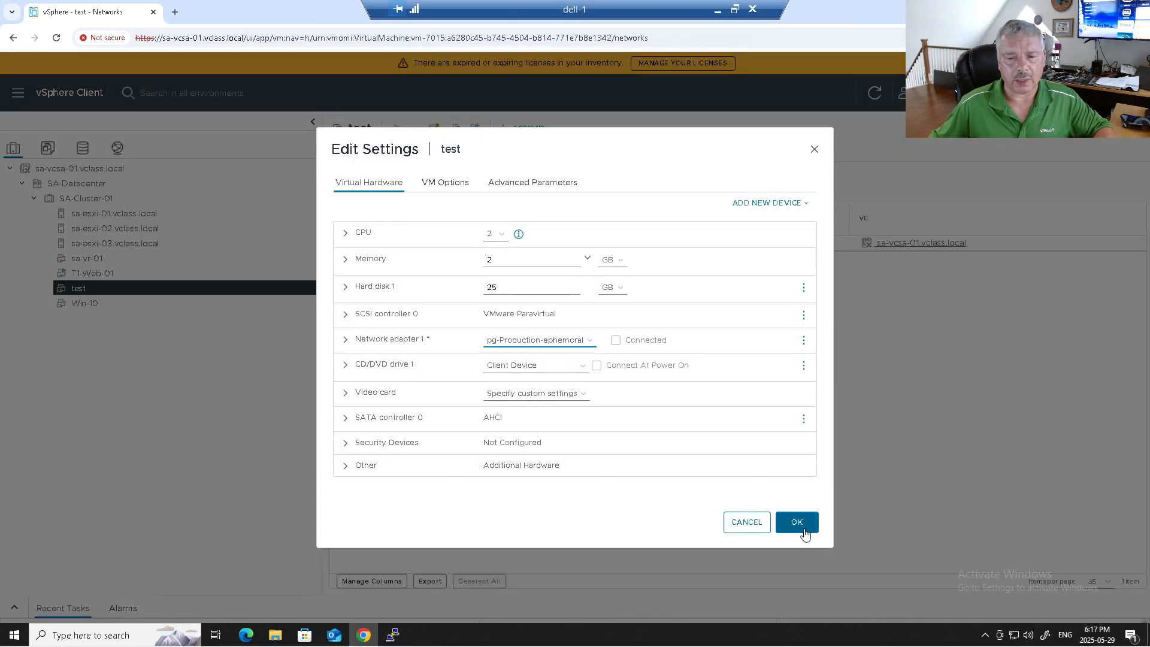
click(796, 521)
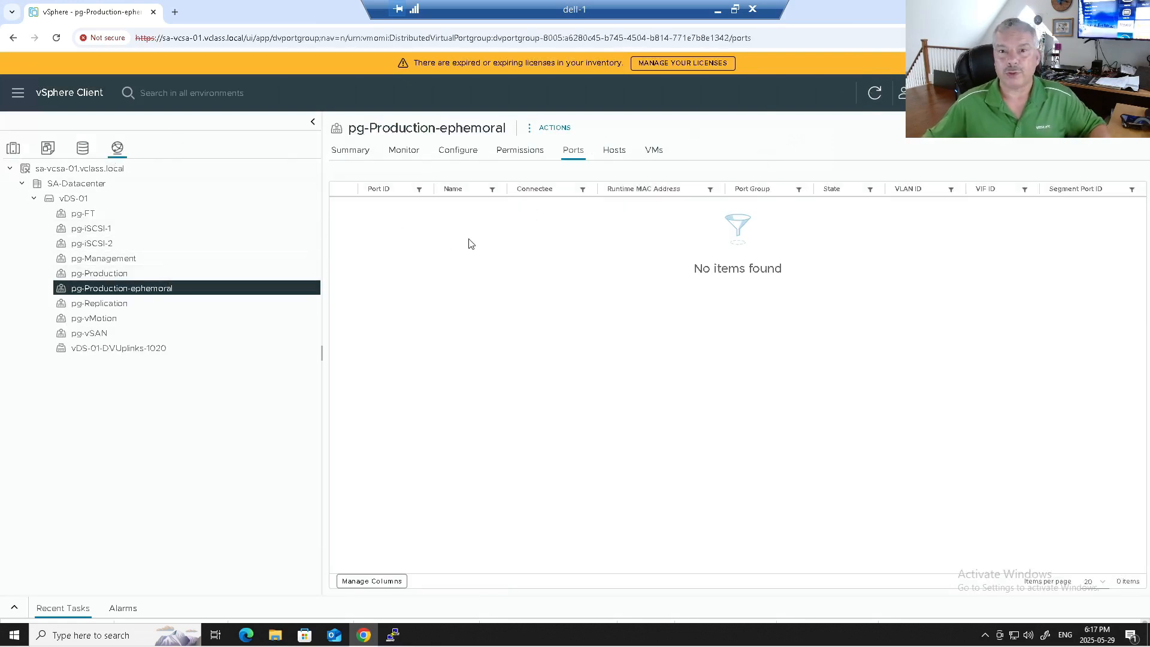
mouse_move(273, 164)
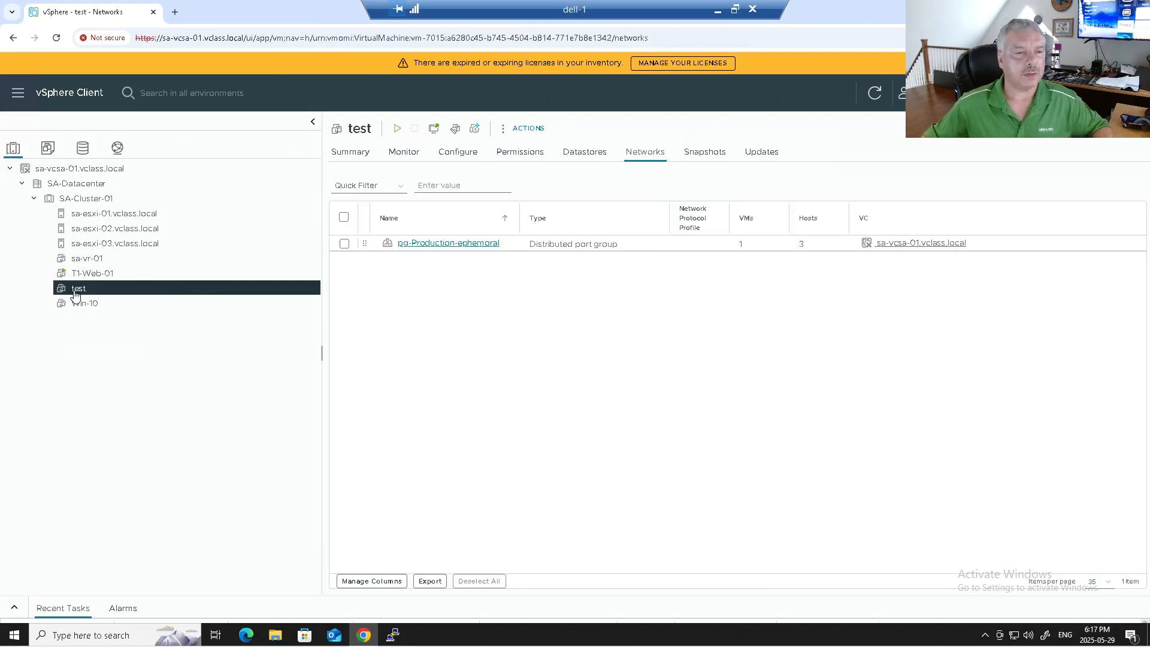
Step: Power off the test VM and confirm the shutdown
right_click(77, 287)
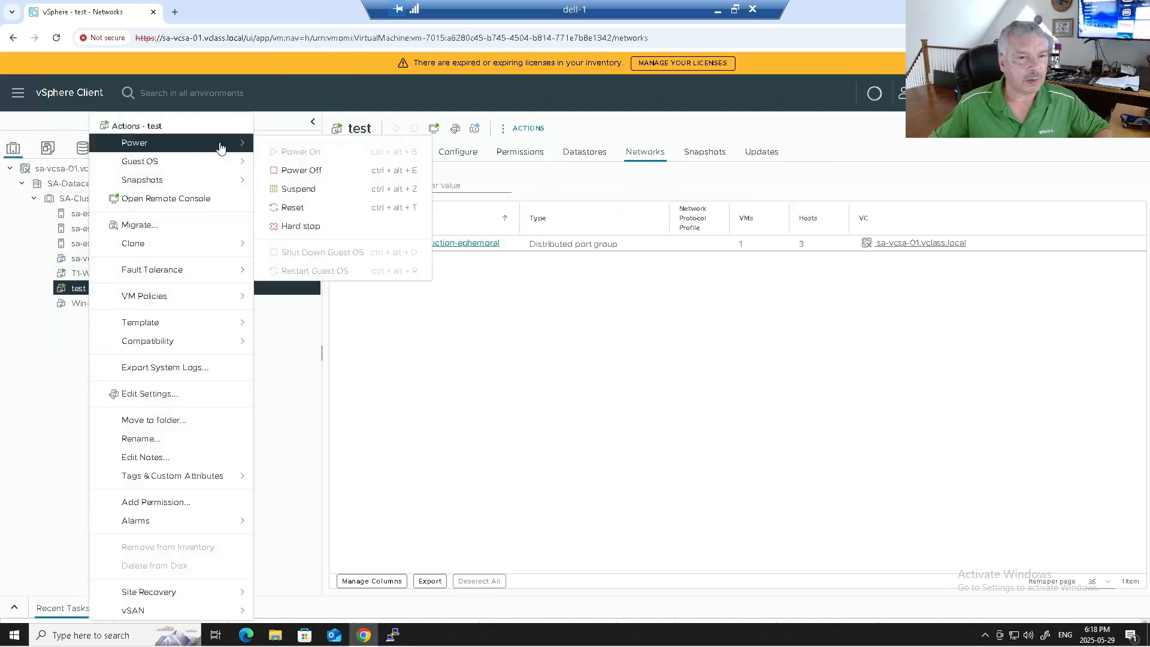
click(301, 168)
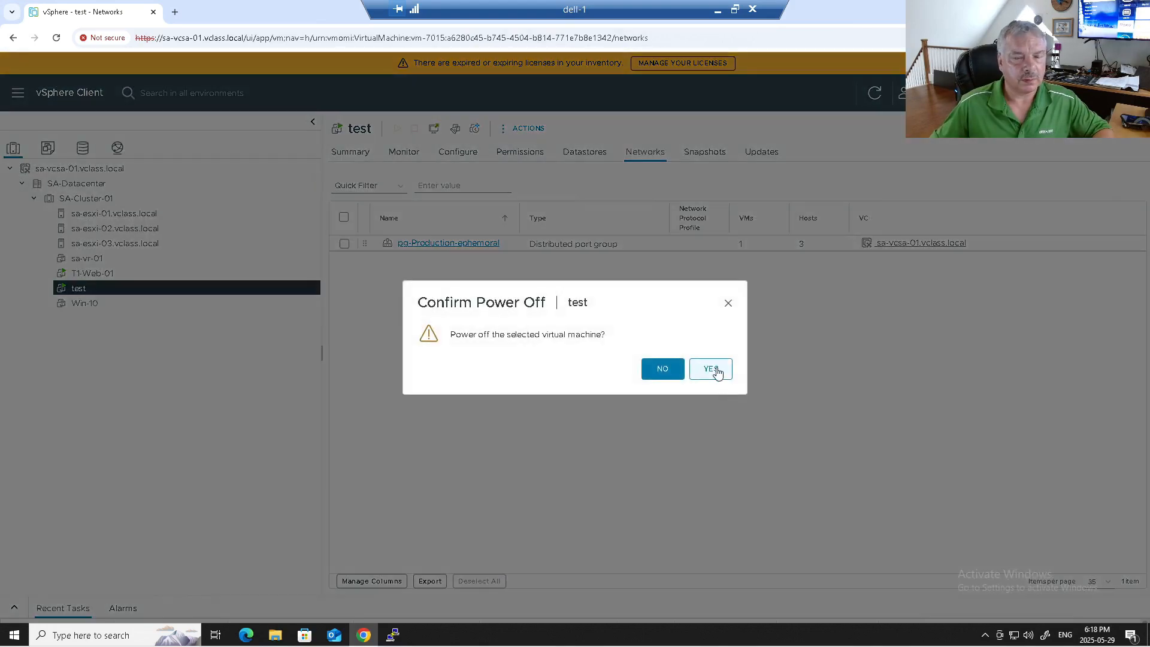
click(710, 368)
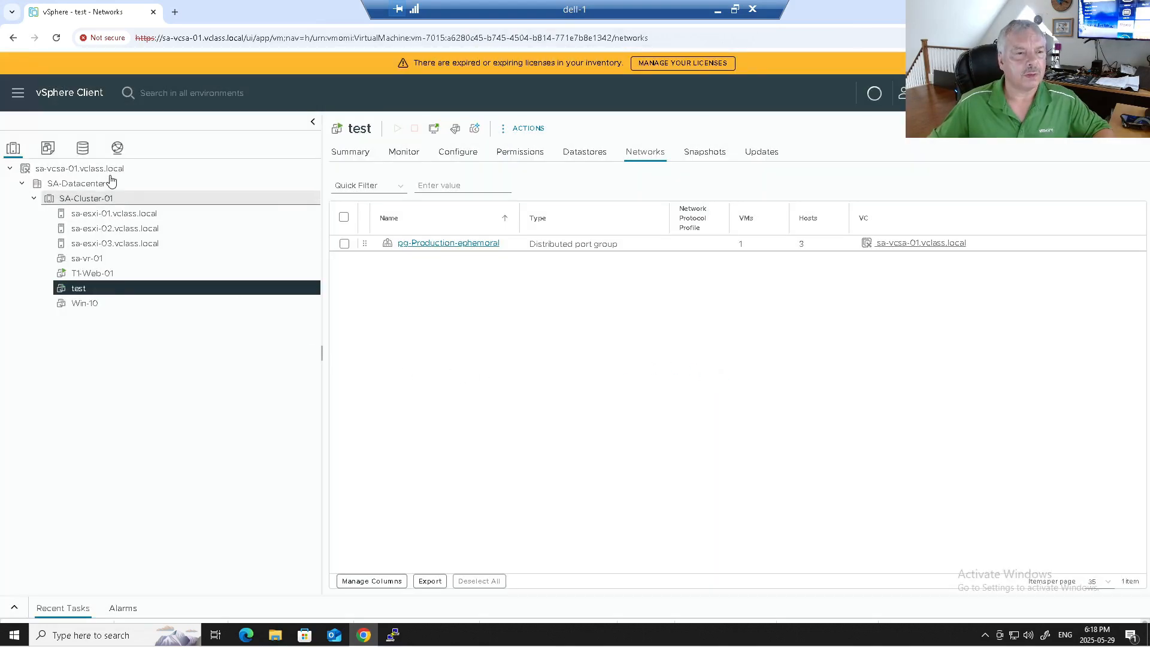
Step: Switch to Networking to see pg-Production-ephemeral port 106 connected to test, link up
click(446, 243)
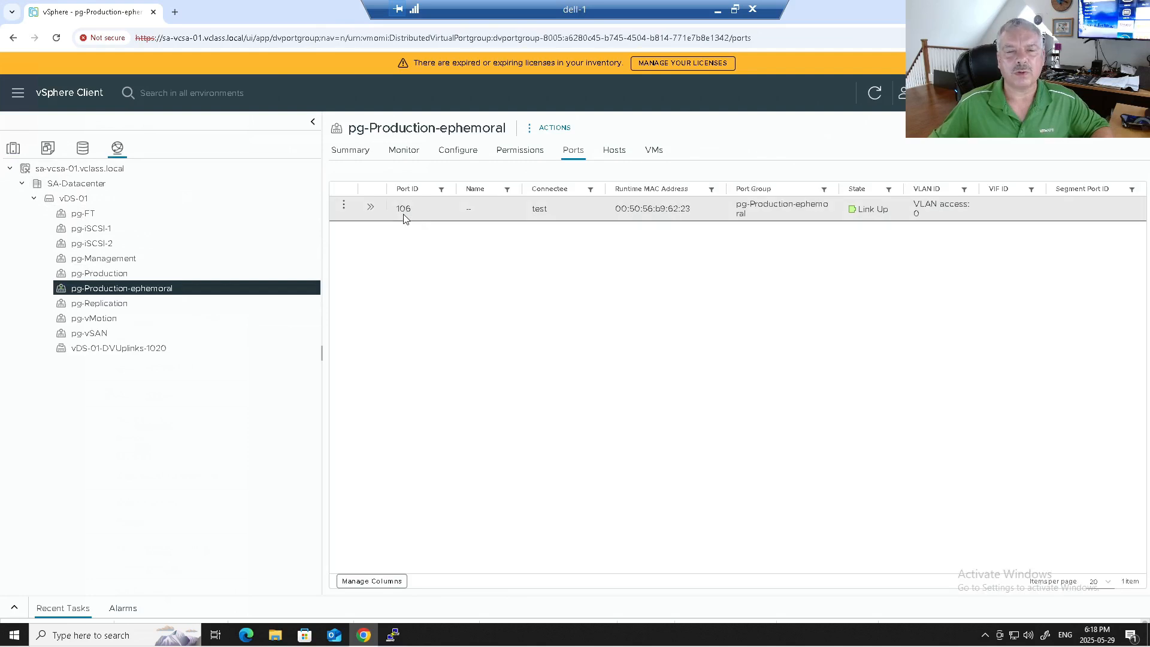
mouse_move(403, 208)
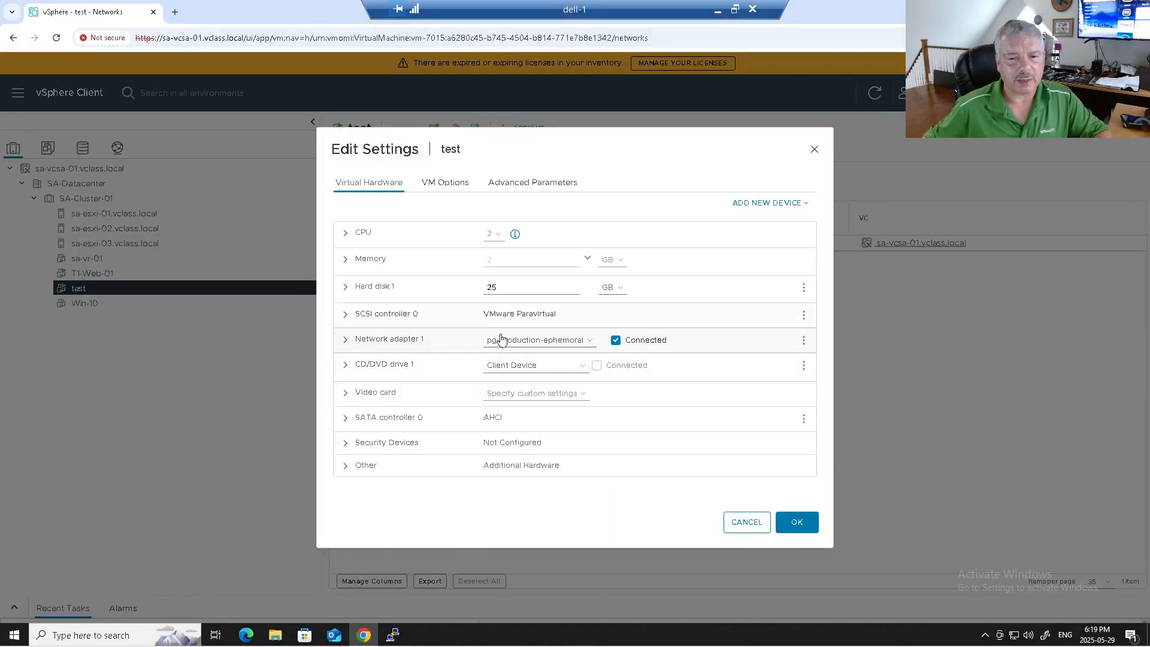
Step: Cancel the VM settings edit and request deletion of the pg-Production-ephemeral port group
click(539, 339)
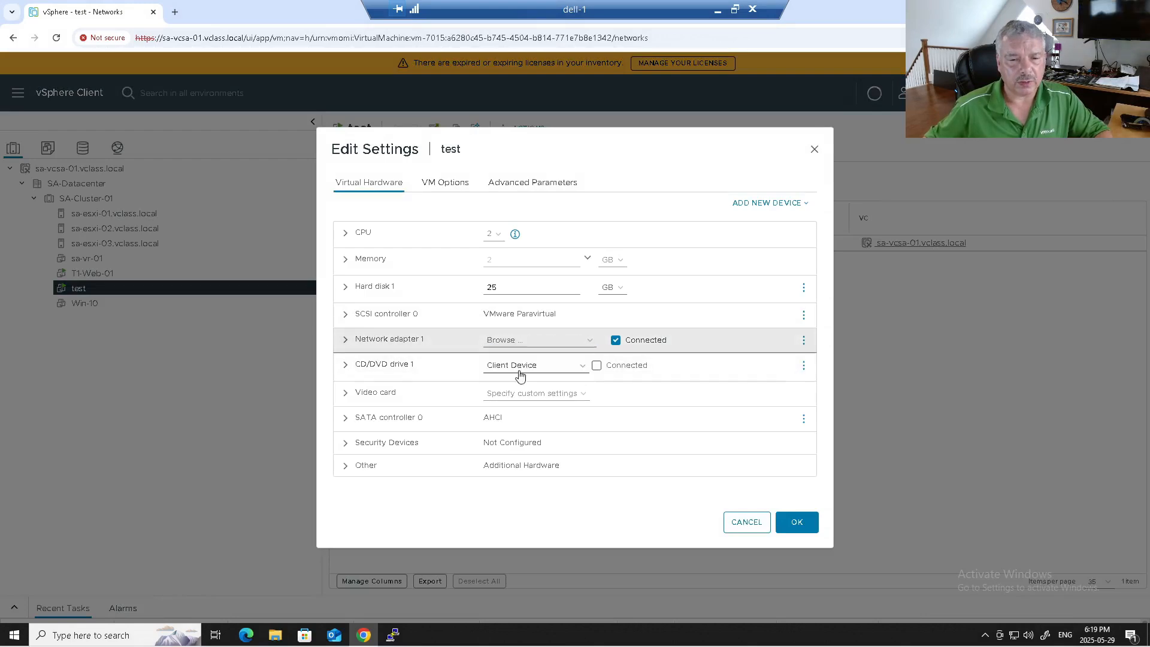
click(539, 338)
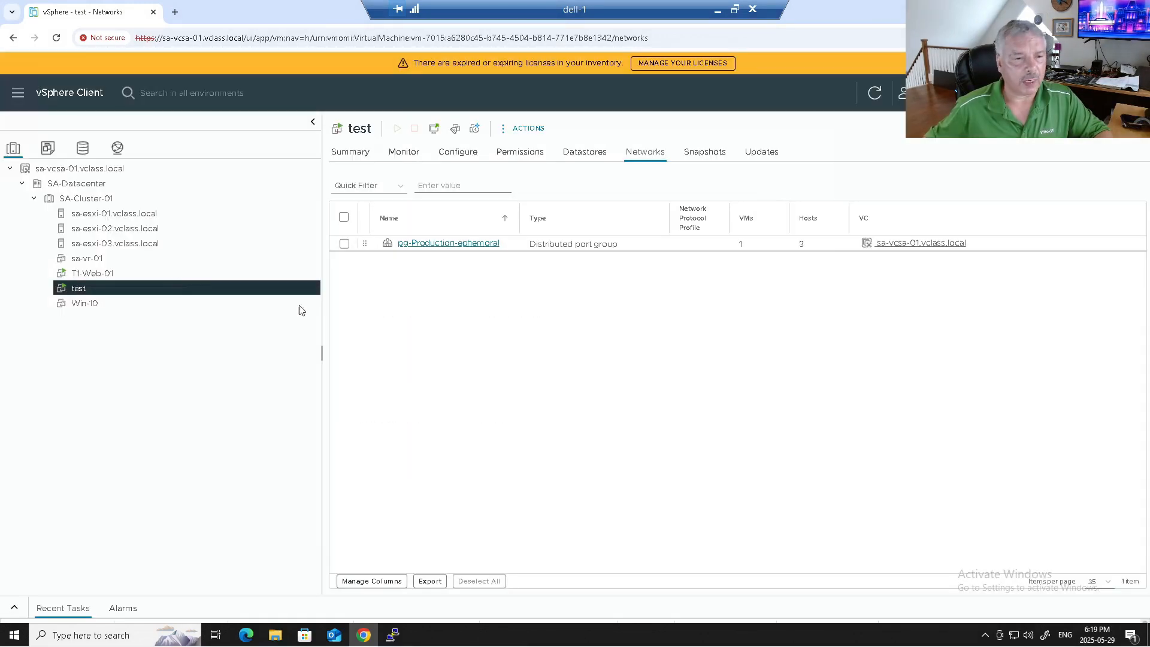
click(448, 243)
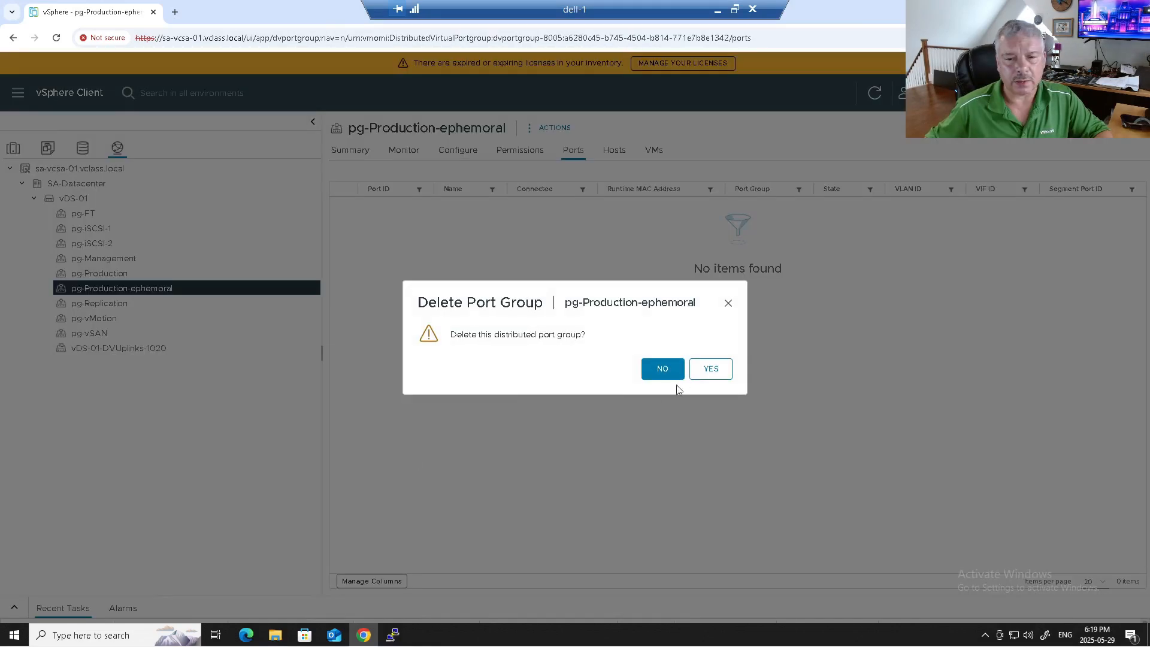
Step: Confirm deleting pg-Production-ephemeral, leaving vDS-01 with nine networks and 76 ports
click(709, 368)
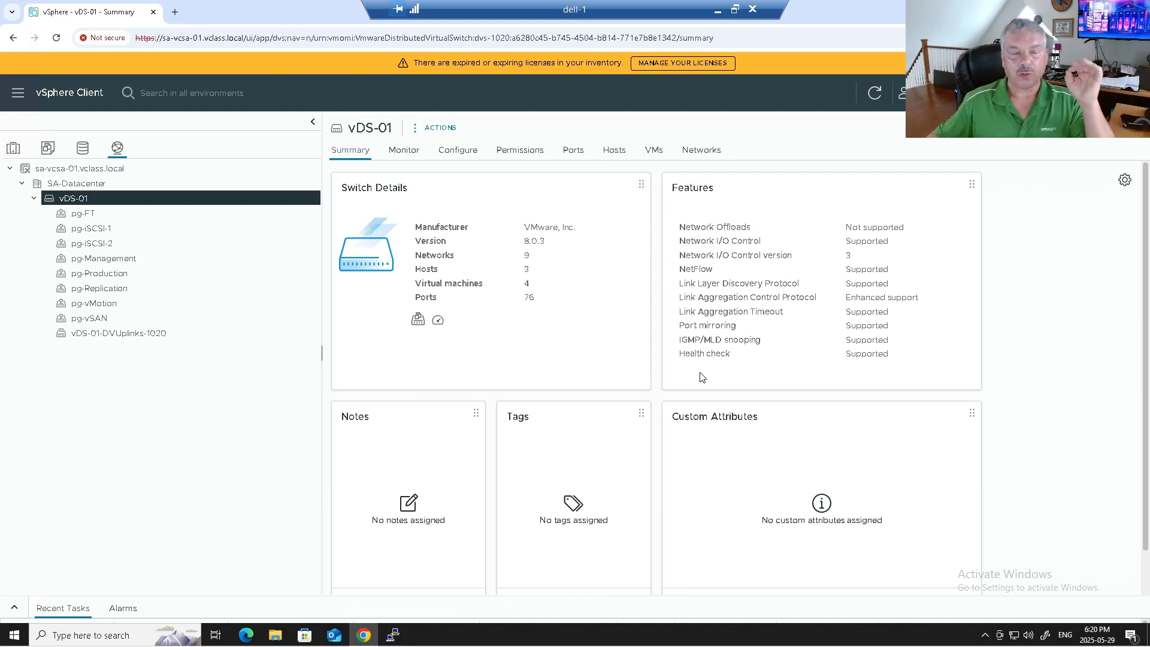
mouse_move(296, 612)
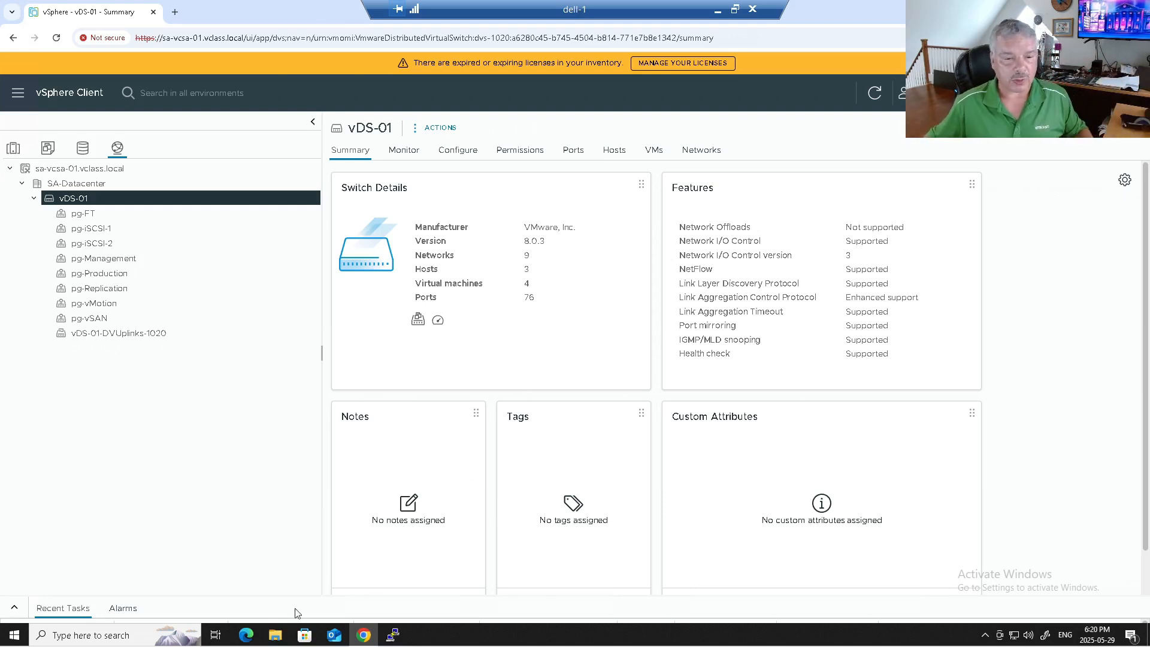
Step: Launch installer.exe from E:\vcsa-ui-installer\win32 on the VCSA DVD
click(274, 635)
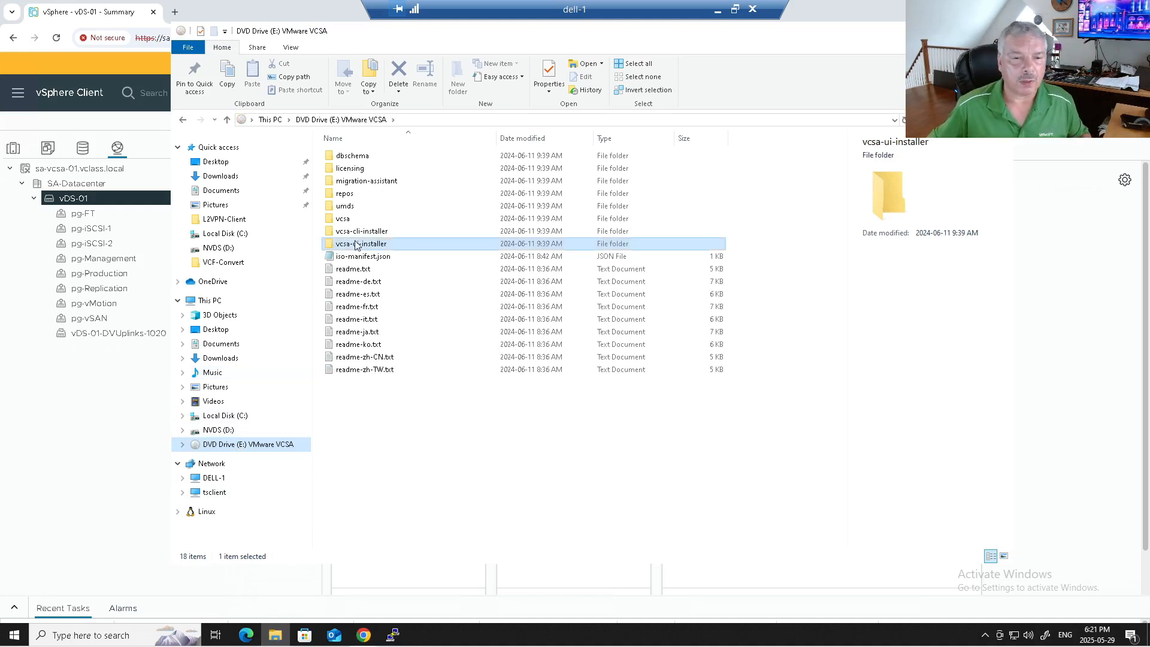
double_click(360, 244)
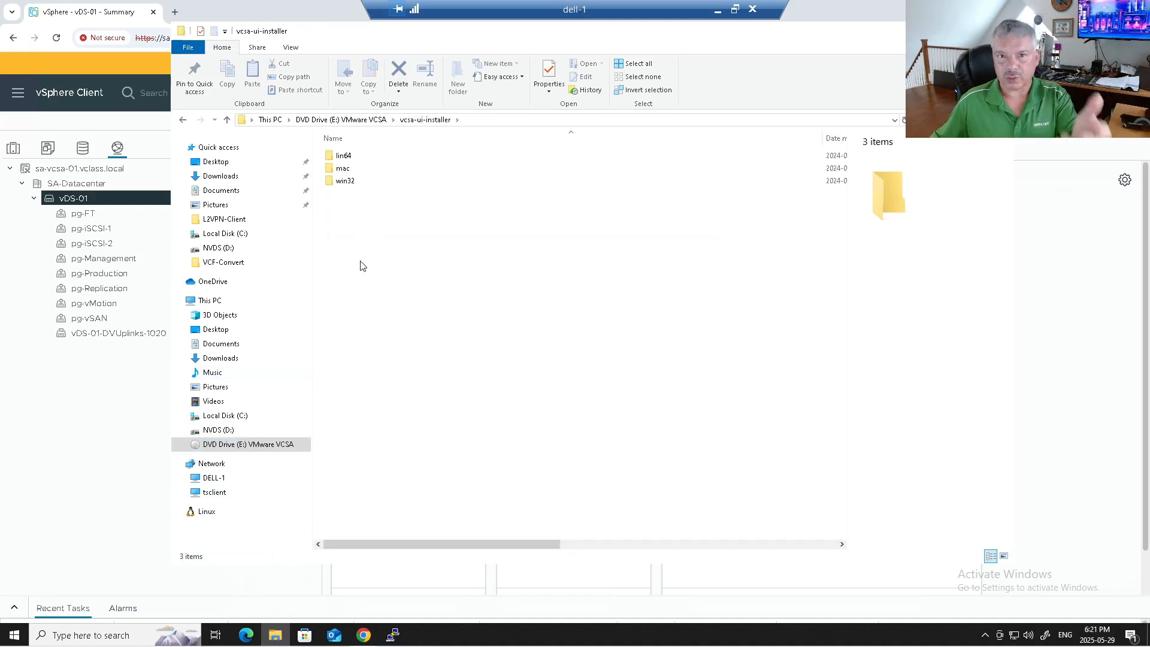
mouse_move(347, 215)
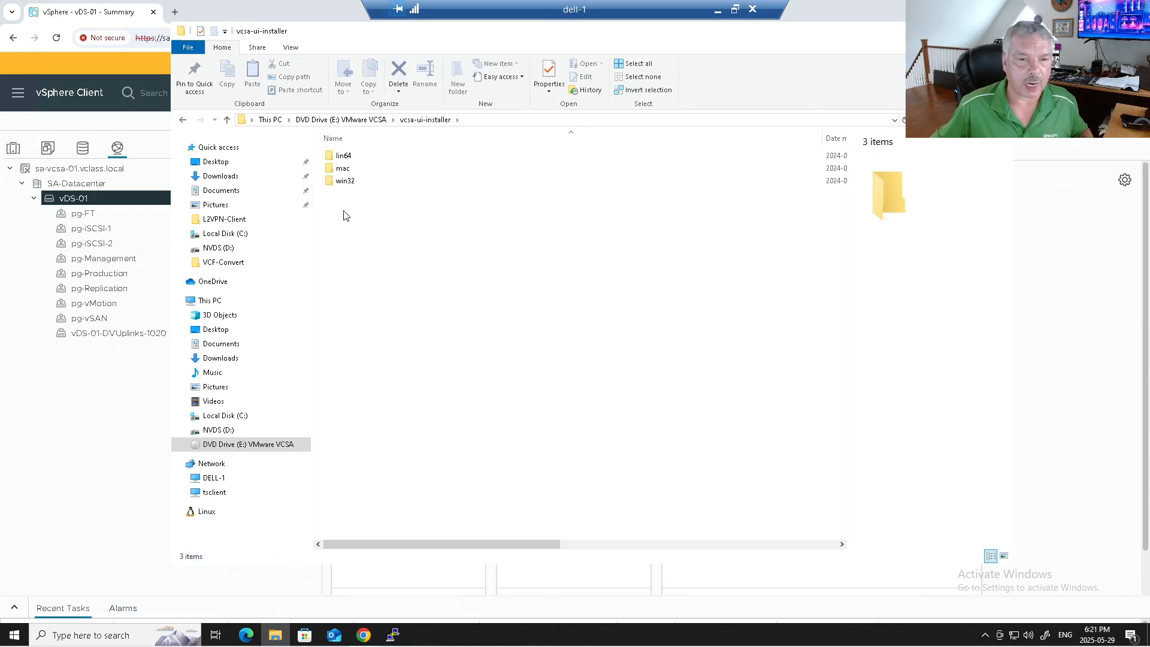
mouse_move(339, 207)
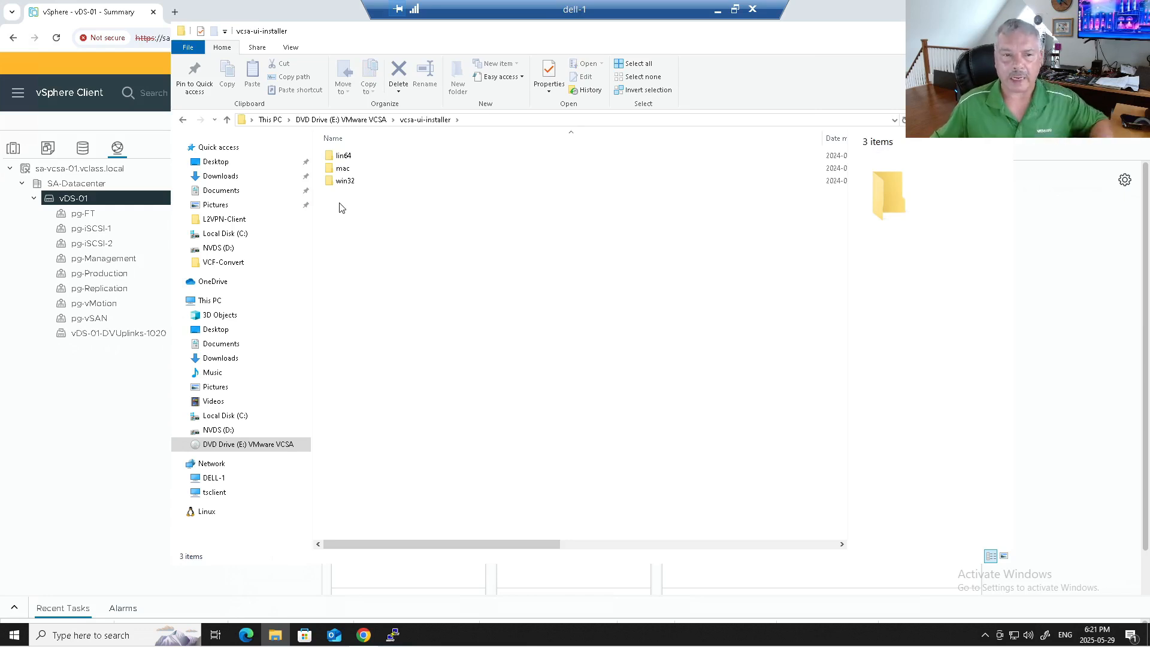
double_click(344, 181)
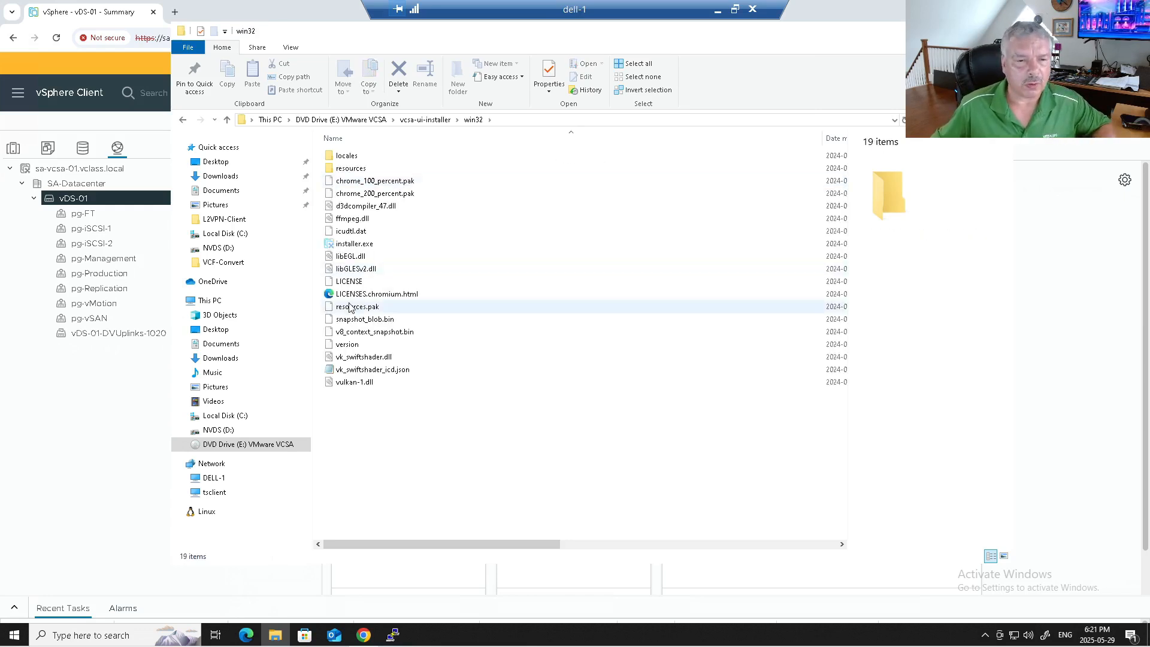
double_click(354, 243)
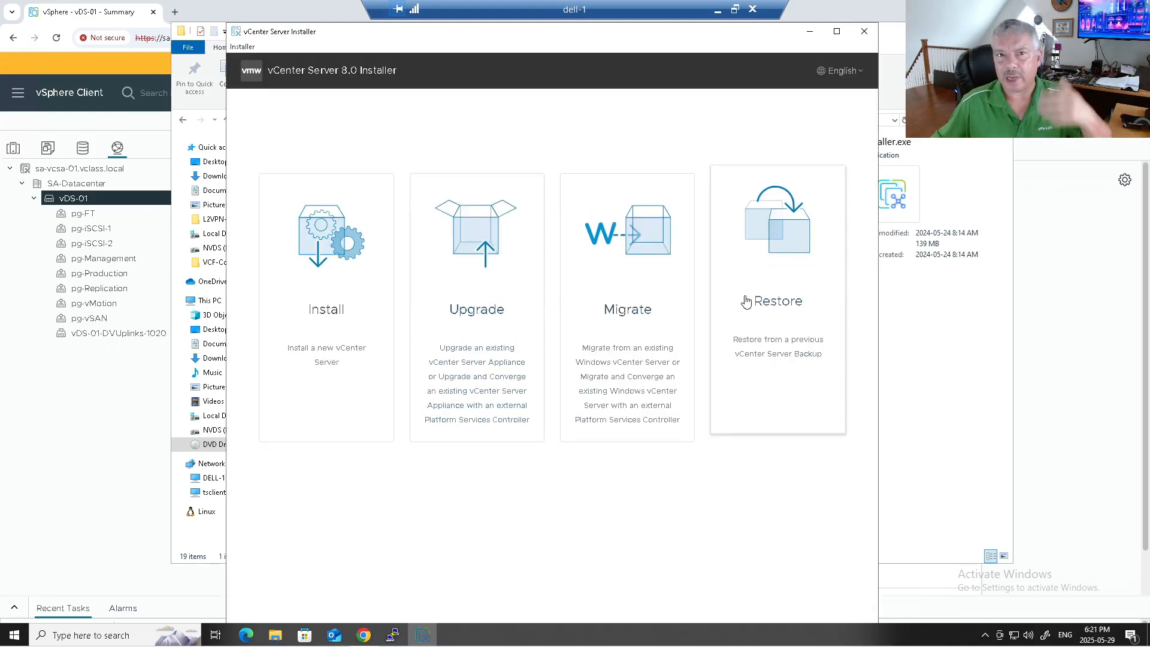
Step: Start a Restore, accept the license, enter the SFTP backup location, user and password, and connect
click(775, 301)
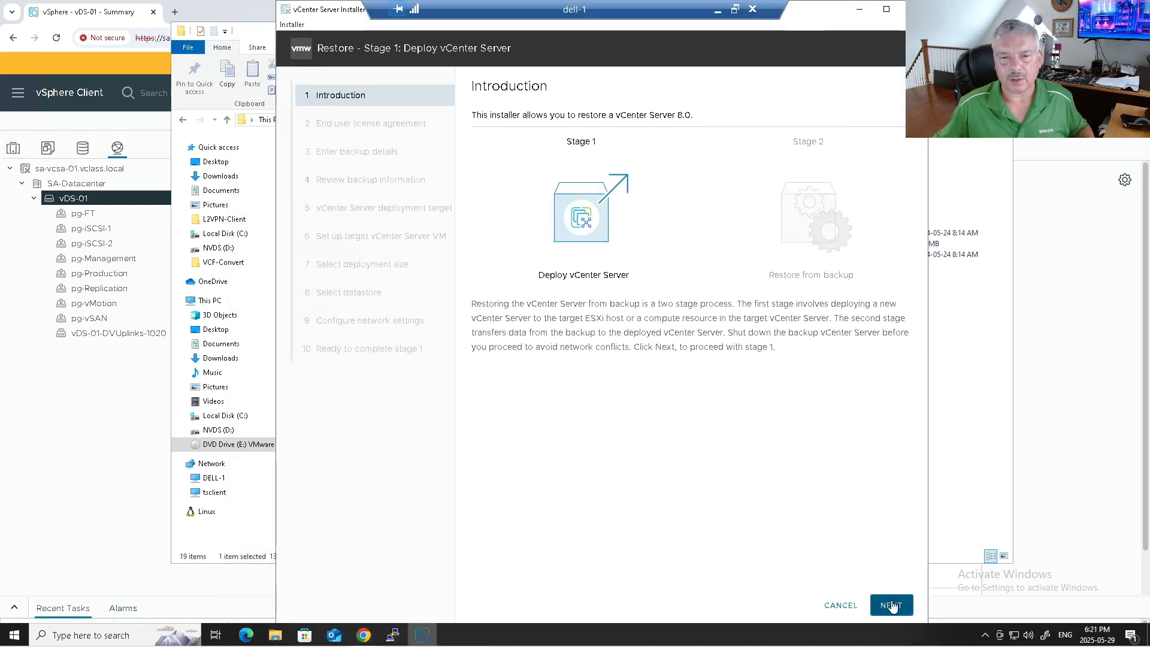
click(889, 605)
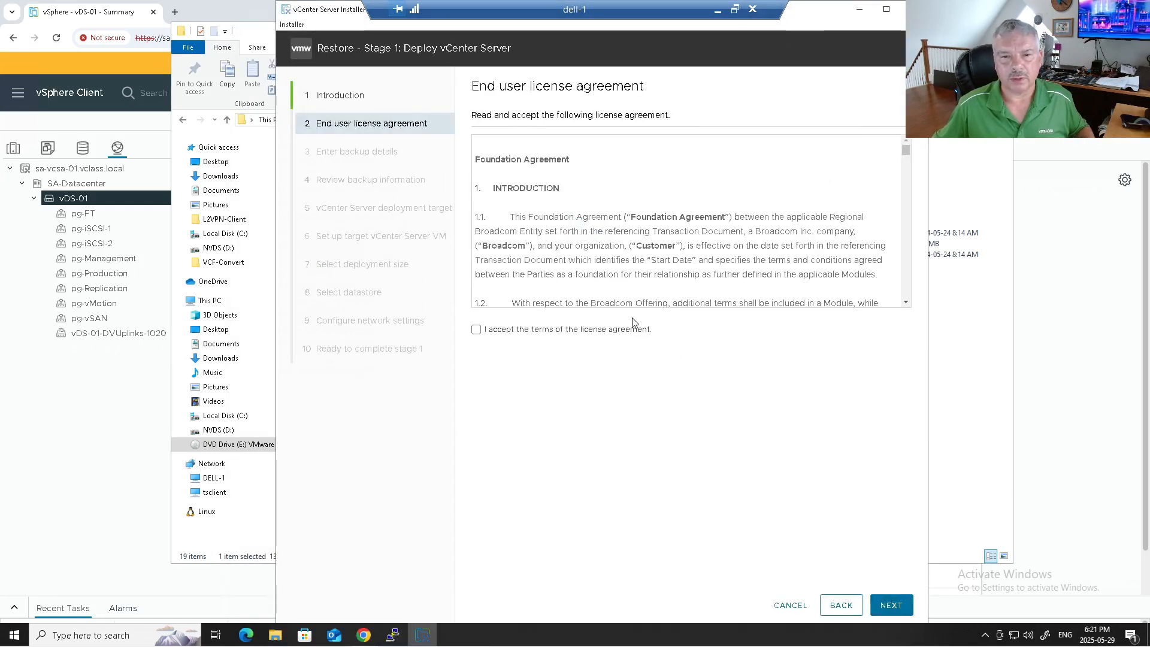
click(475, 329)
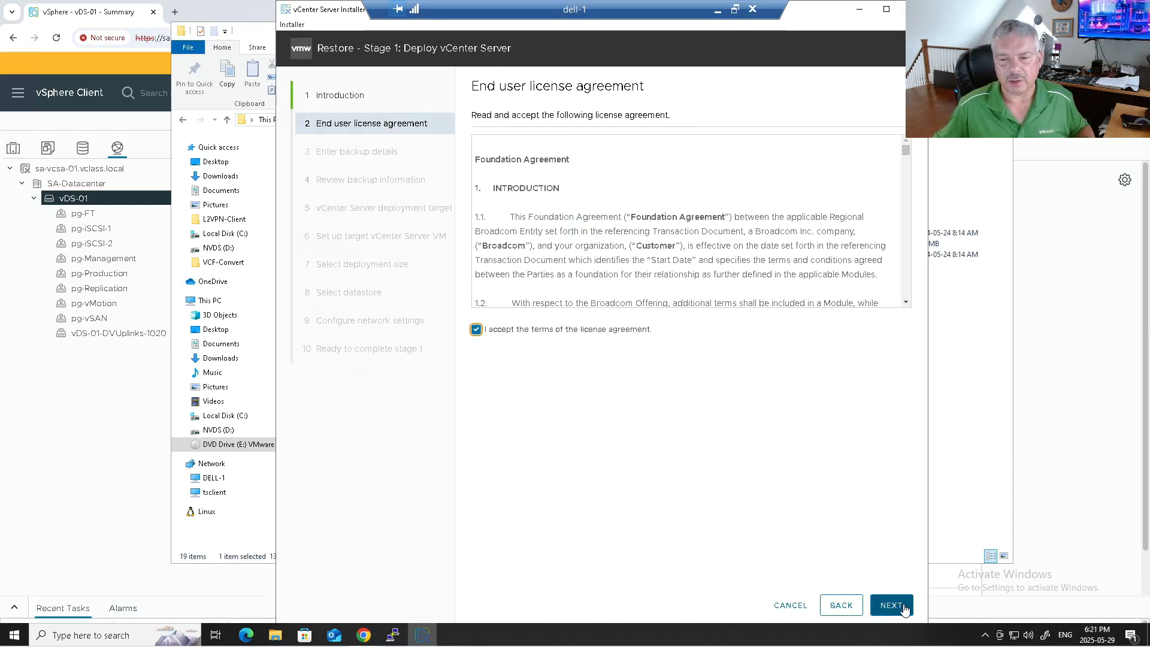
click(890, 603)
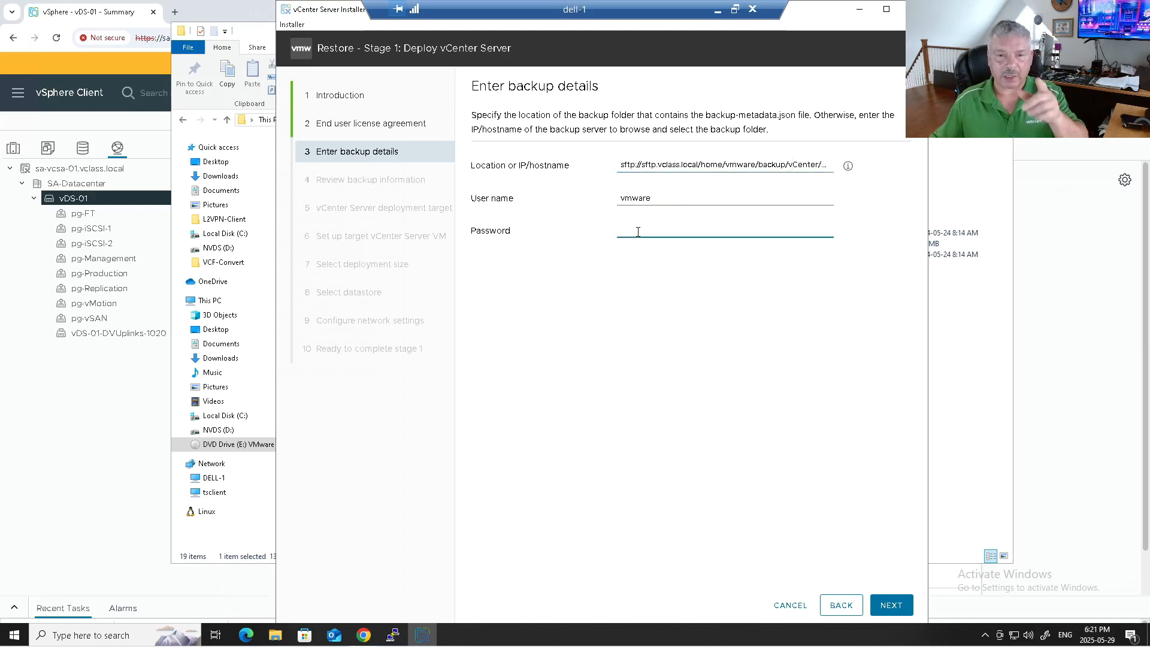
text(password)
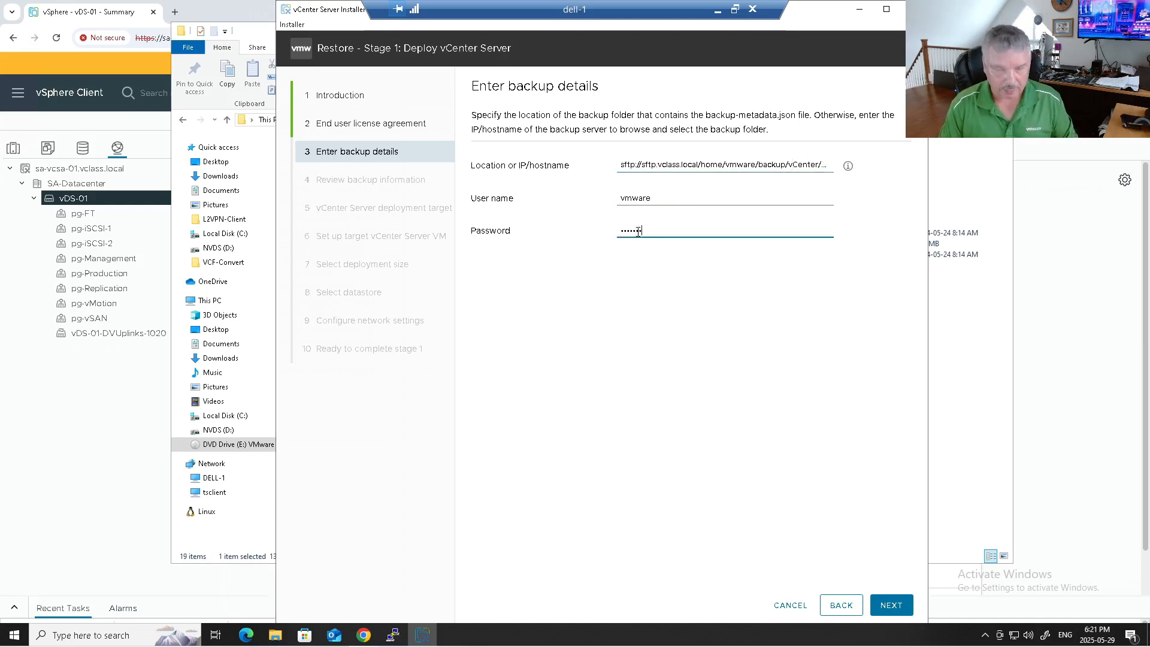
click(890, 605)
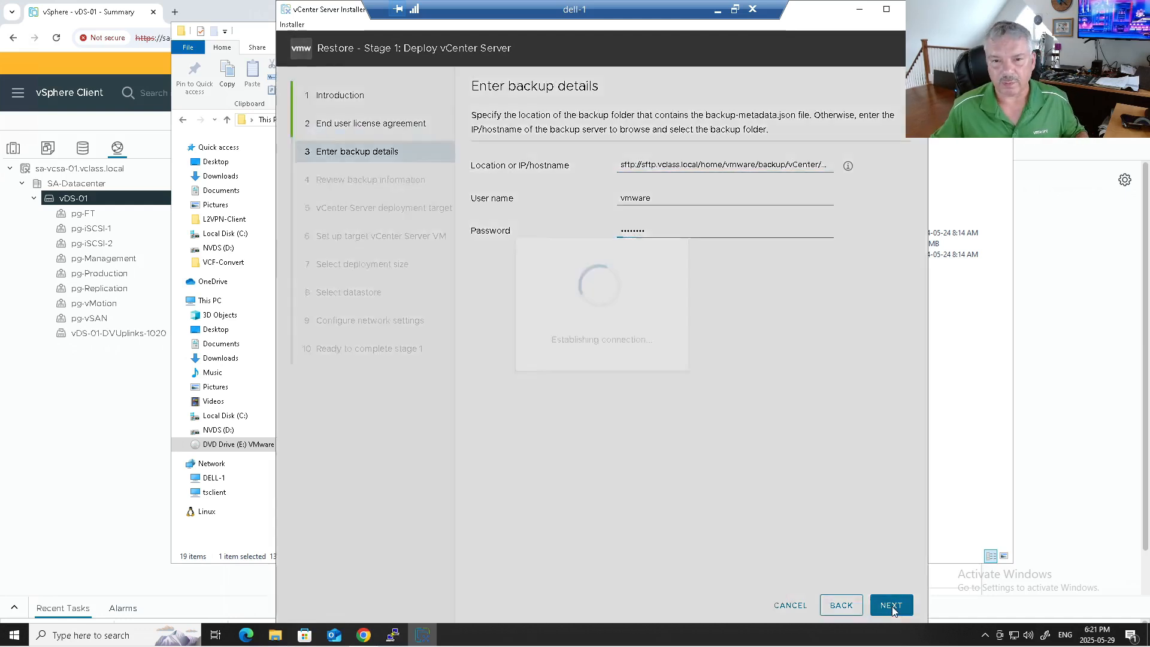
Step: Accept the backup info and validate ESXi host sa-esxi-01 as the deployment target with its password
click(890, 604)
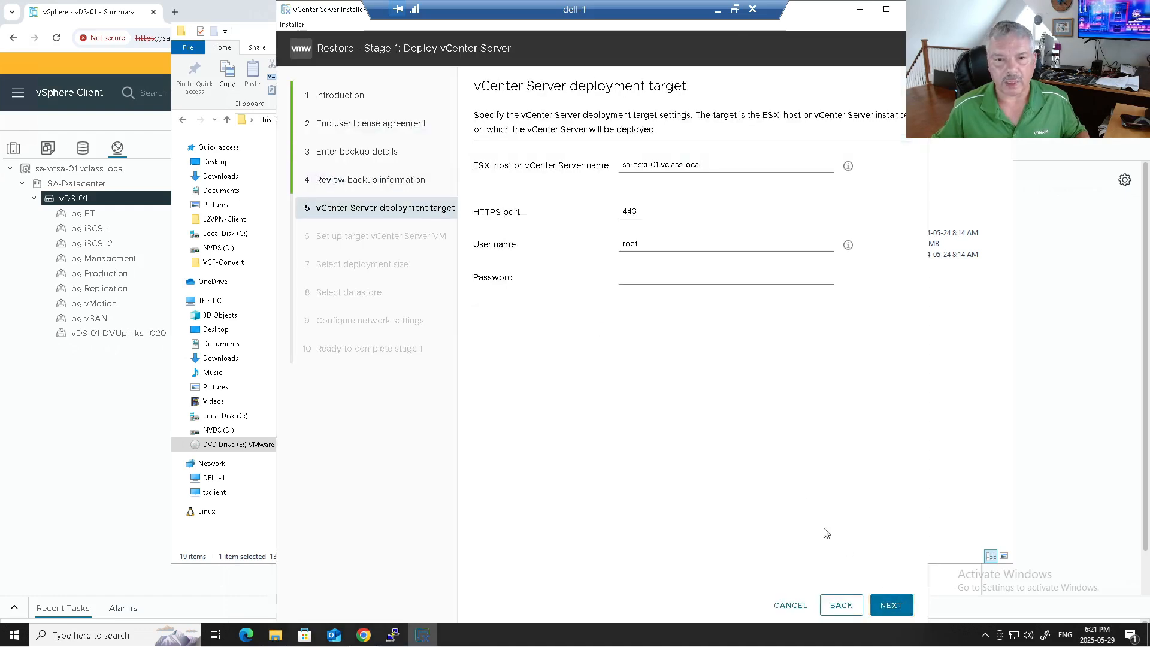
mouse_move(661, 265)
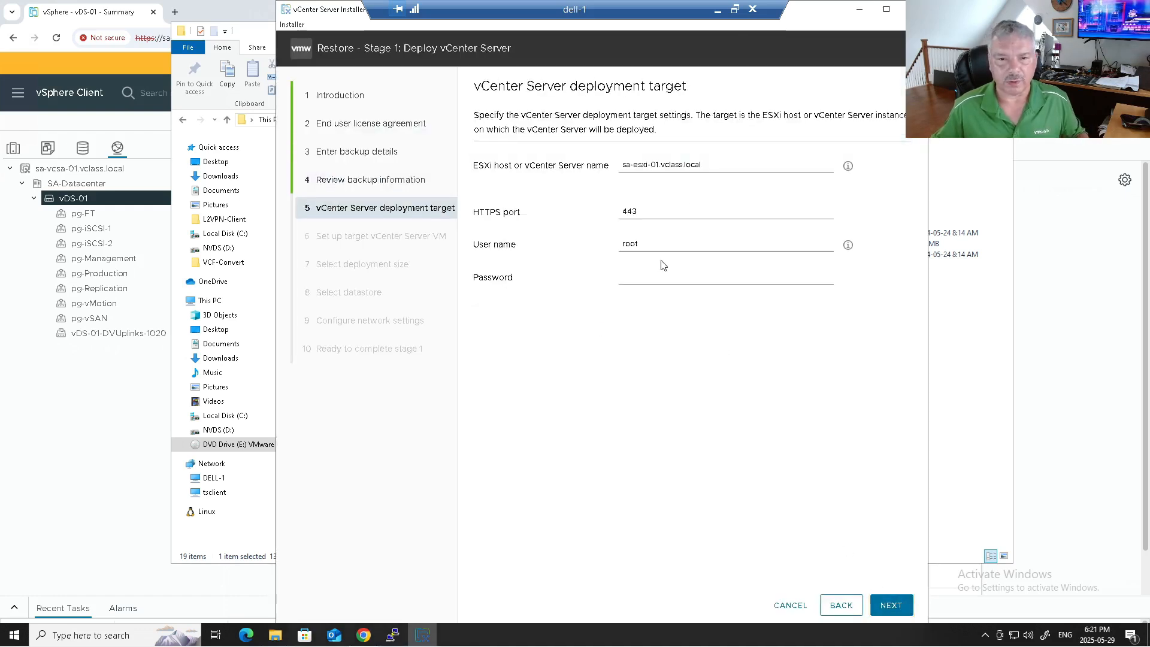
click(662, 164)
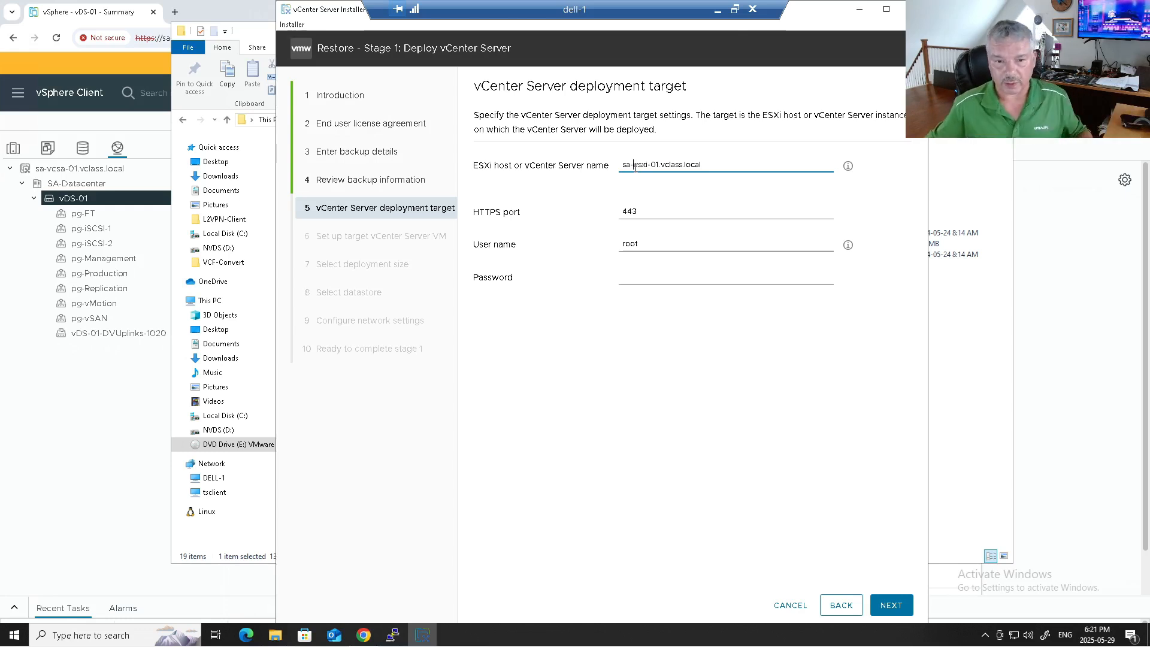
click(651, 277)
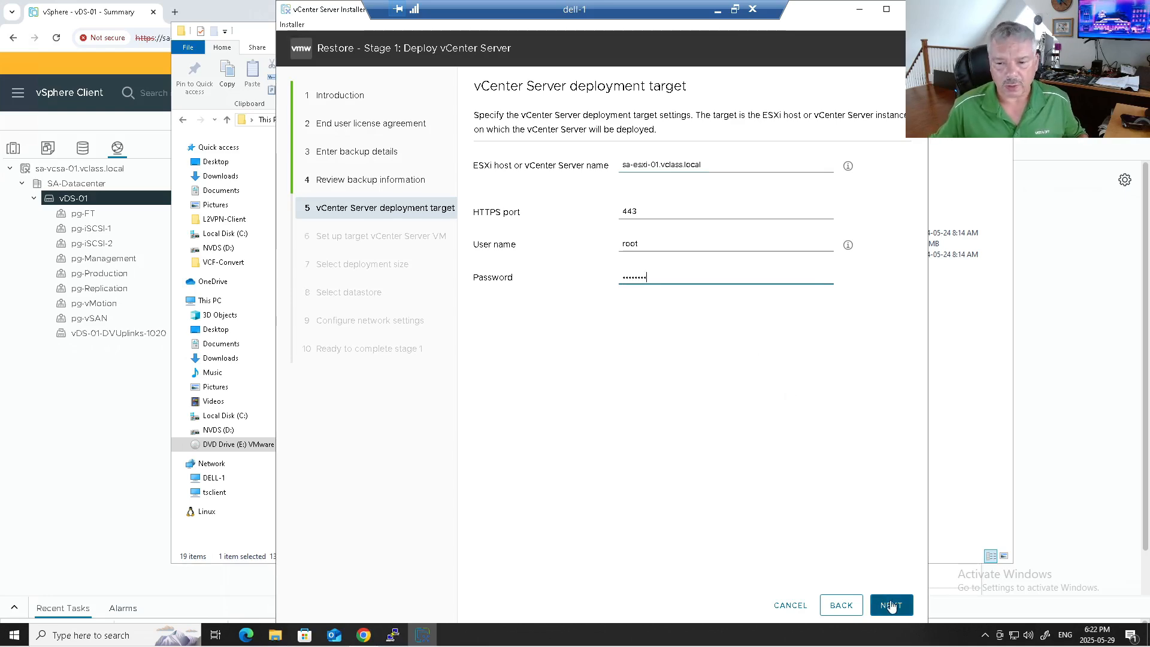
click(890, 603)
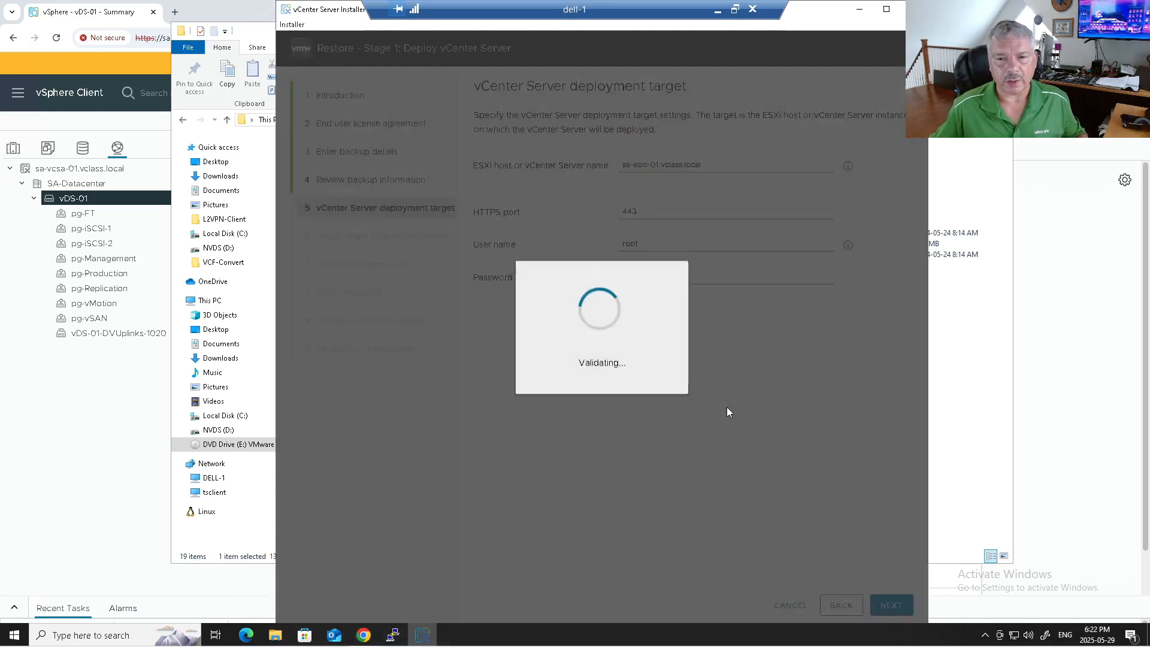
Step: Name the restored VM sa-vcsa-01.restore with a root password and continue to datastore selection
click(889, 604)
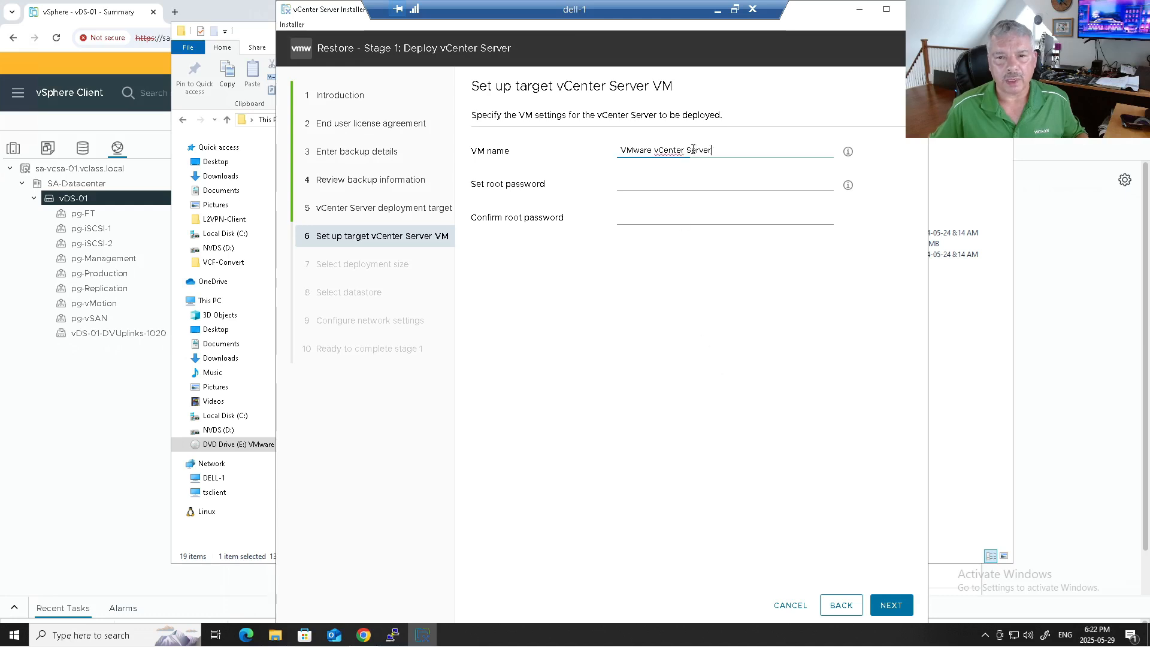
text(sa-vcsa-01.restore)
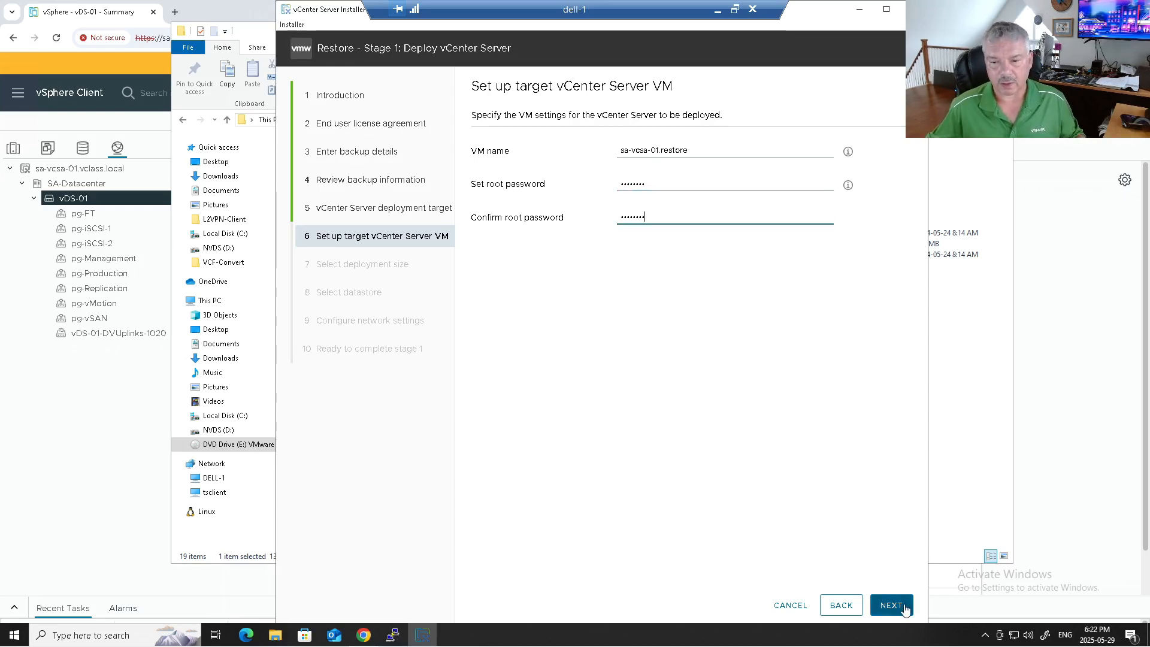
click(891, 604)
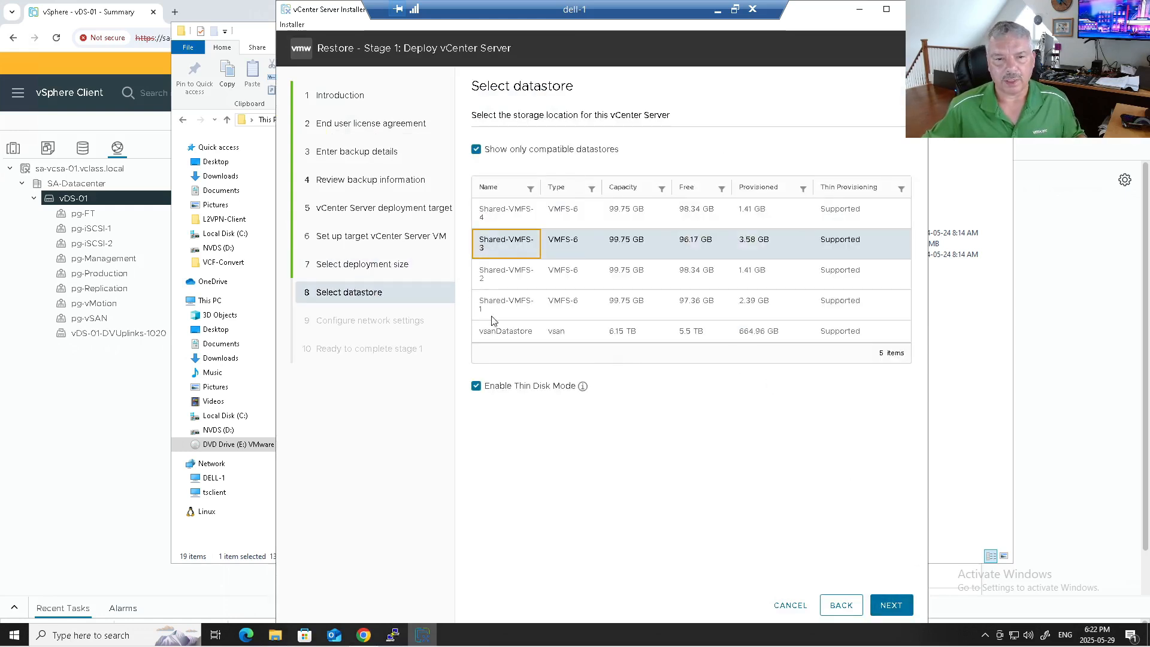
Step: Reach the network settings step showing an empty network list, then return to vSphere Client
click(889, 603)
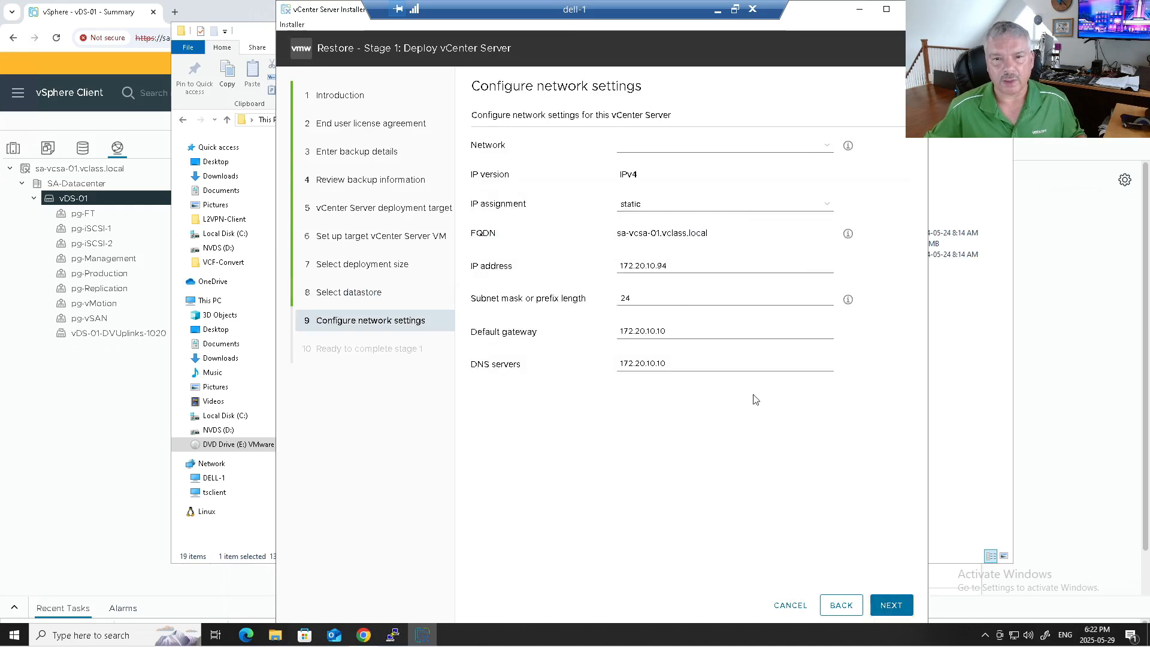
mouse_move(636, 195)
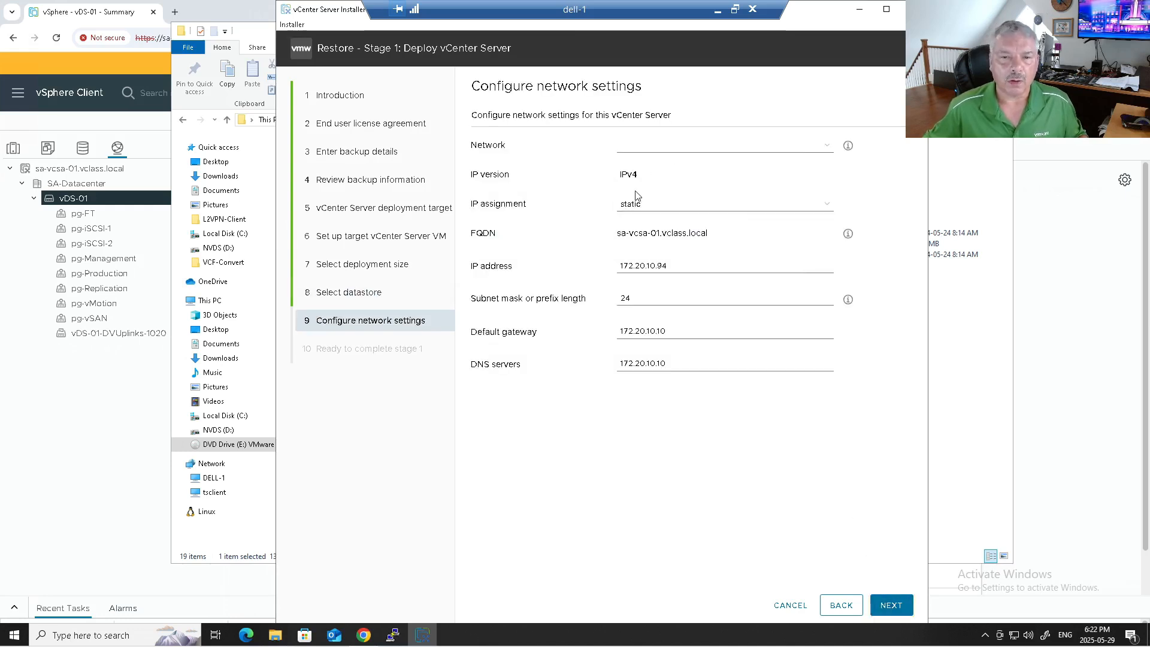
mouse_move(668, 178)
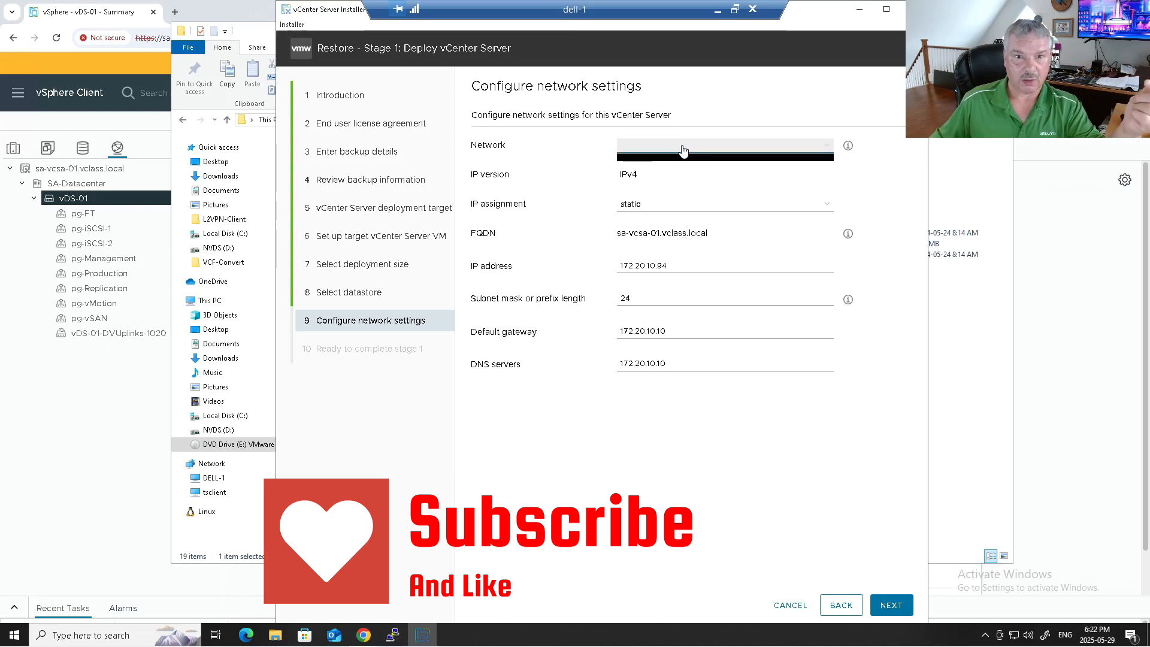
mouse_move(784, 145)
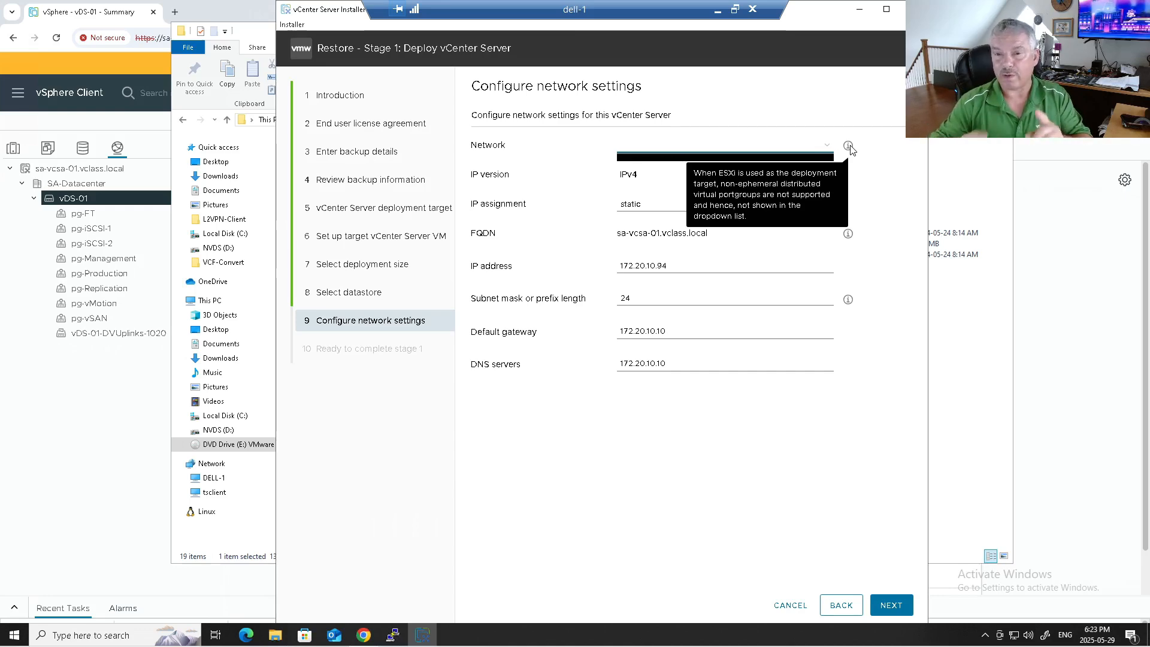
click(840, 605)
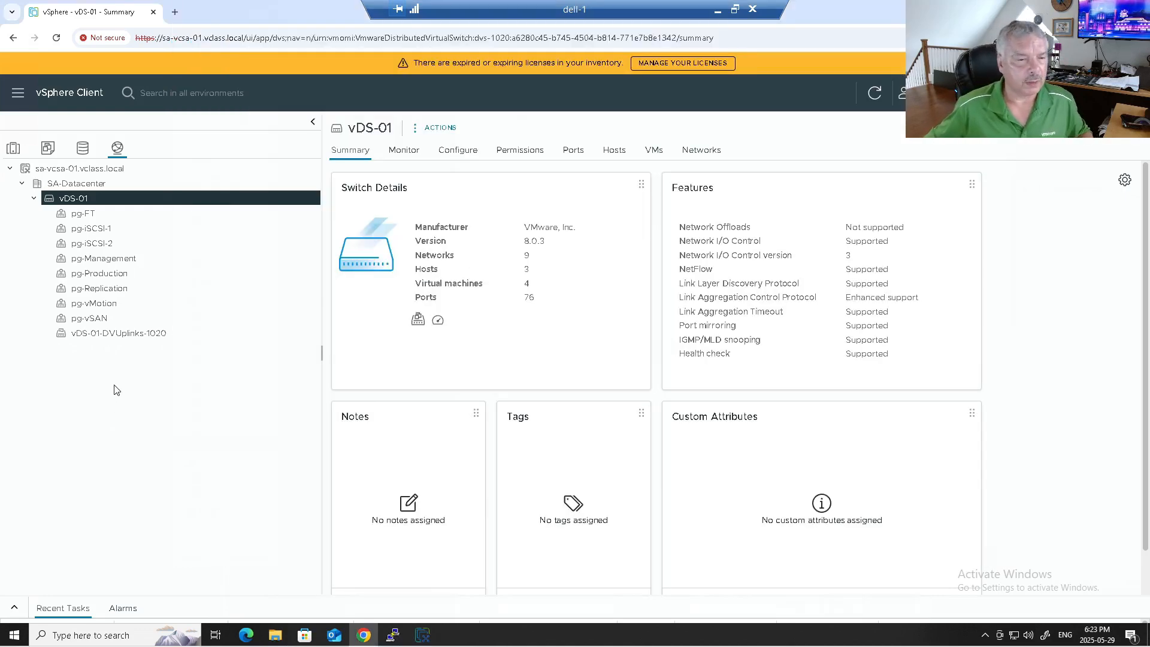
mouse_move(109, 204)
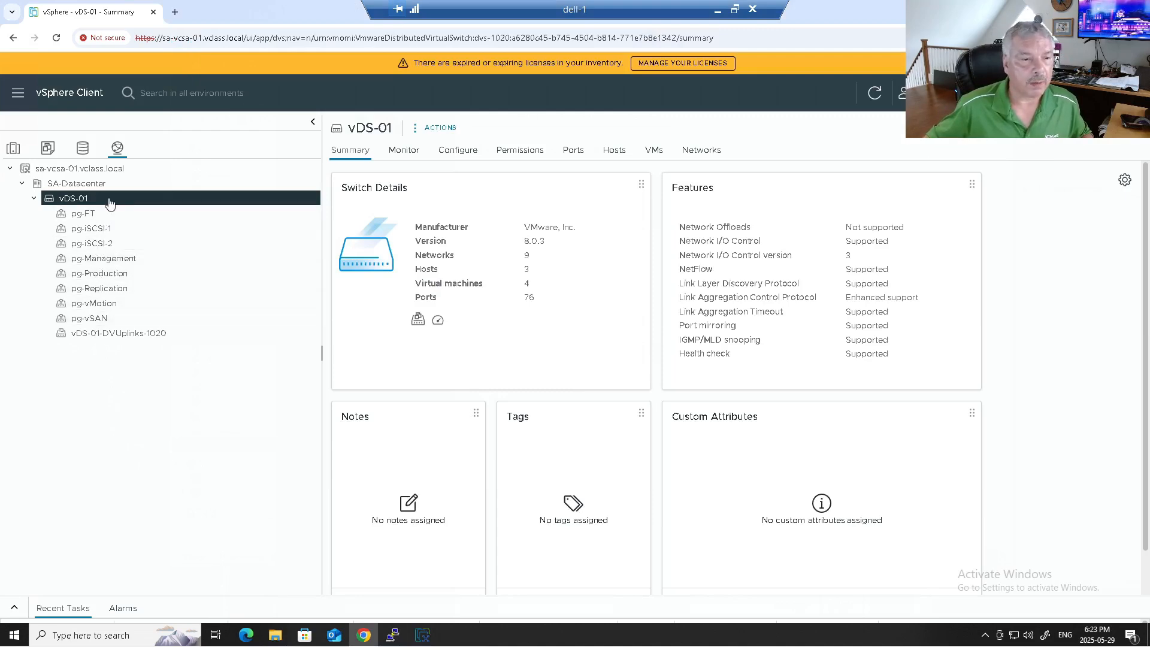
Step: Change pg-Management's port binding to Ephemeral - no binding, which fails with a spec.type error
right_click(103, 259)
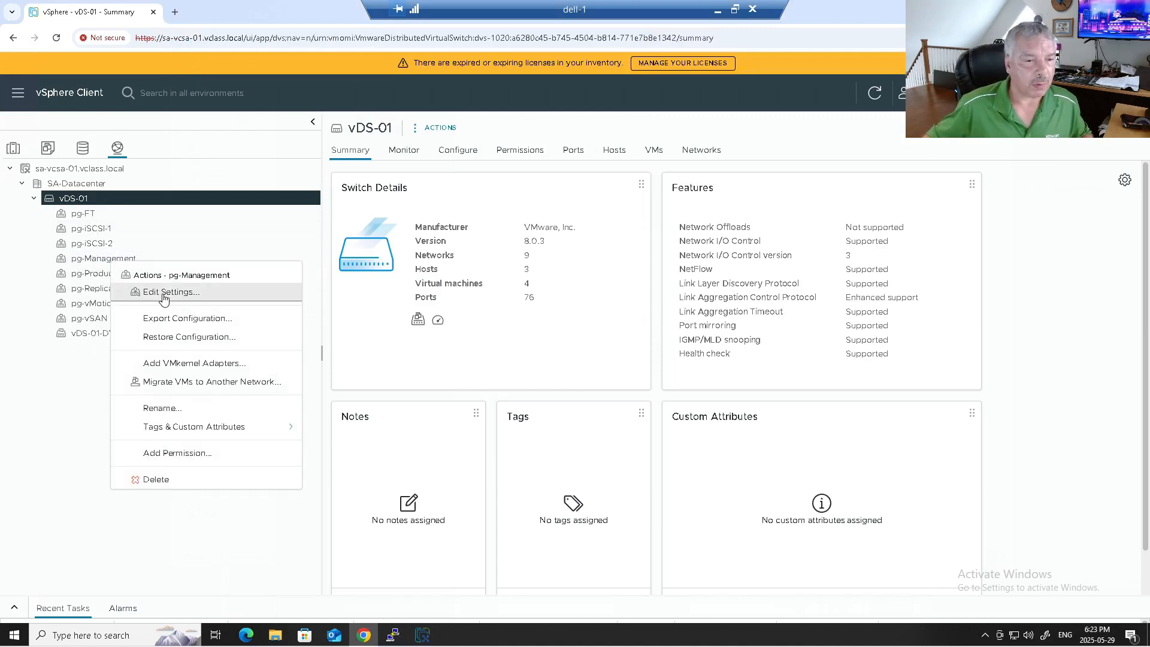
click(170, 292)
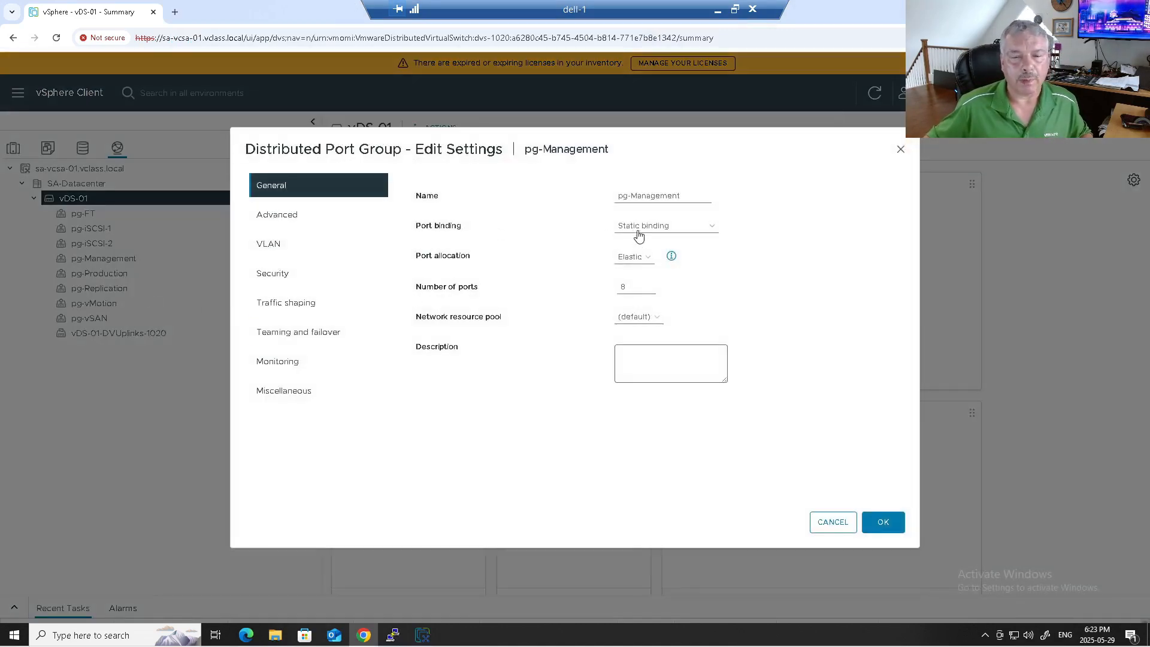
click(663, 225)
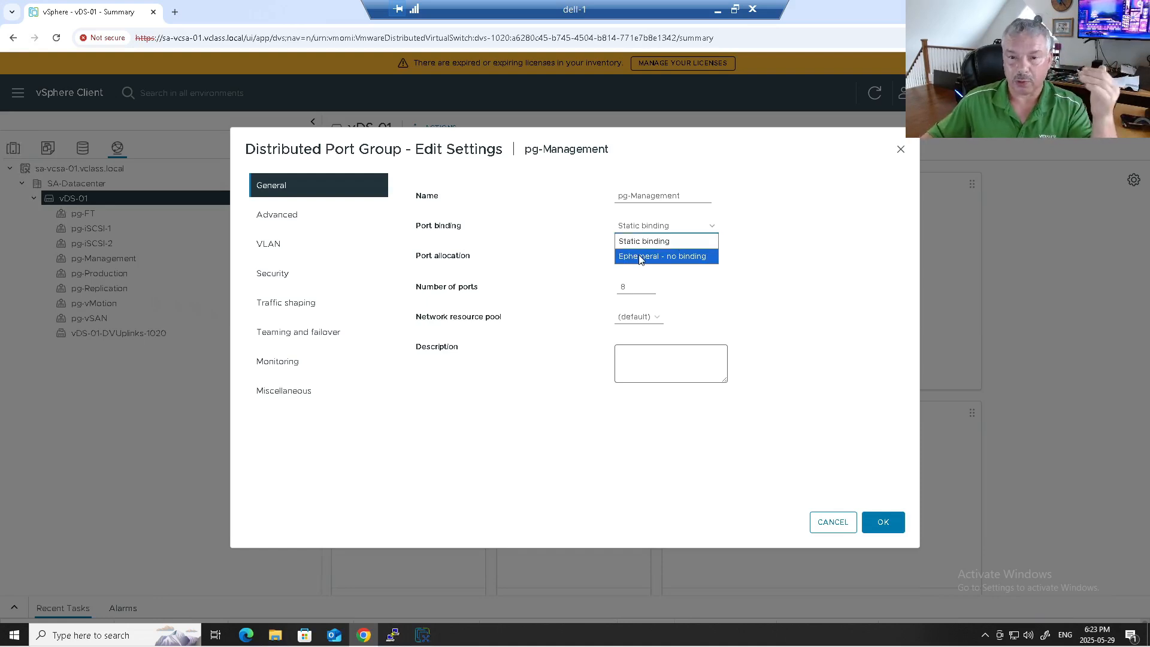
click(662, 256)
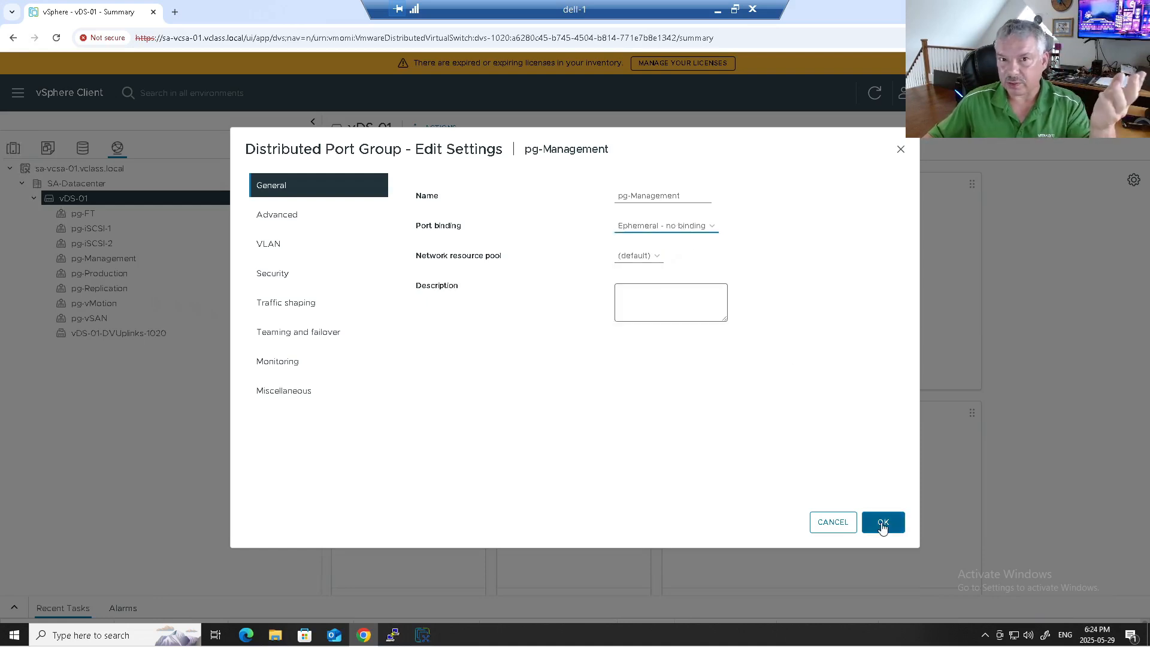
click(882, 521)
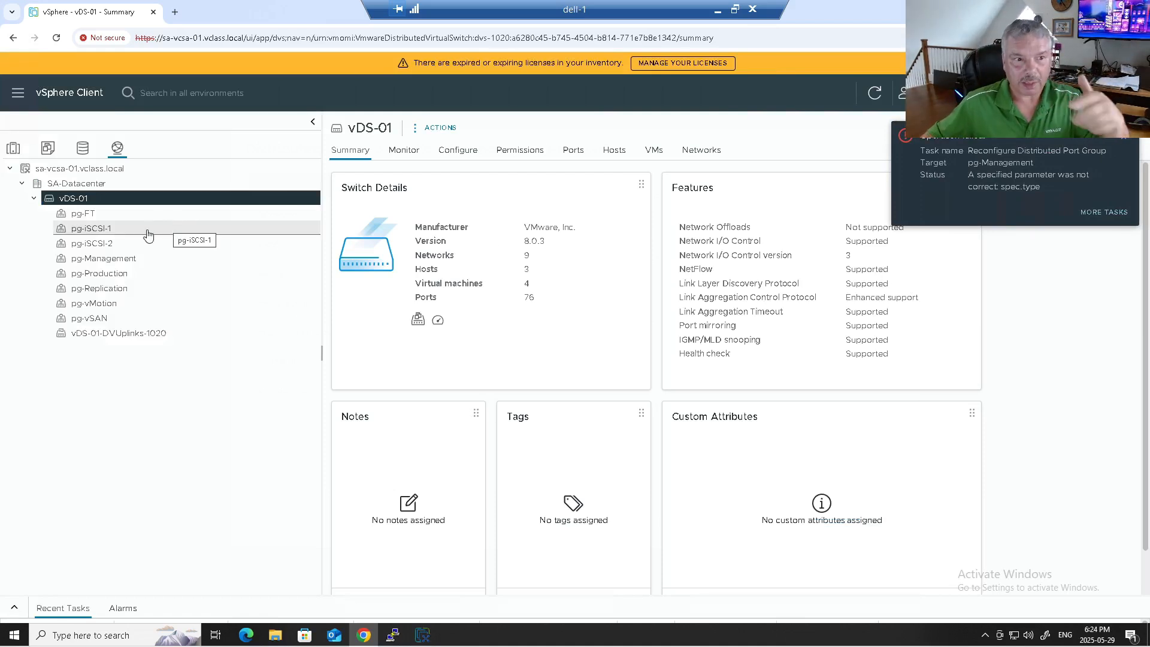
mouse_move(91, 243)
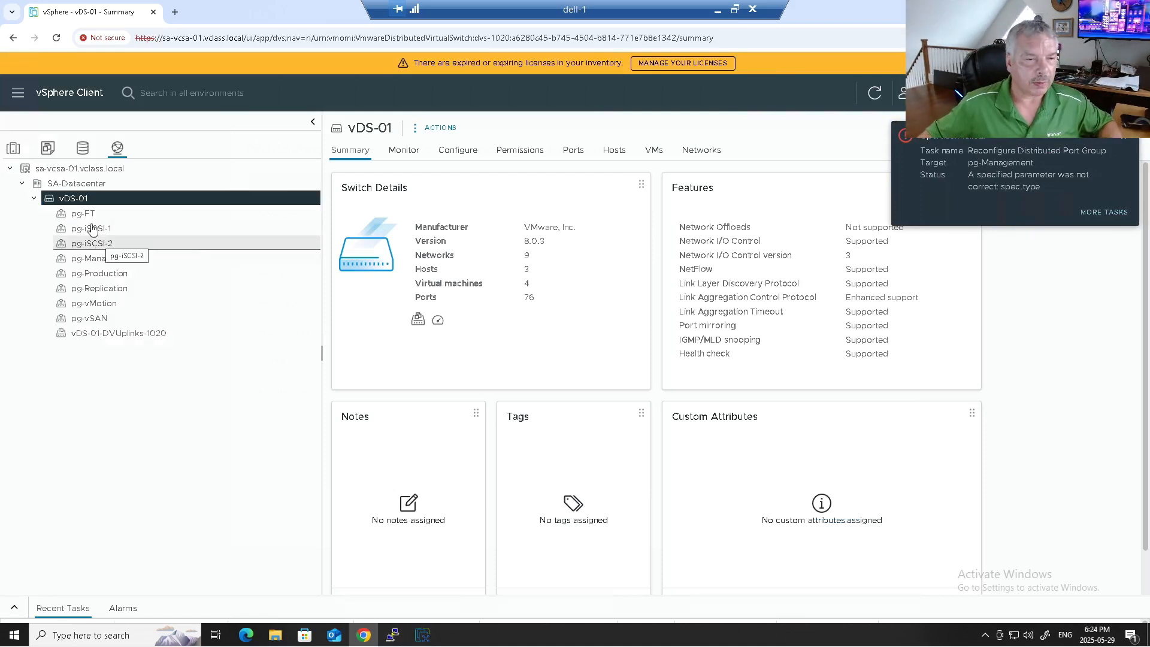
Step: Create a new distributed port group pg-Management-Ephemeral on vDS-01 with default settings
right_click(73, 198)
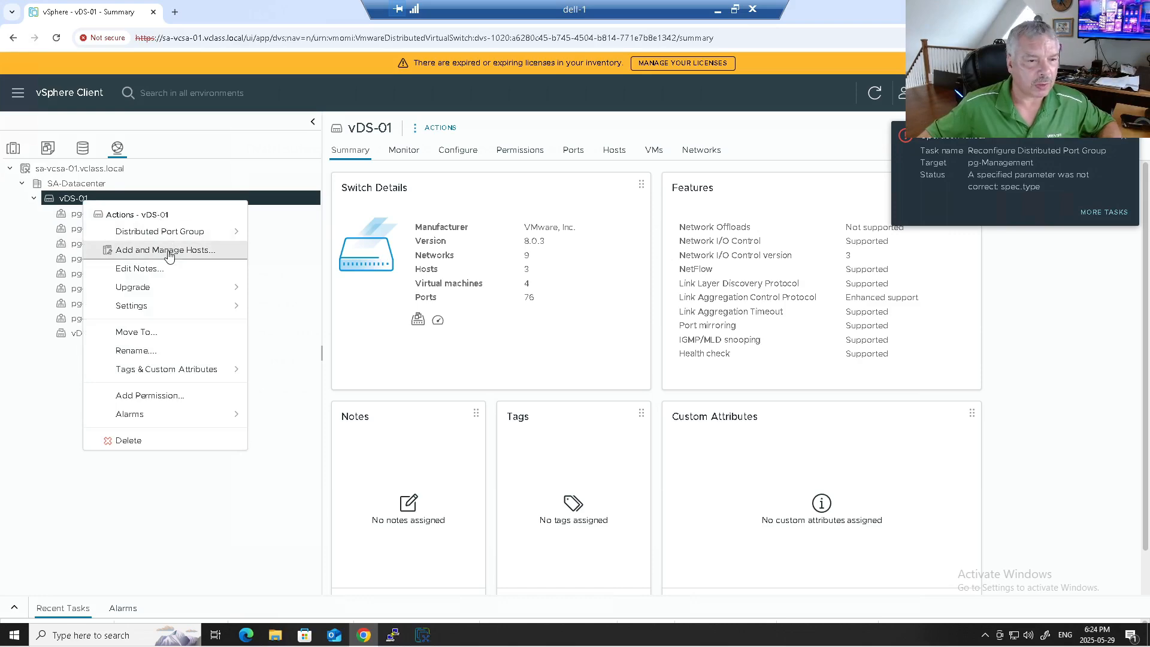
click(157, 232)
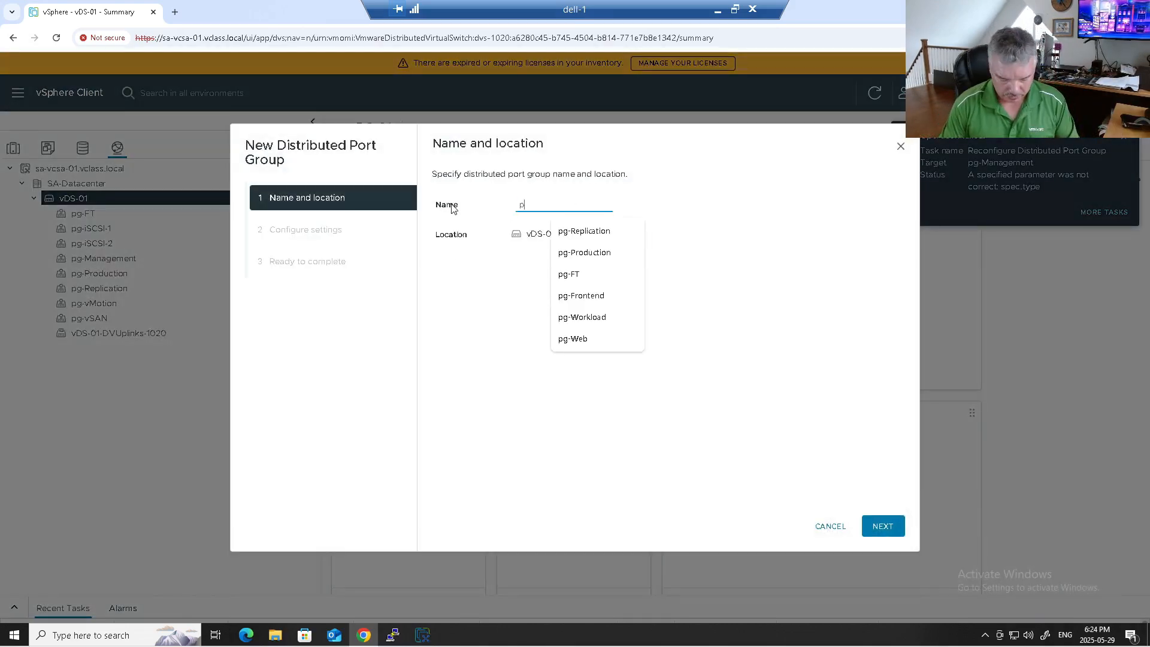
text(g-M)
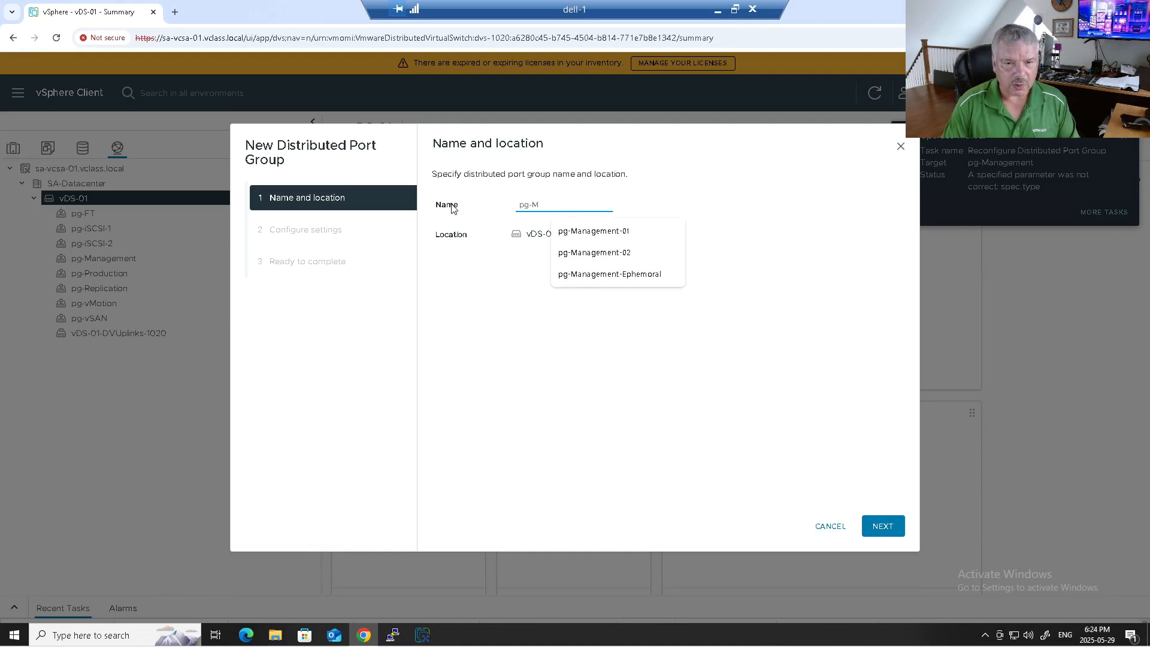
text(anagement)
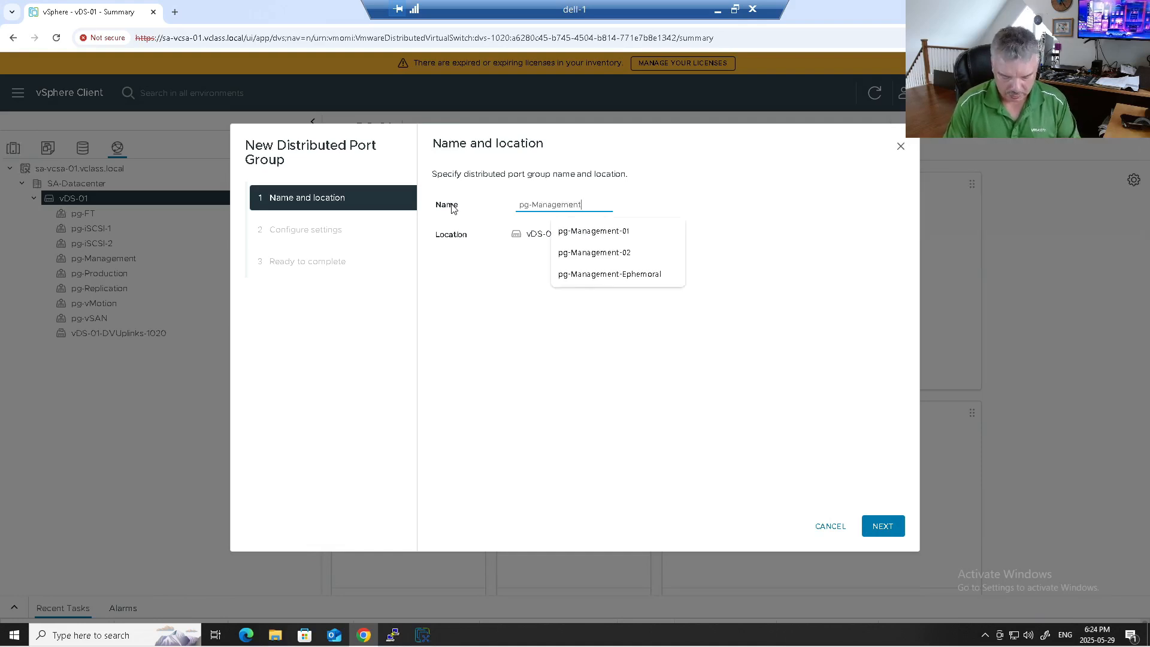
text(-Ephemoral)
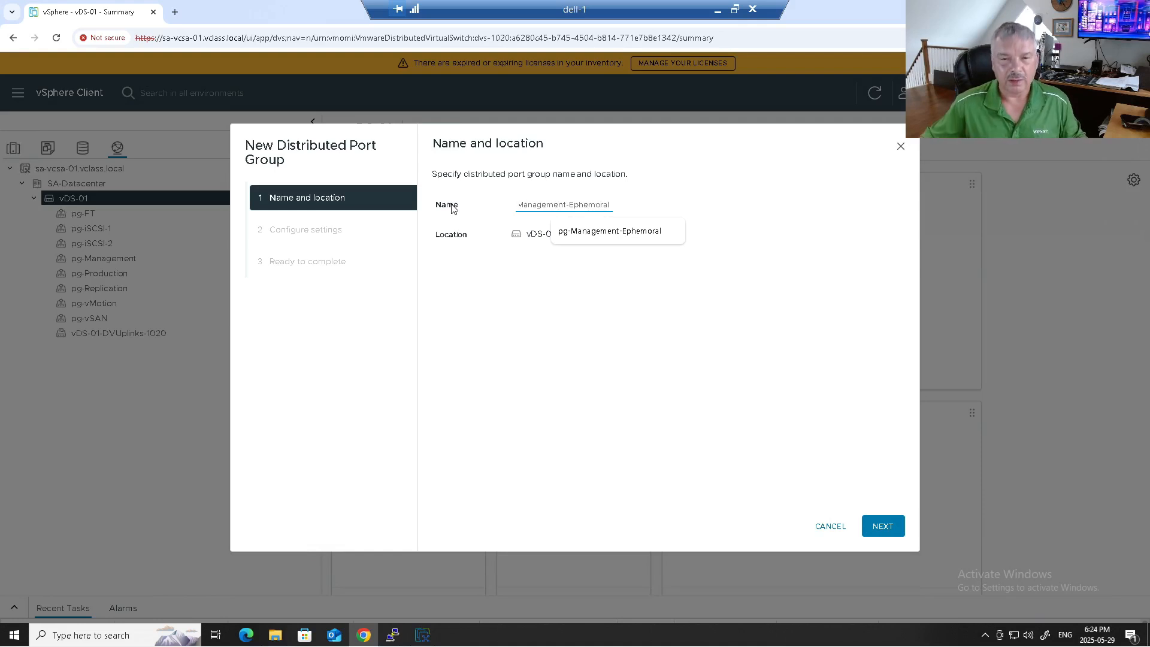
click(882, 526)
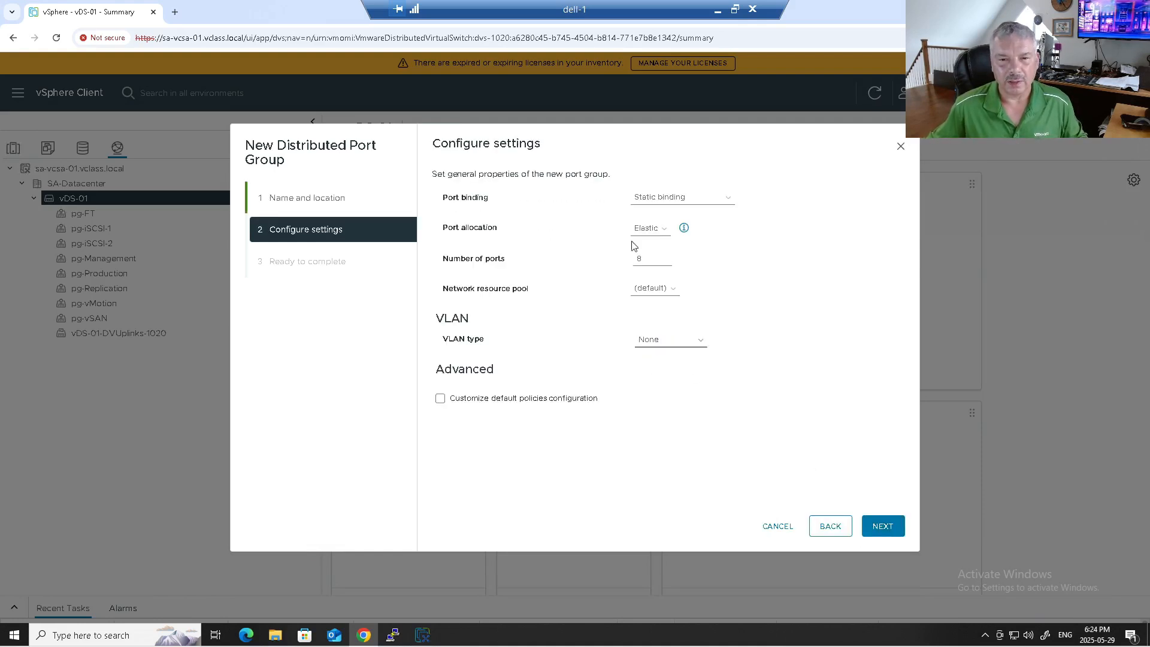
click(680, 196)
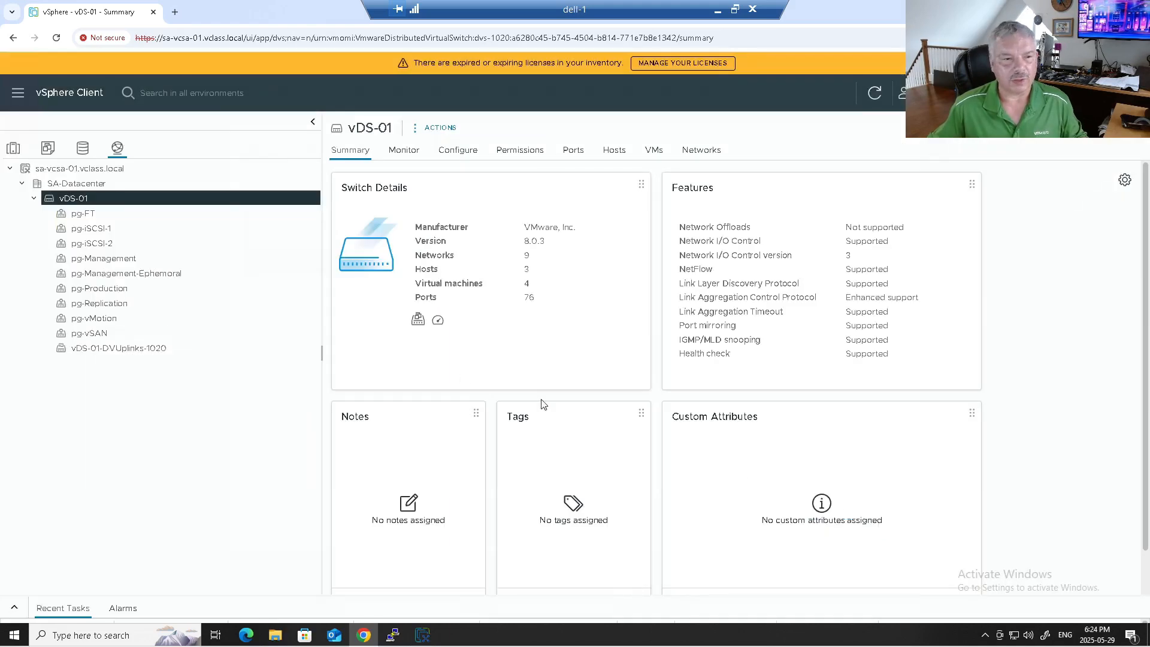
mouse_move(421, 634)
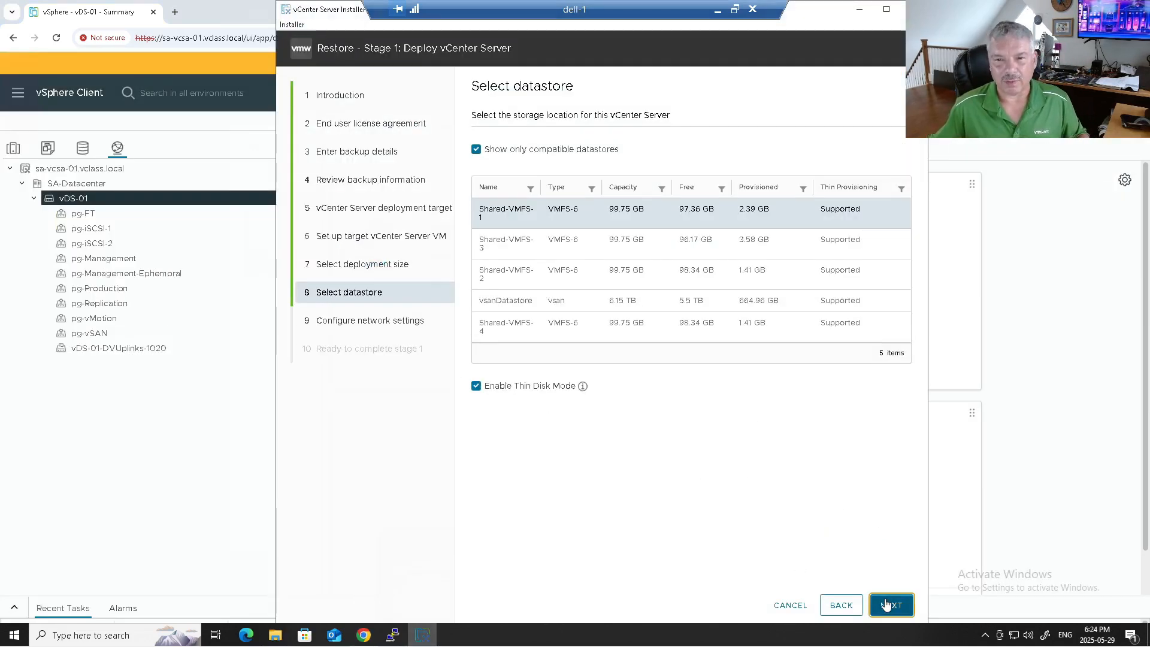
Step: Keep Shared-VMFS-1 as the datastore and continue toward network settings
click(889, 603)
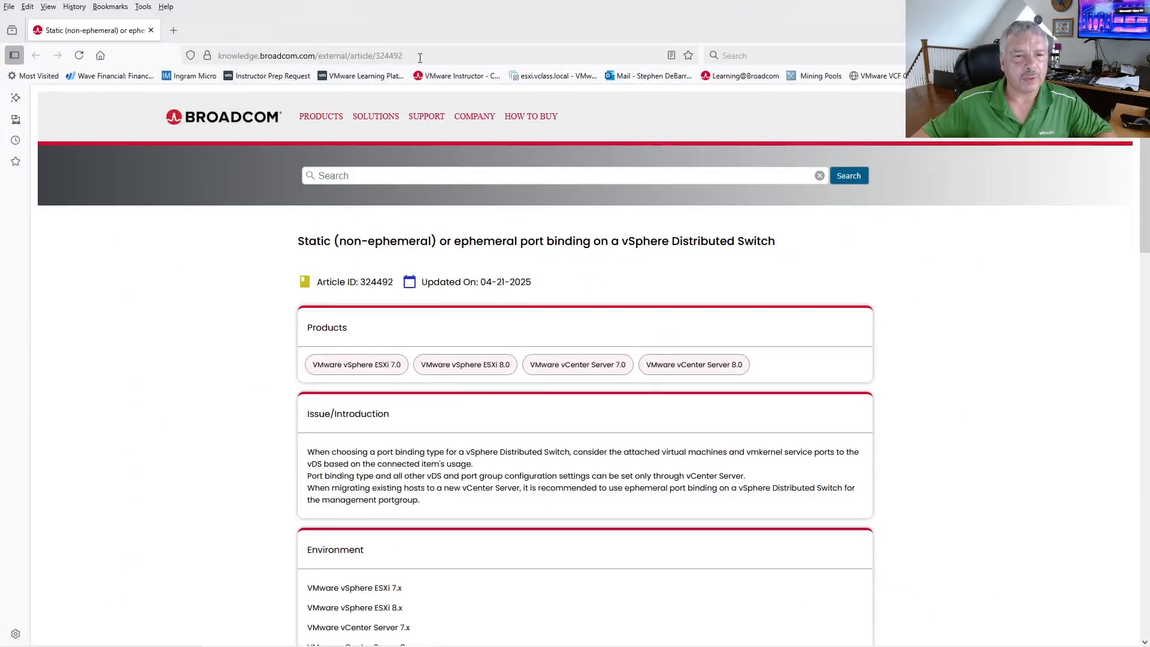
Step: Scroll KB article 324492 to Static binding and highlight the note that static binding is the default
double_click(373, 282)
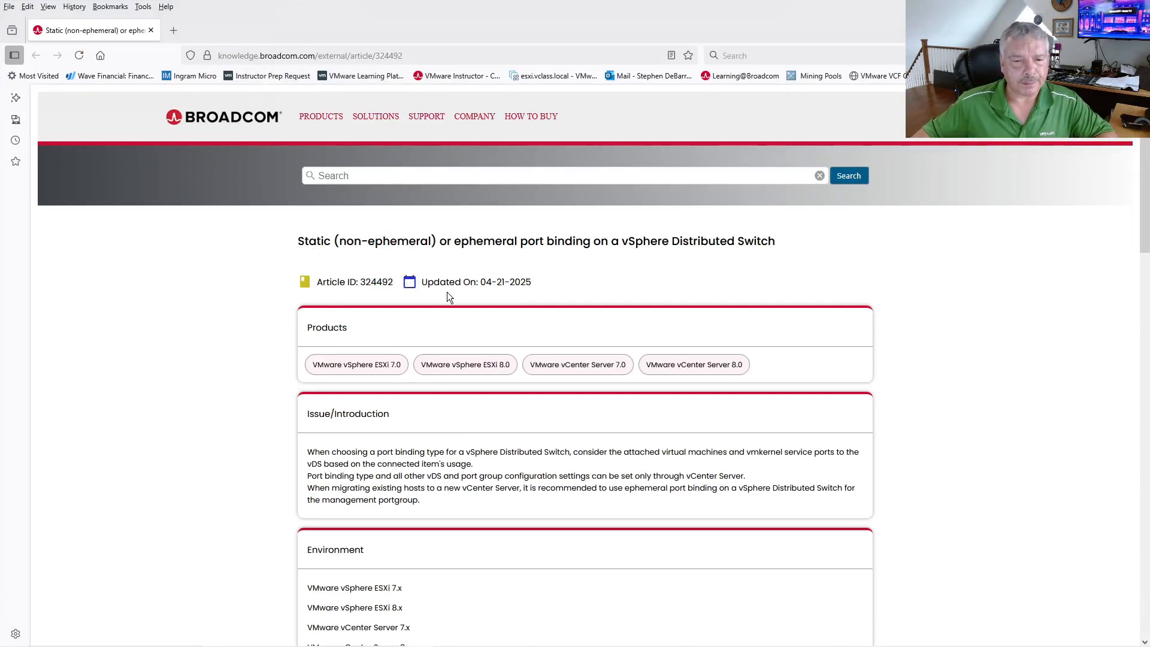
scroll(down, 3)
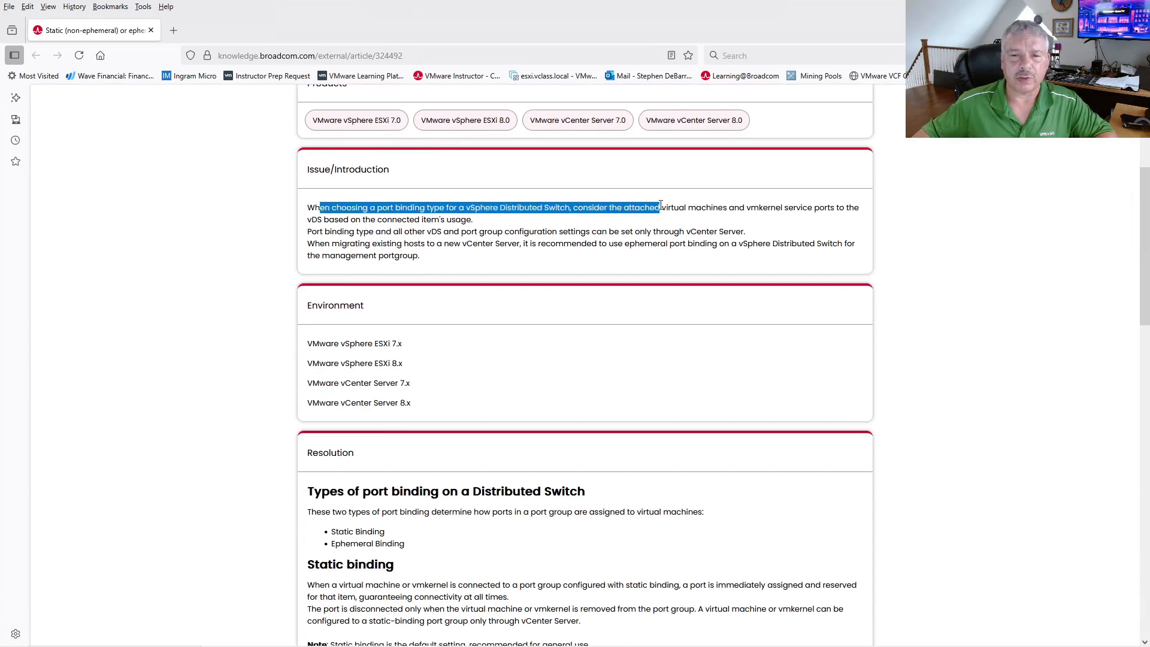
scroll(down, 3)
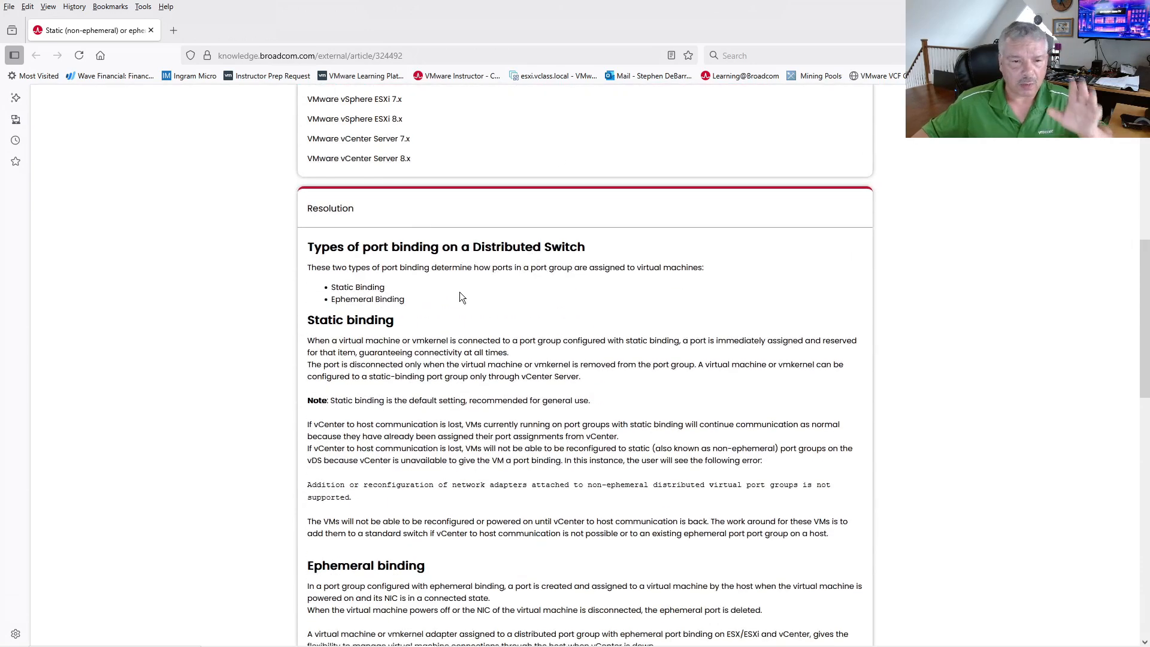
scroll(down, 3)
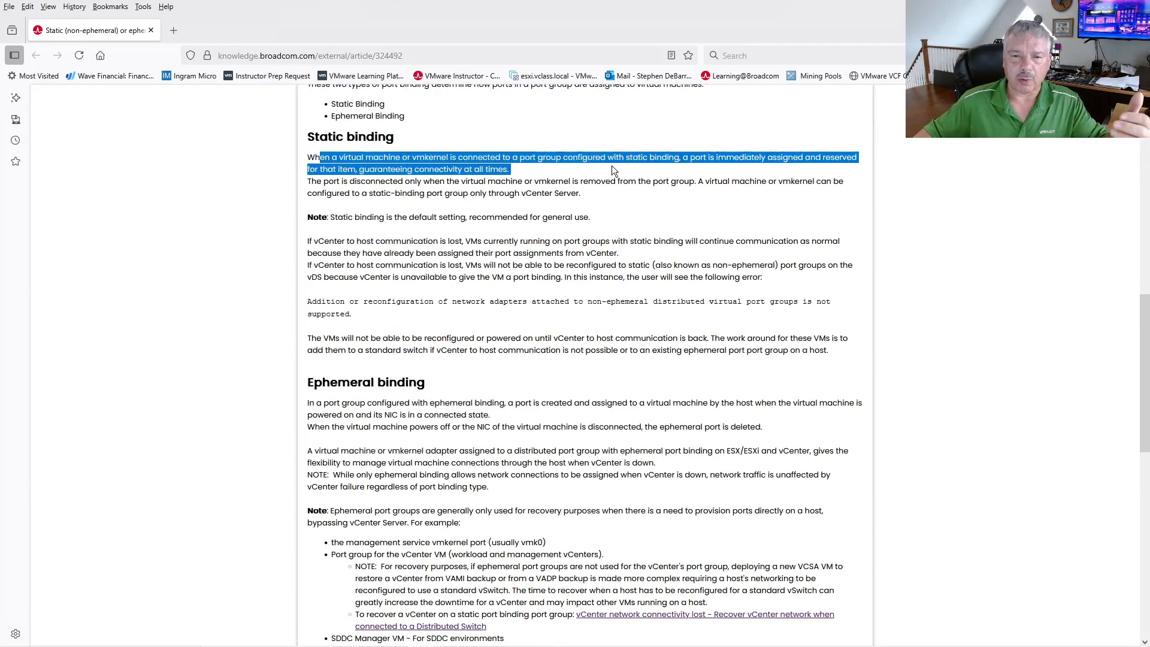
mouse_move(405, 177)
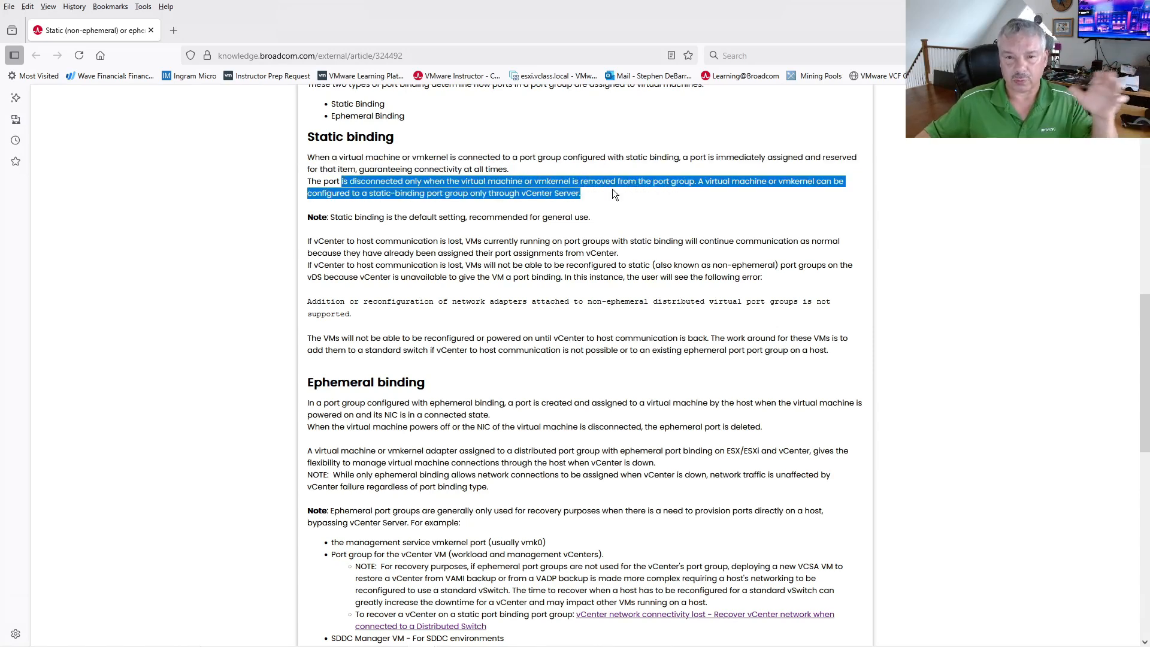
click(640, 181)
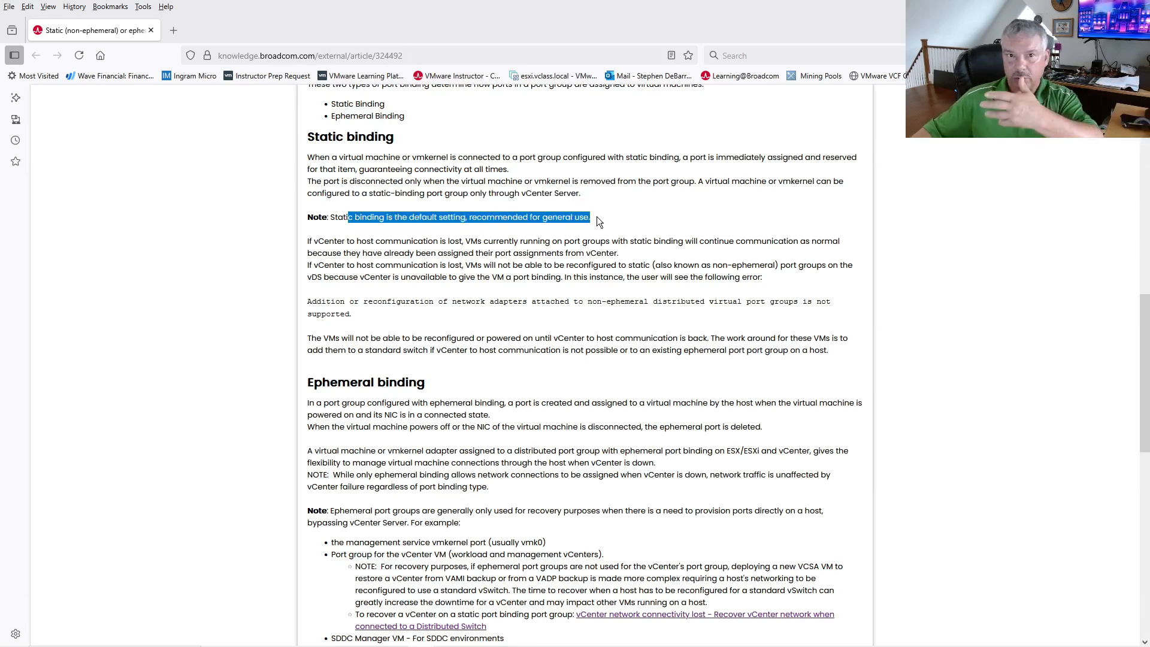
Step: Highlight the Ephemeral binding explanation, including the sentence about ephemeral ports being deleted
scroll(down, 3)
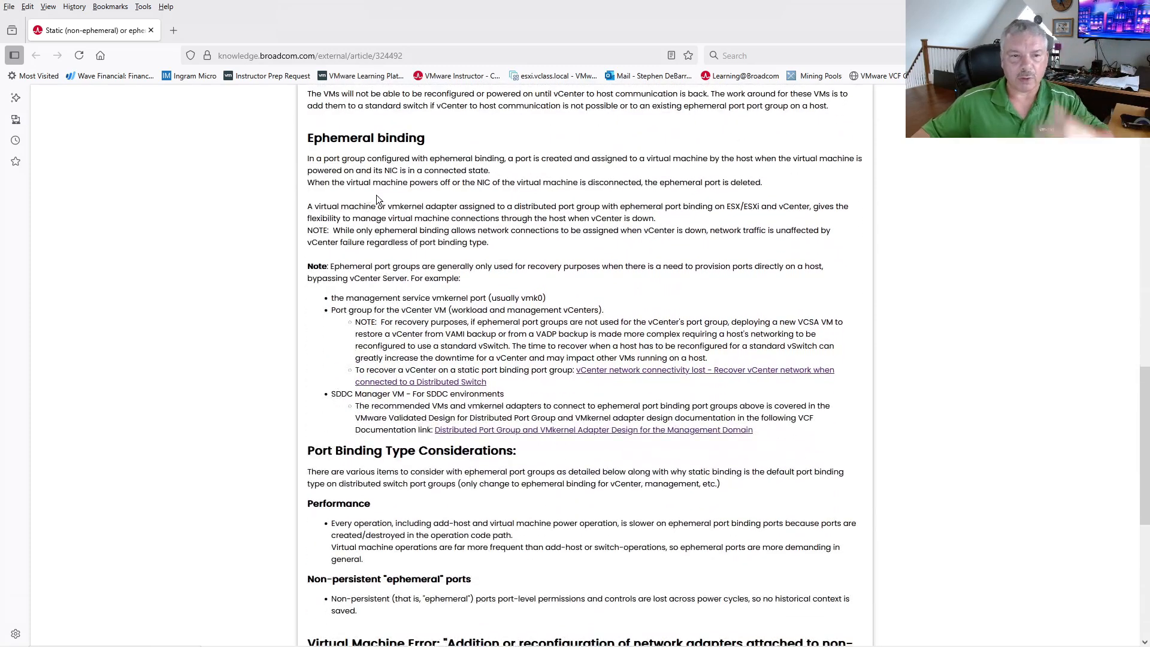
mouse_move(369, 194)
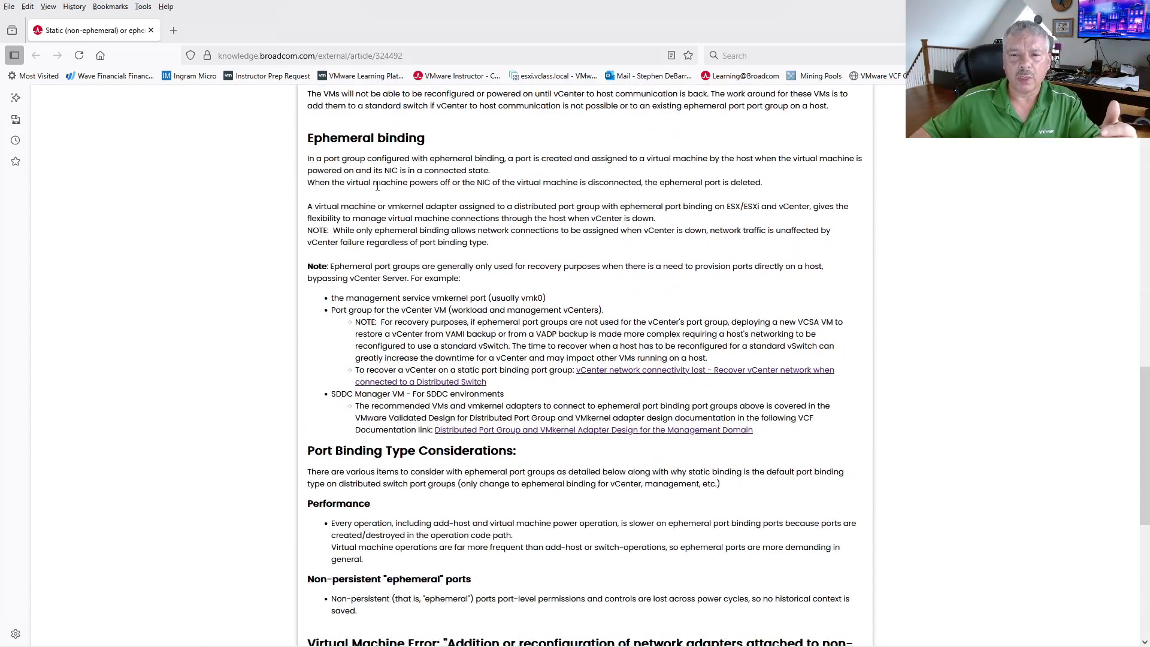
double_click(564, 158)
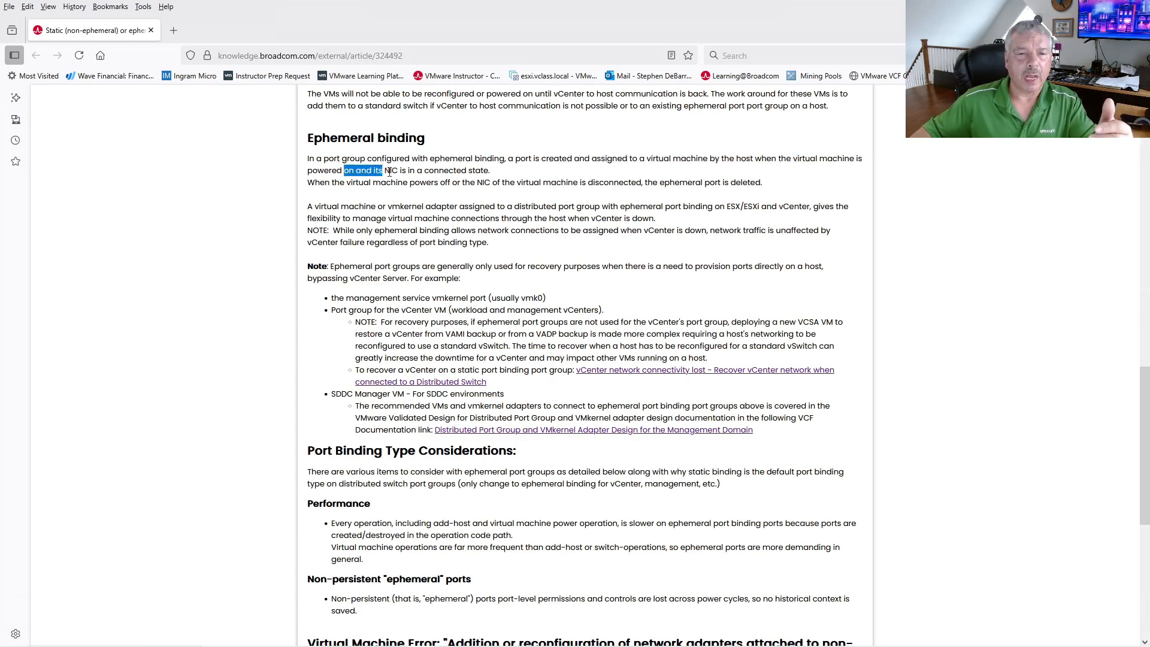
drag(343, 170, 489, 170)
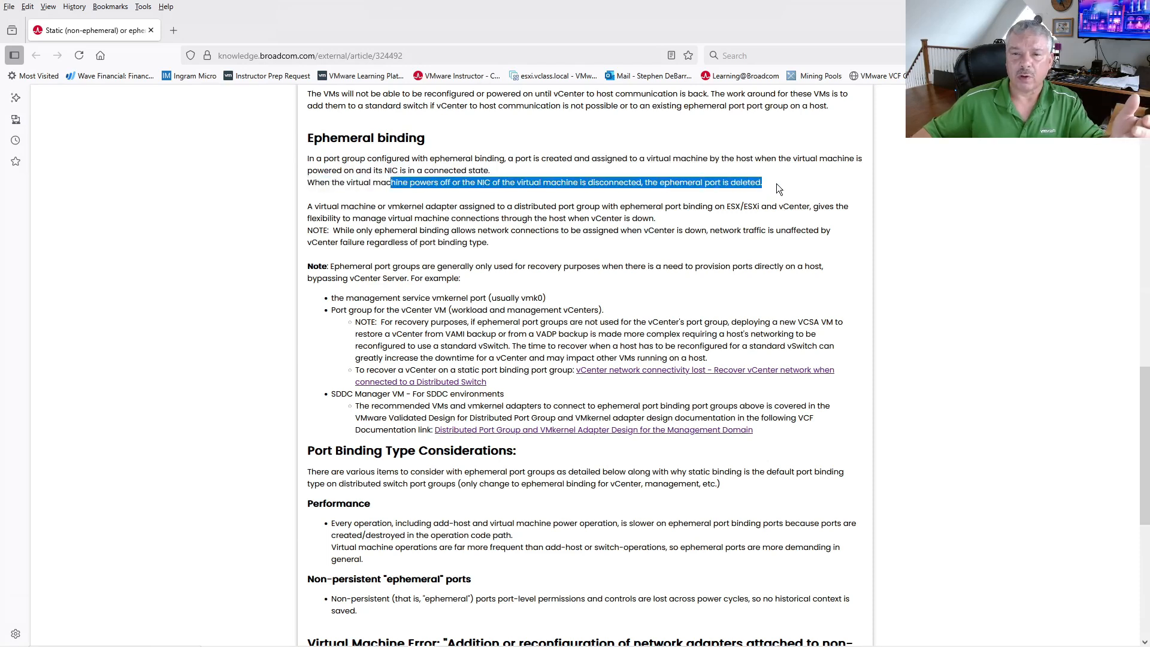
mouse_move(691, 253)
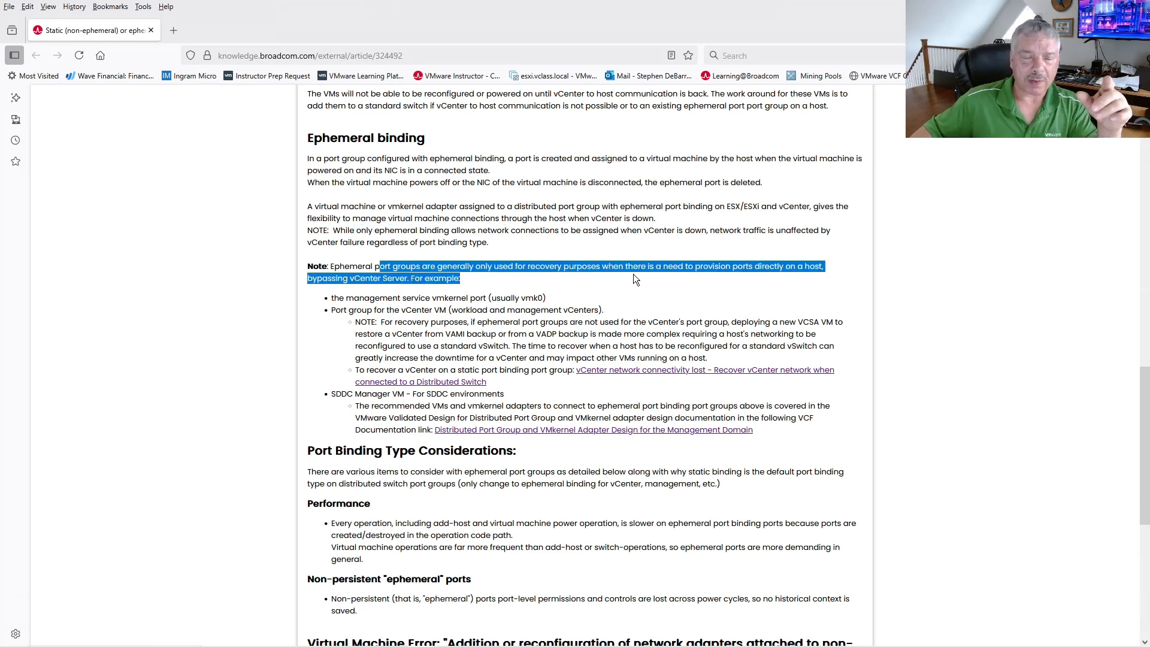
mouse_move(334, 297)
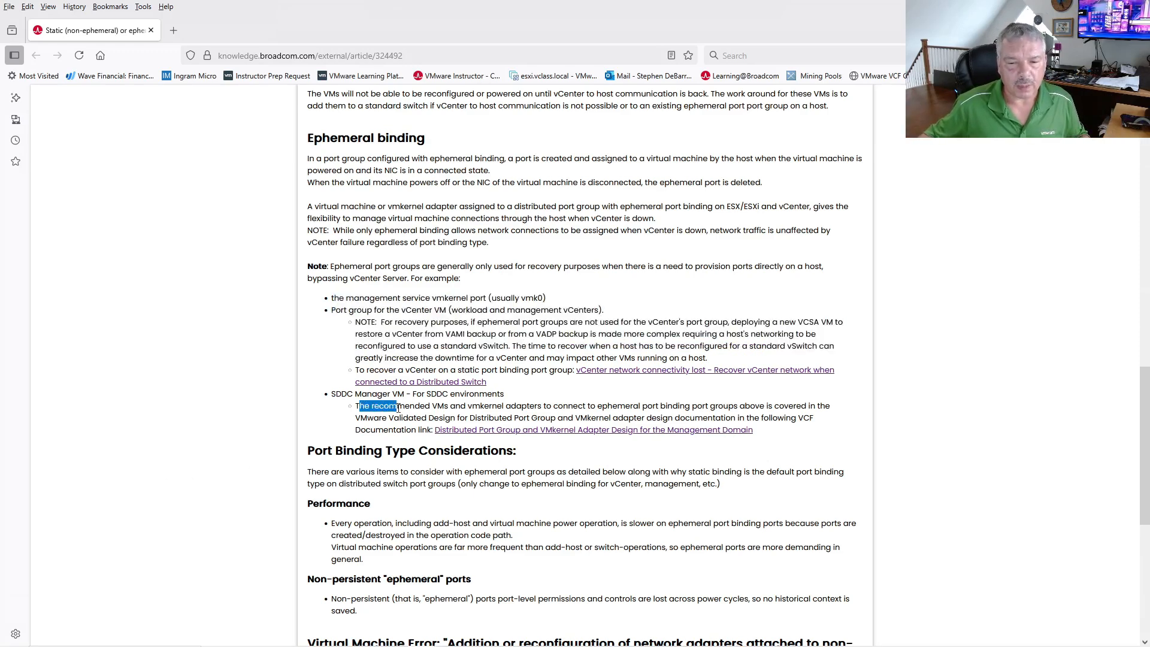
Step: Scroll to the Port Binding Type Considerations section showing the Performance point about ephemeral ports
scroll(down, 3)
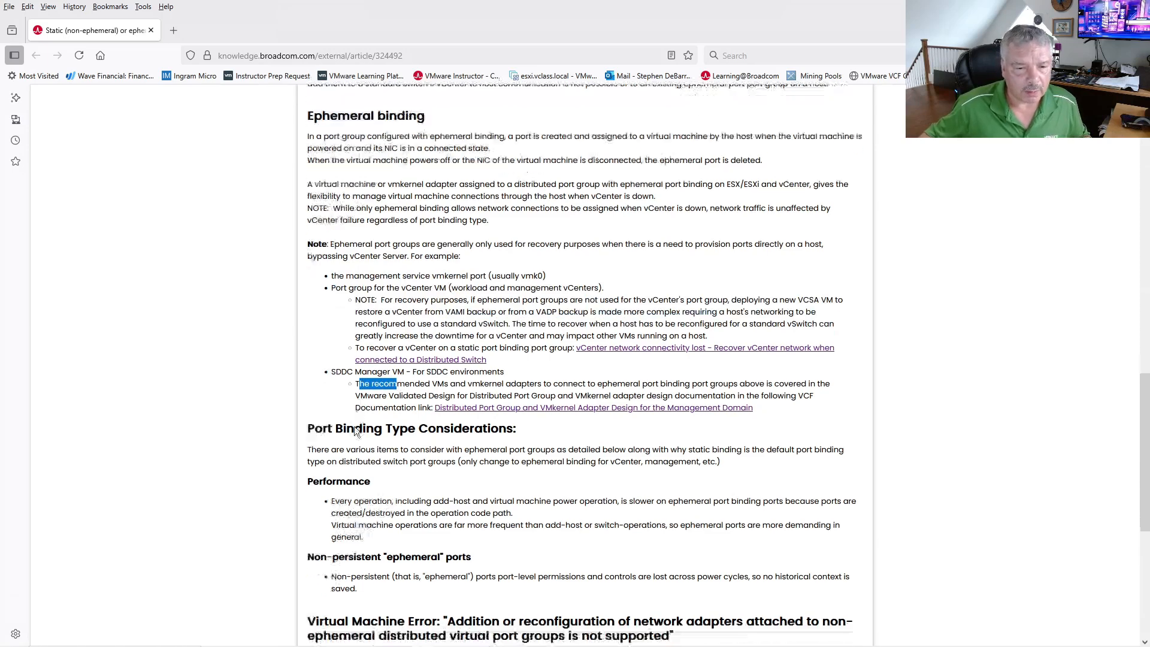
scroll(down, 3)
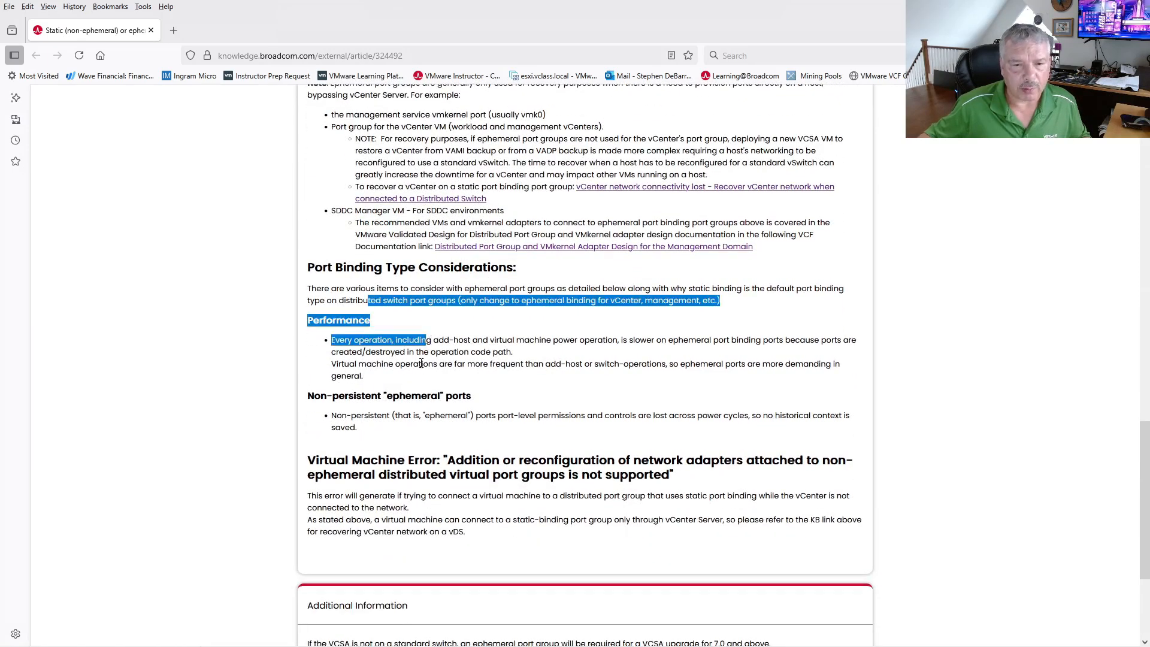
scroll(up, 3)
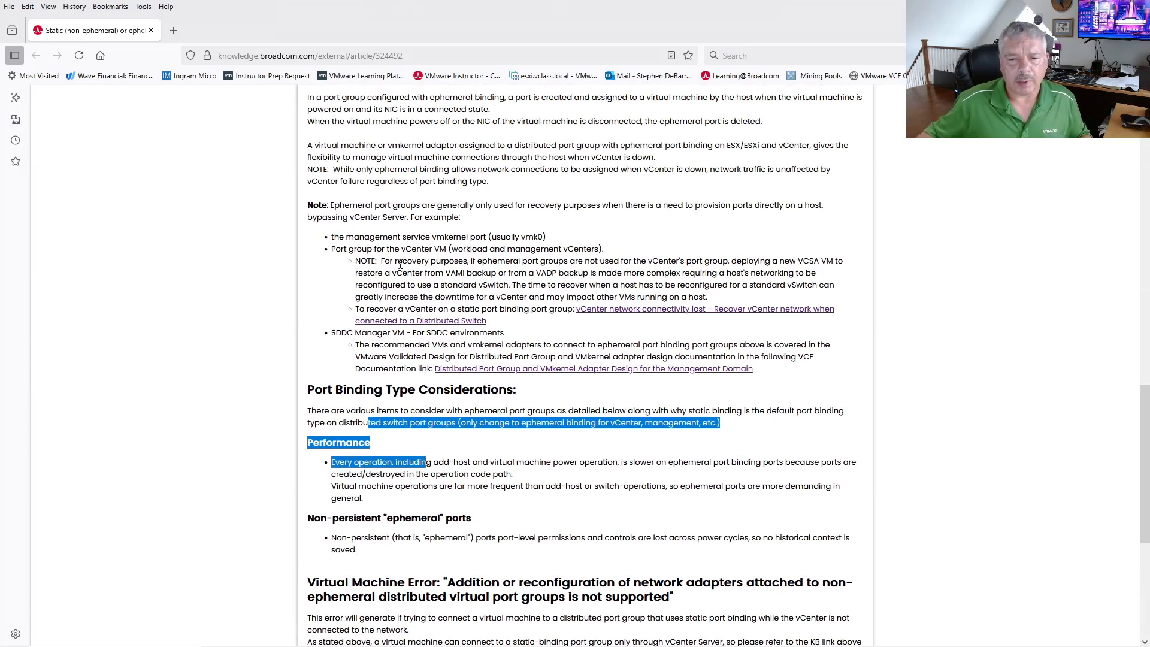
mouse_move(651, 333)
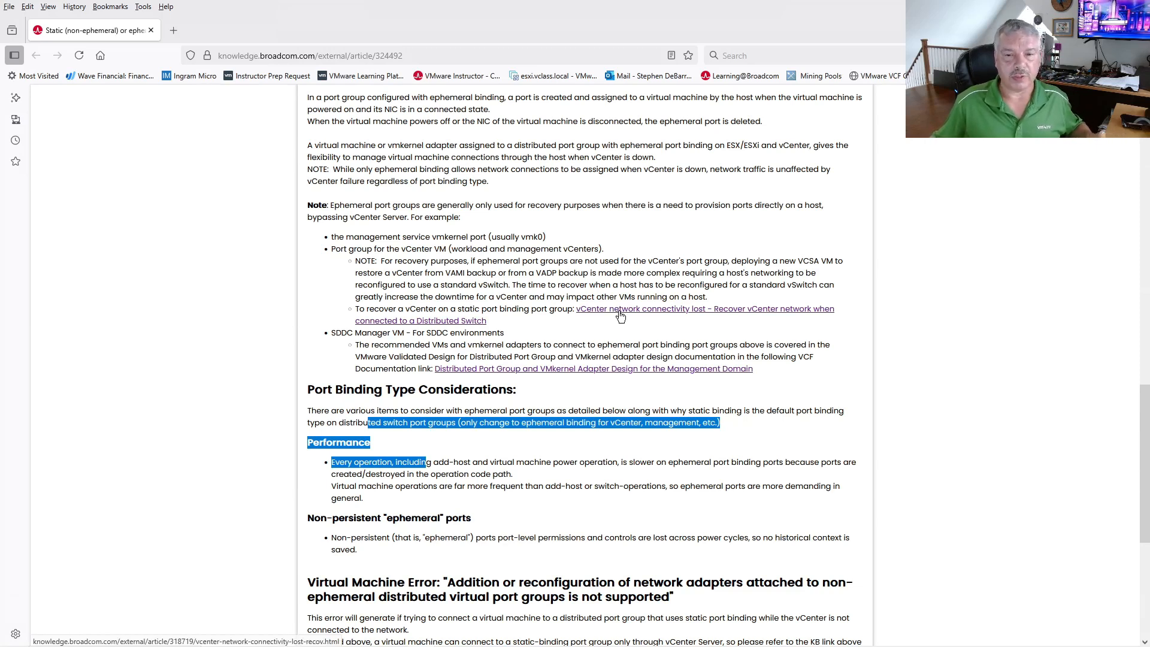
Step: Open the linked 'vCenter network connectivity lost - Recover vCenter network' article in a new tab and view its Cause section
click(704, 309)
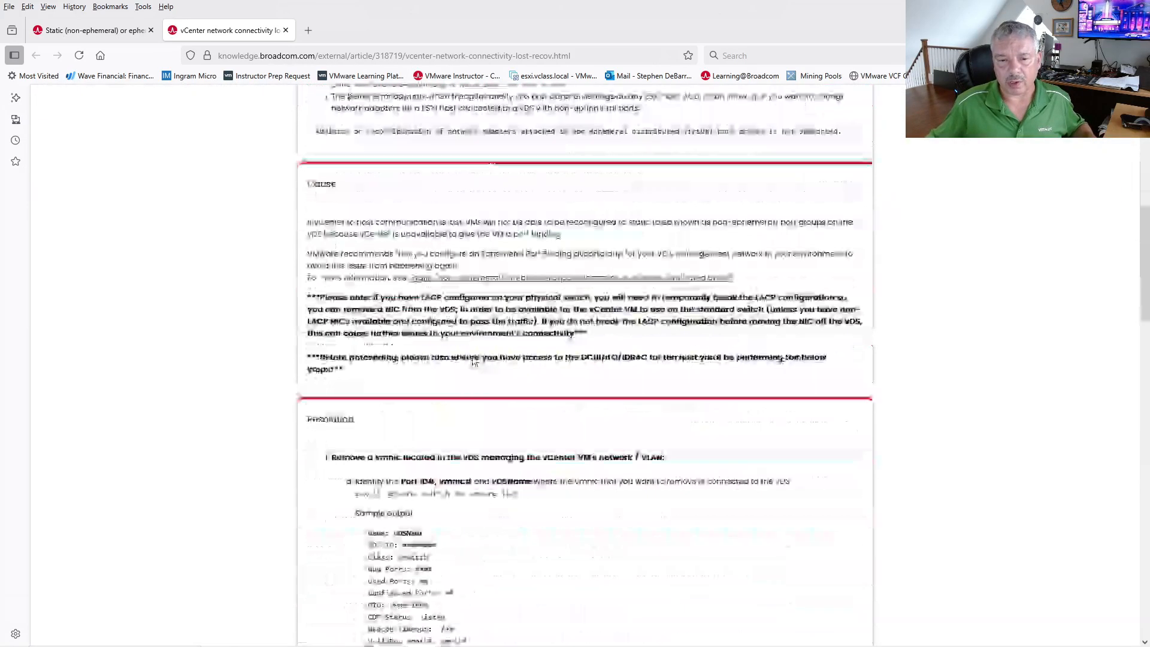
scroll(up, 3)
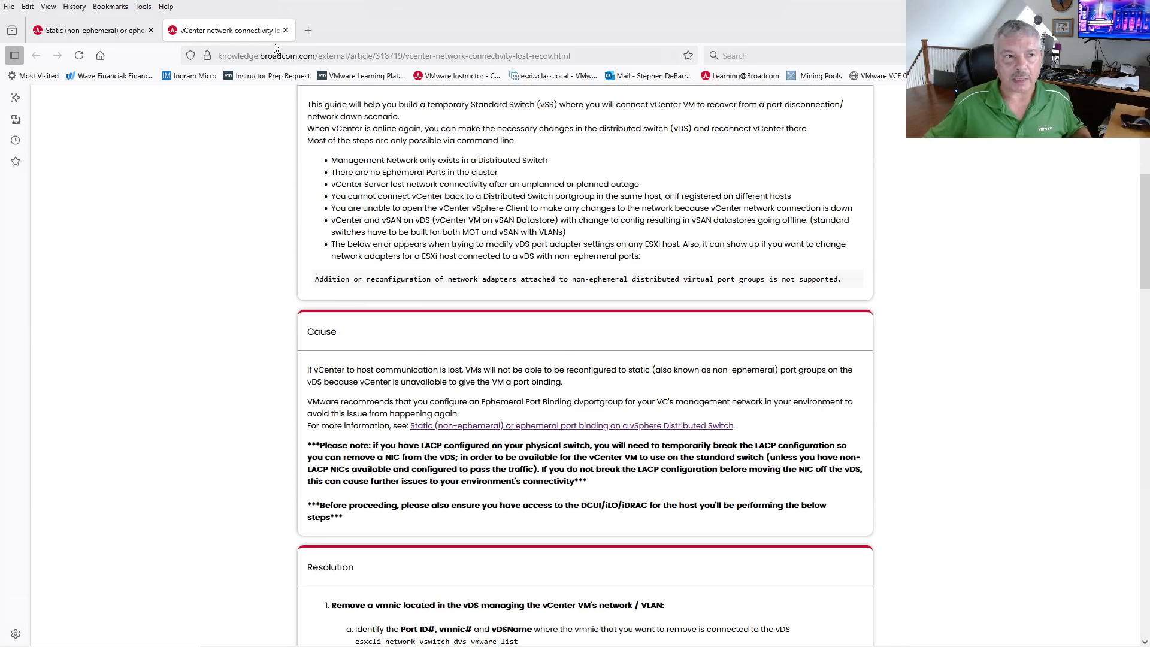
click(285, 30)
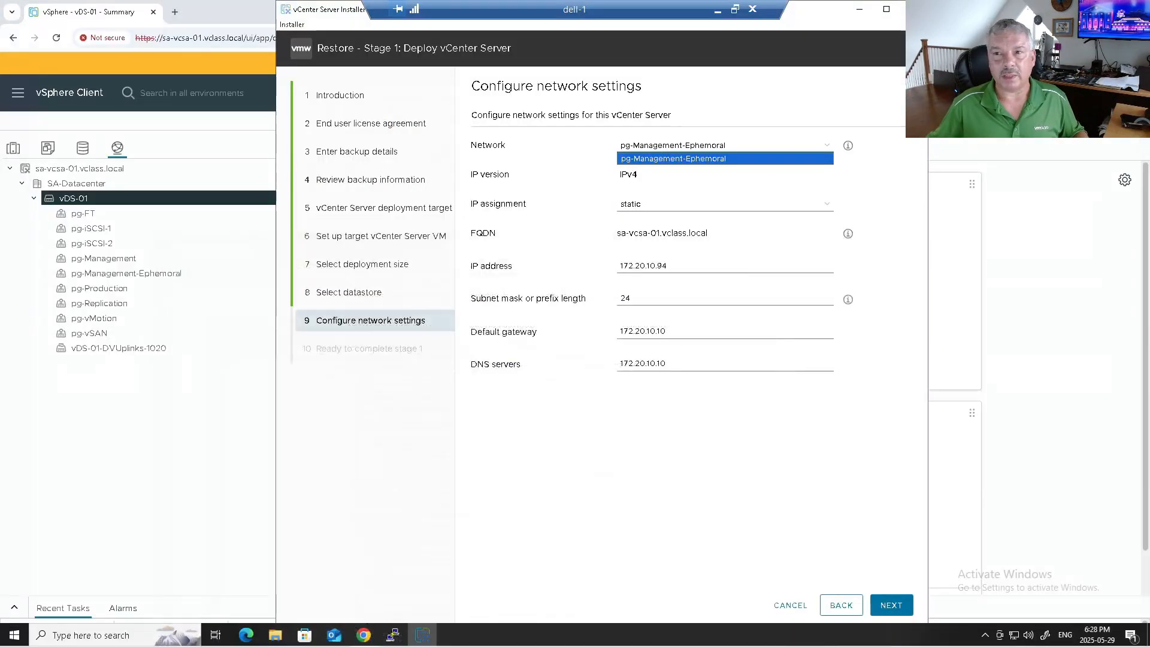
mouse_move(665, 194)
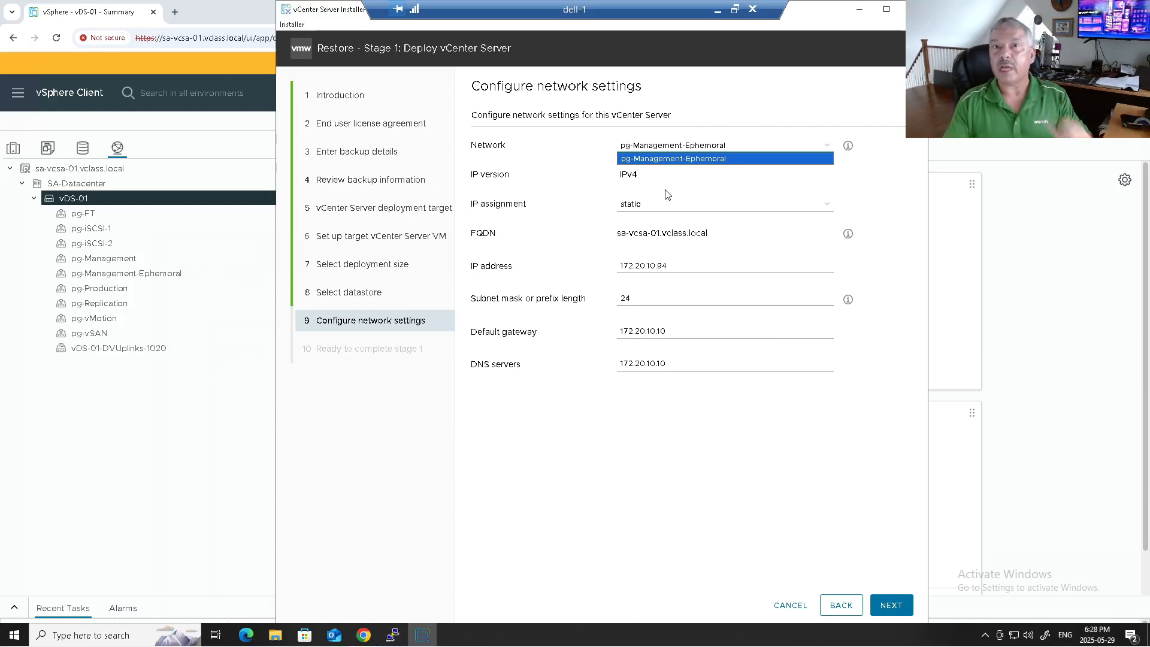
mouse_move(501, 449)
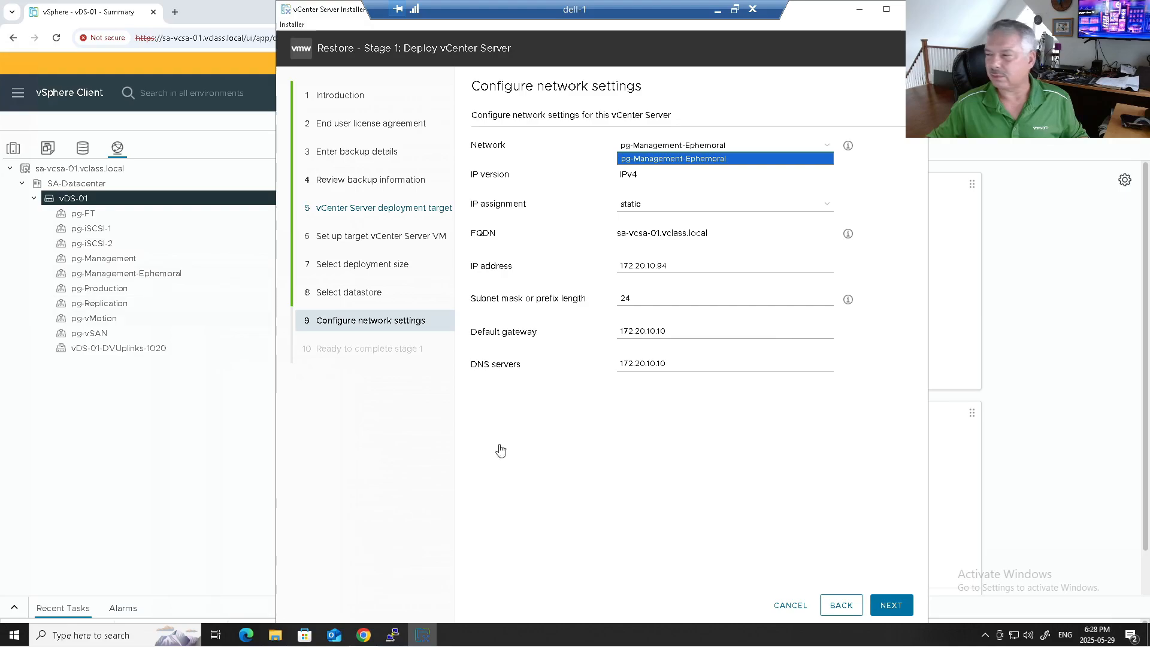